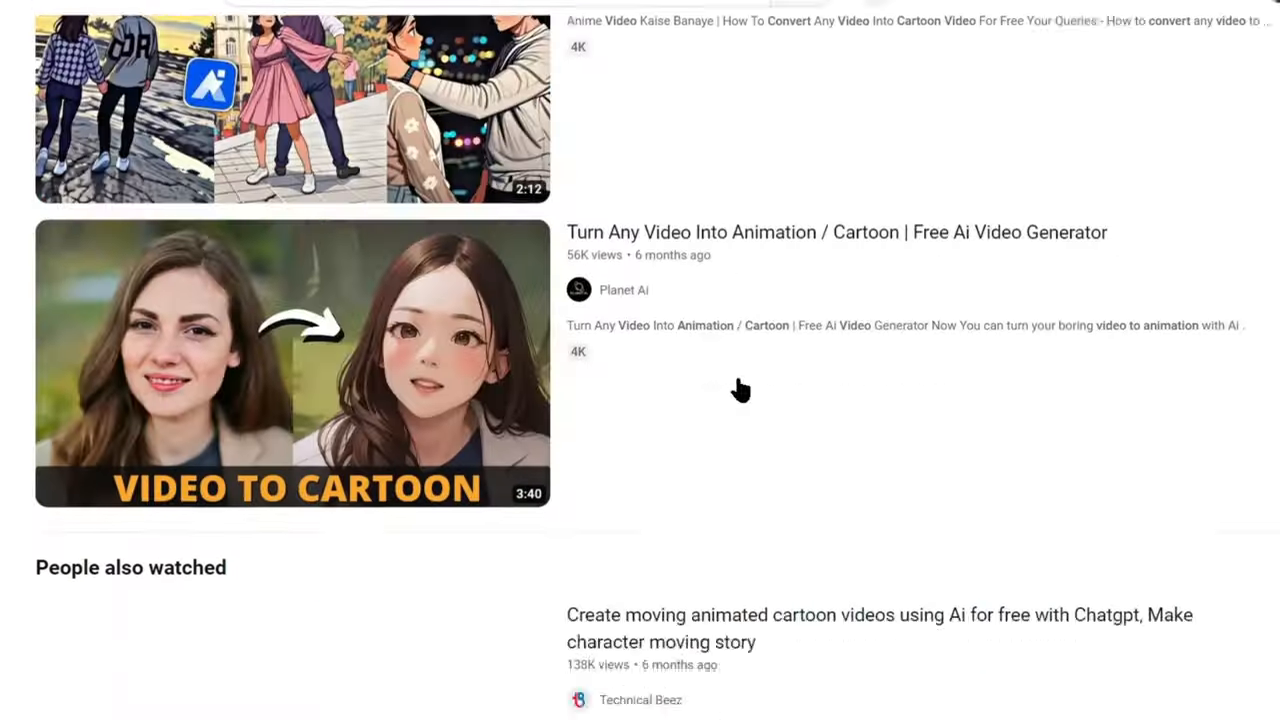
Step: Scroll the DomoAI homepage and follow Get started to the DomoAI Discord invite
{"action": "scroll", "scroll_direction": "down", "scroll_amount": 3}
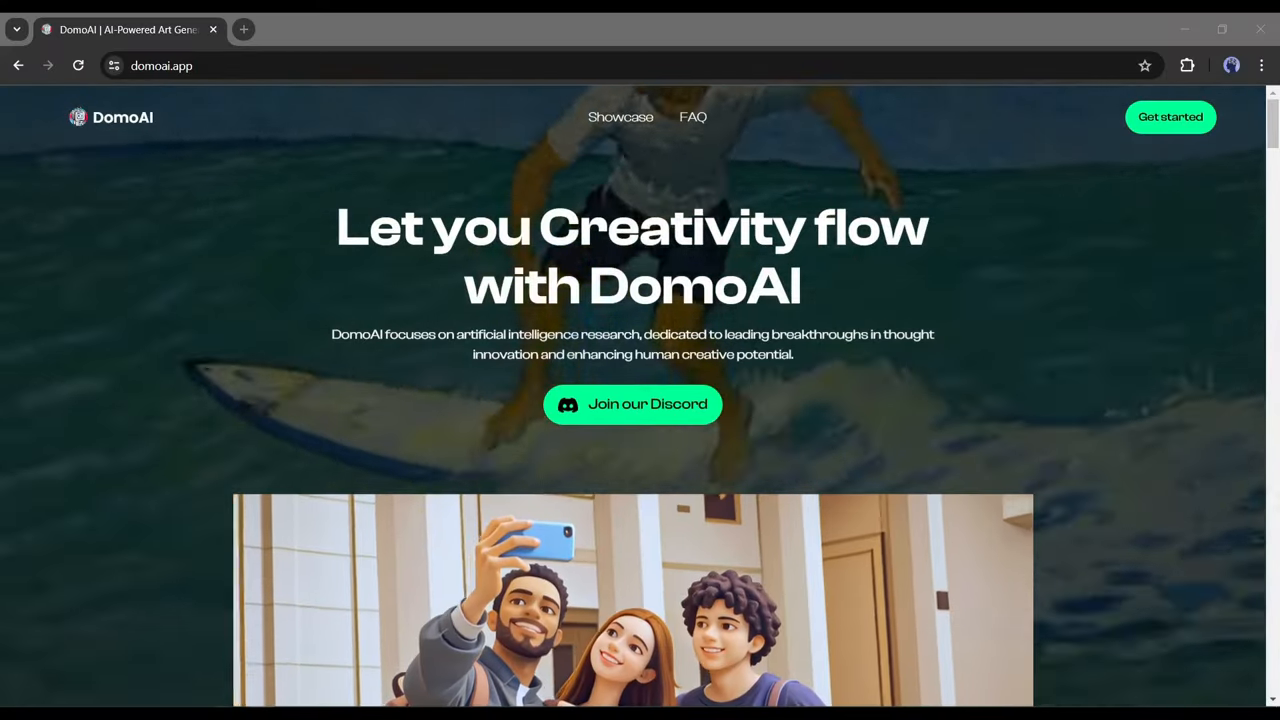
{"action": "scroll", "scroll_direction": "down", "scroll_amount": 3}
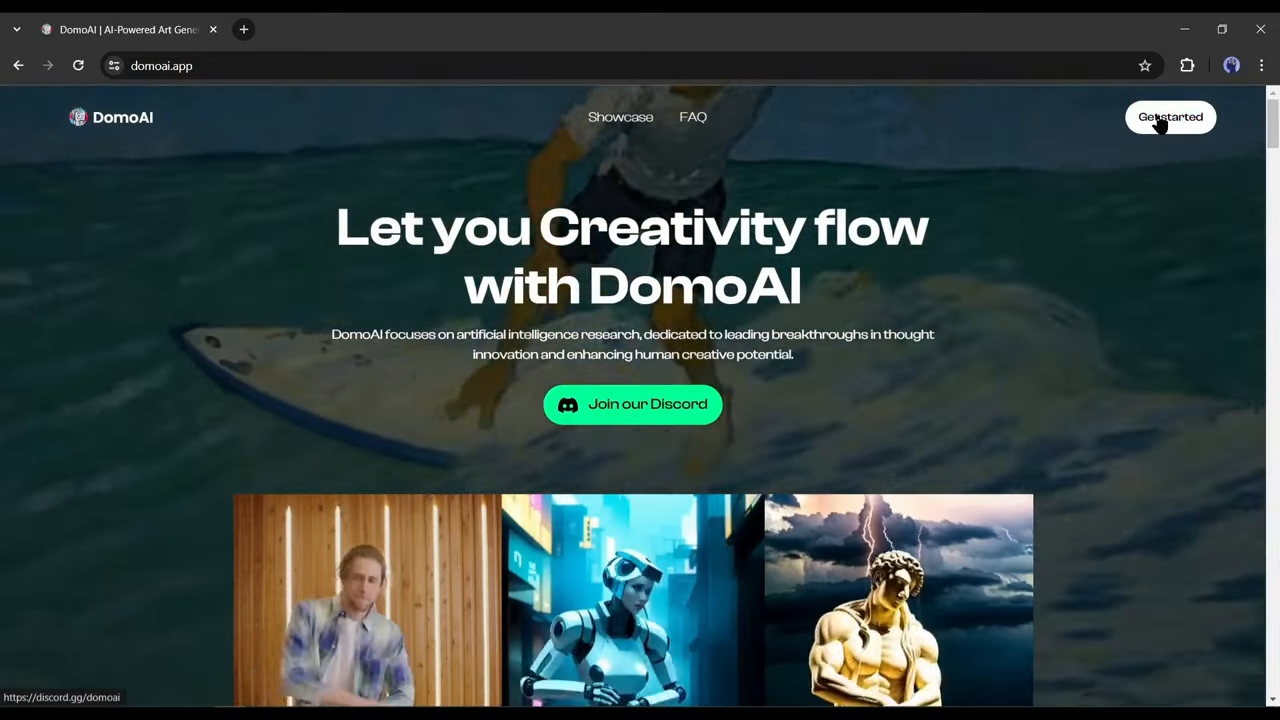
{"action": "left_click", "coordinate": [632, 405]}
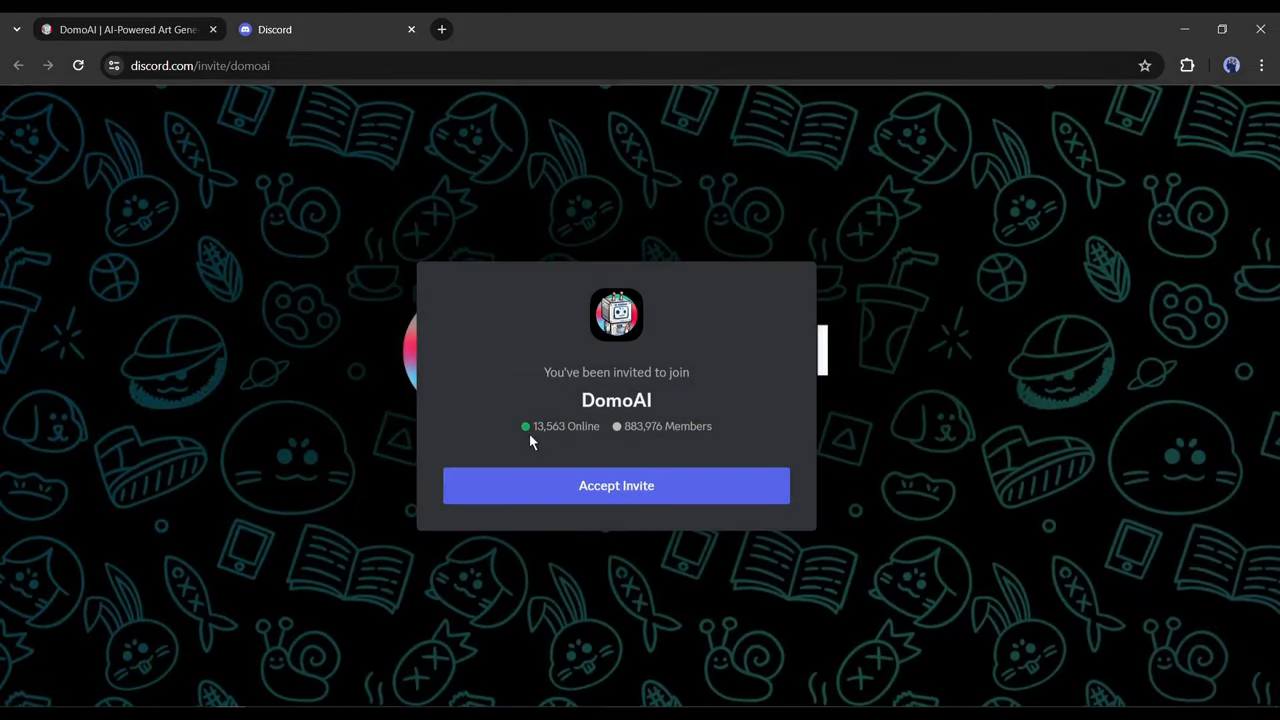
Step: Accept the DomoAI invite, skip the ping roles question and agree to the rules
{"action": "left_click", "coordinate": [616, 486]}
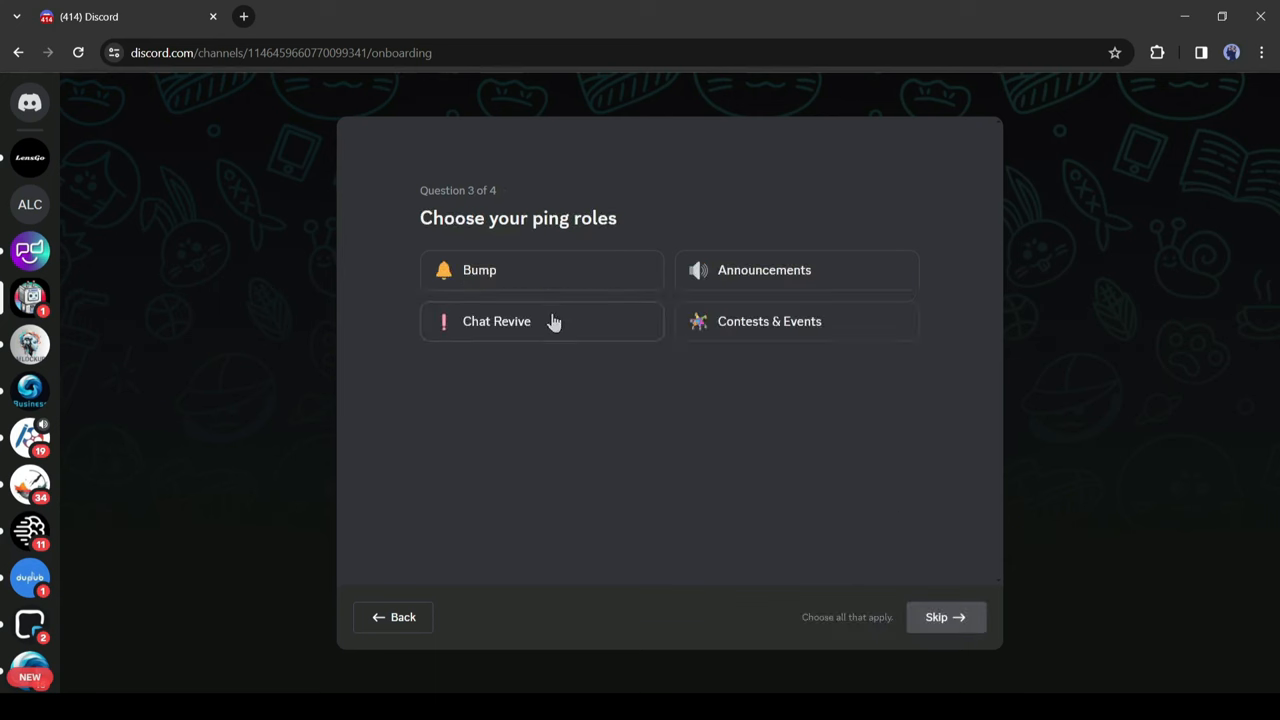
{"action": "left_click", "coordinate": [946, 617]}
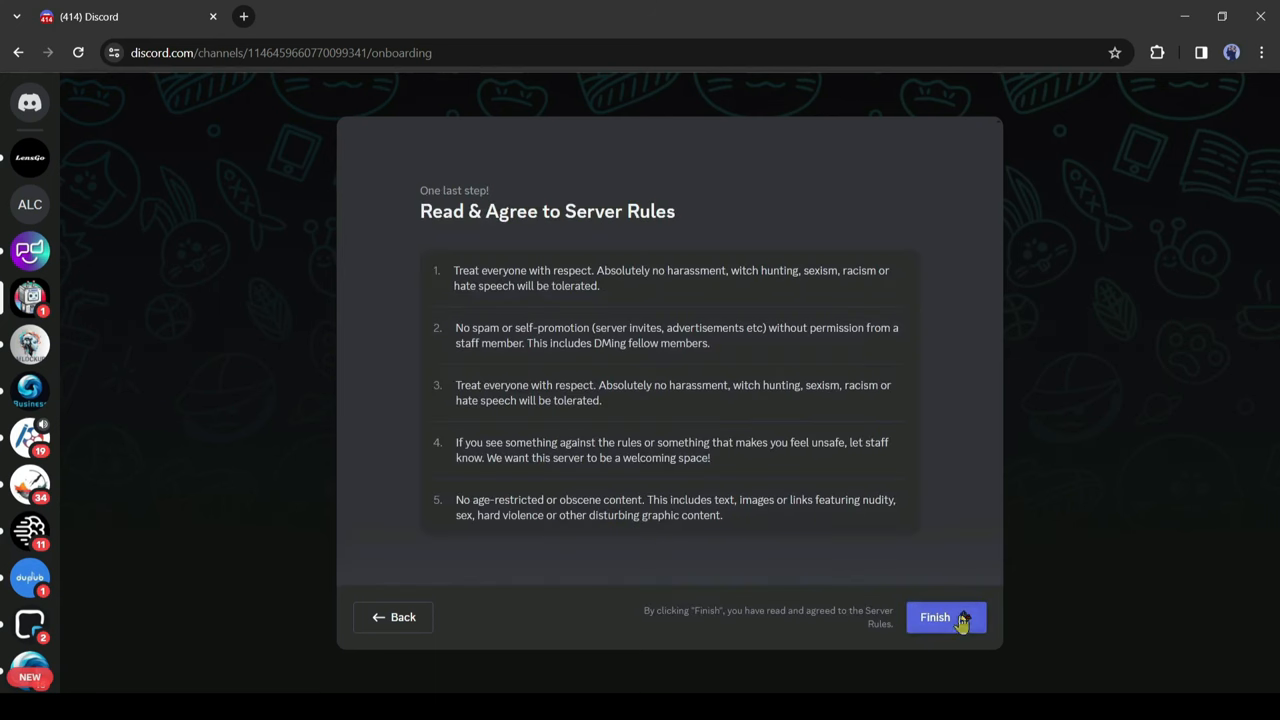
{"action": "left_click", "coordinate": [946, 616]}
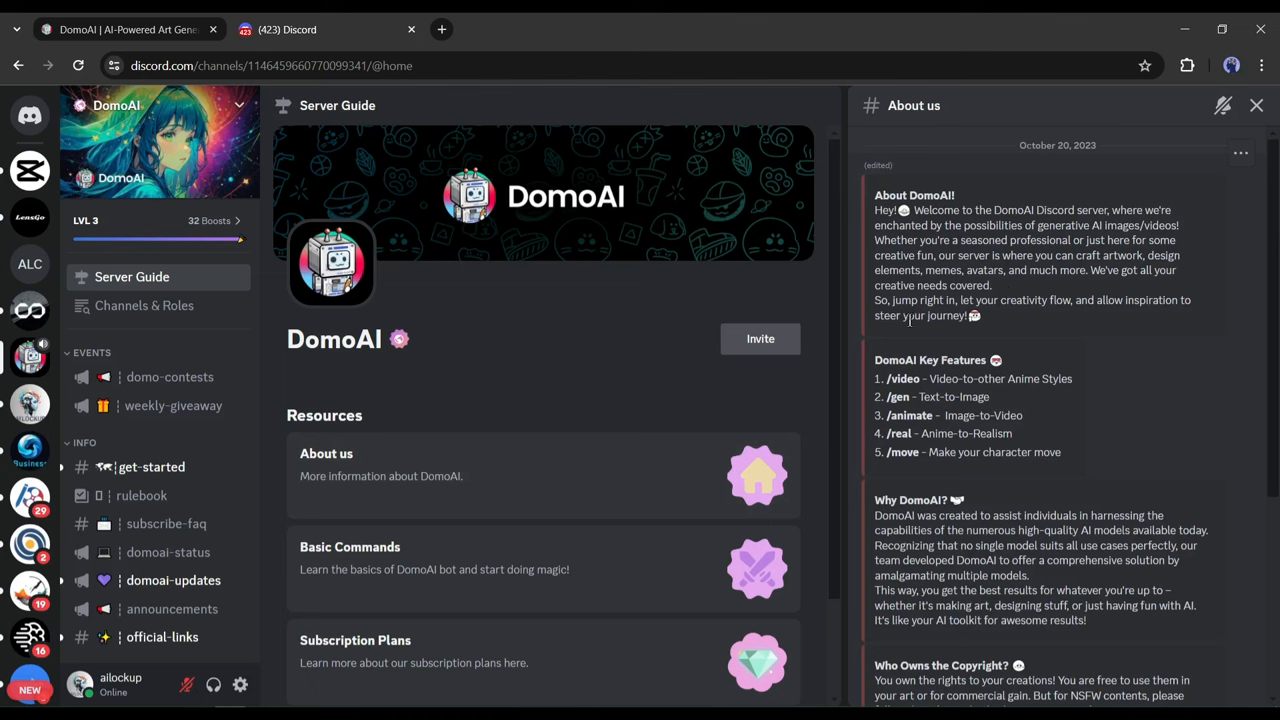
{"action": "mouse_move", "coordinate": [876, 360]}
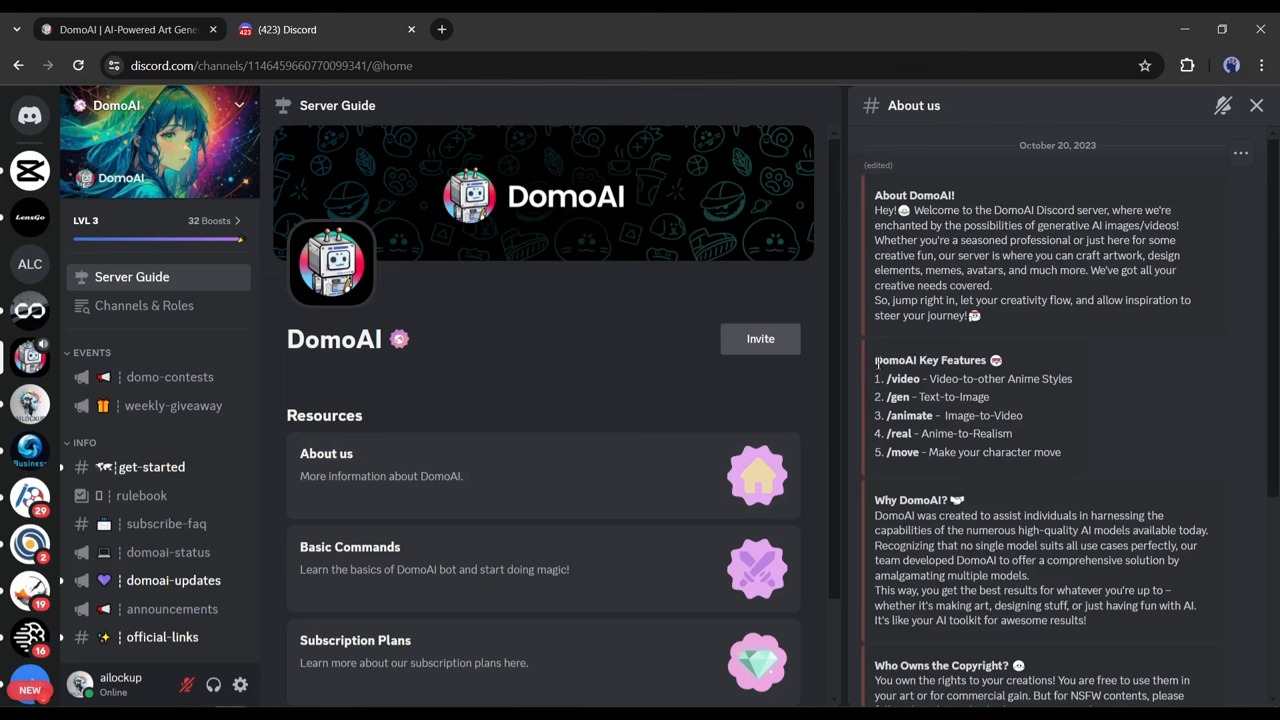
Step: Browse the Server Guide resources, then go to the #get-started channel
{"action": "left_click_drag", "start_coordinate": [874, 360], "coordinate": [1060, 452]}
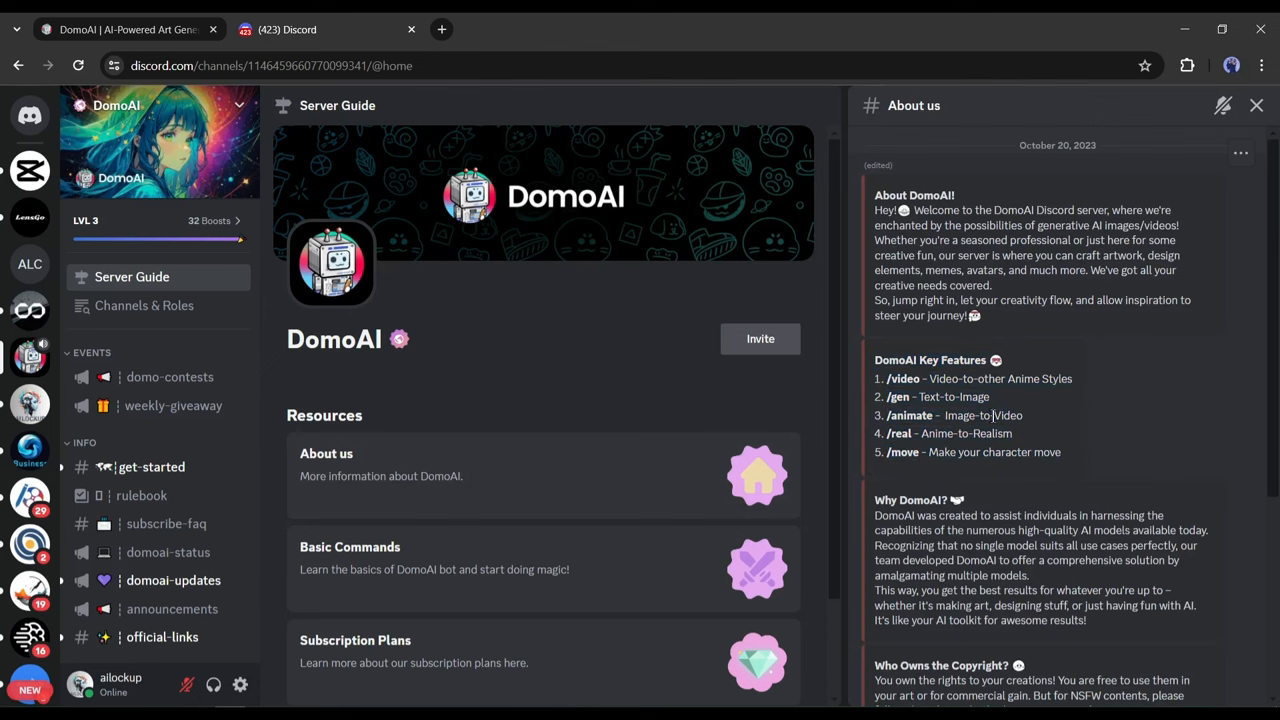
{"action": "scroll", "scroll_direction": "down", "scroll_amount": 3}
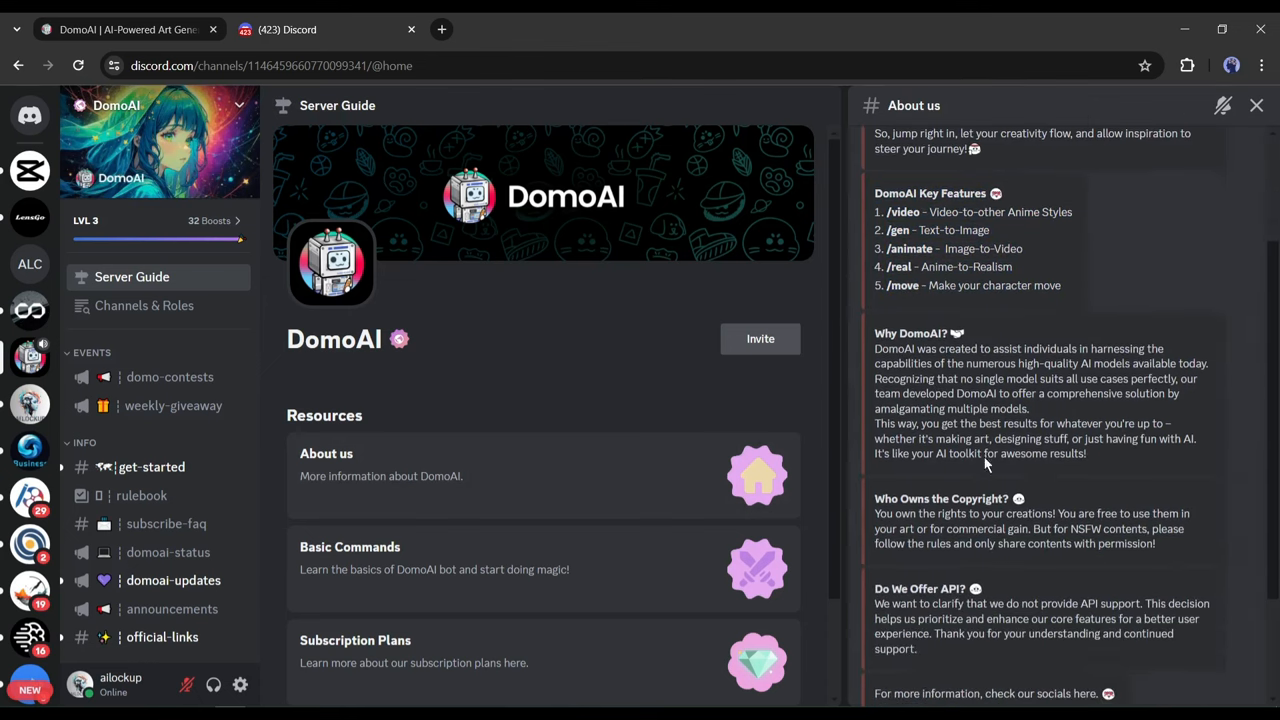
{"action": "scroll", "scroll_direction": "down", "scroll_amount": 3}
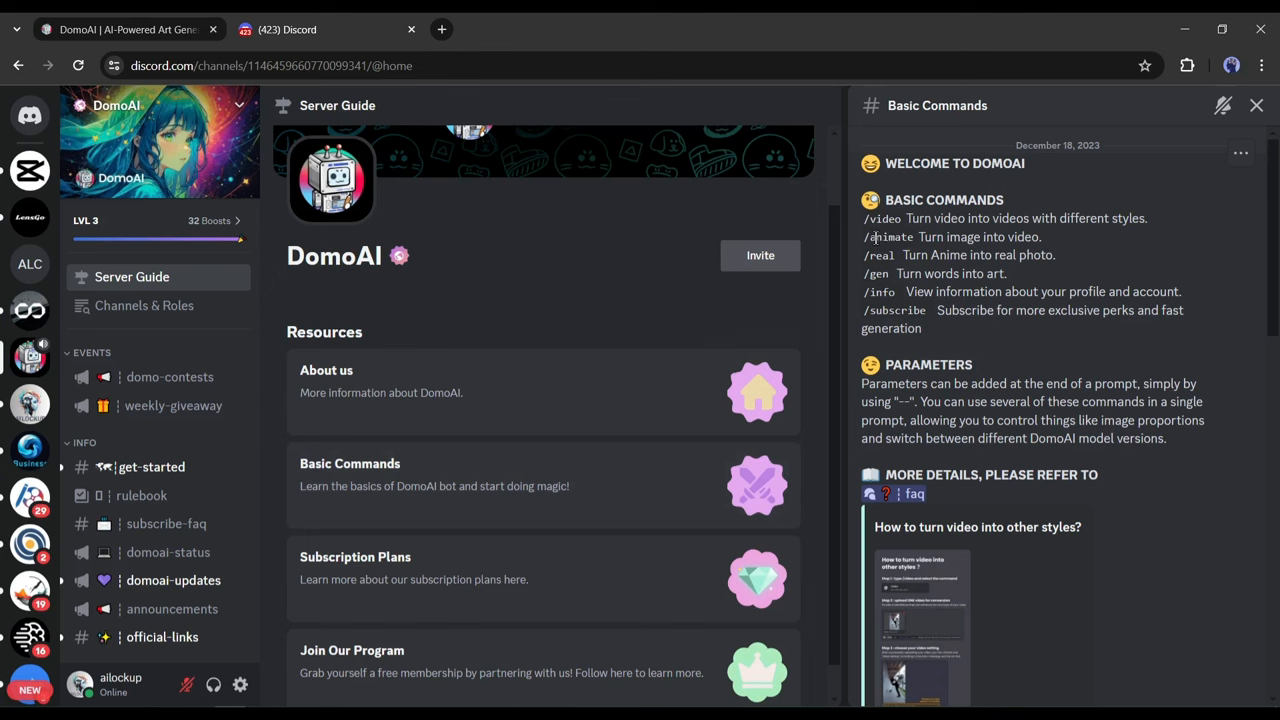
{"action": "scroll", "scroll_direction": "down", "scroll_amount": 3}
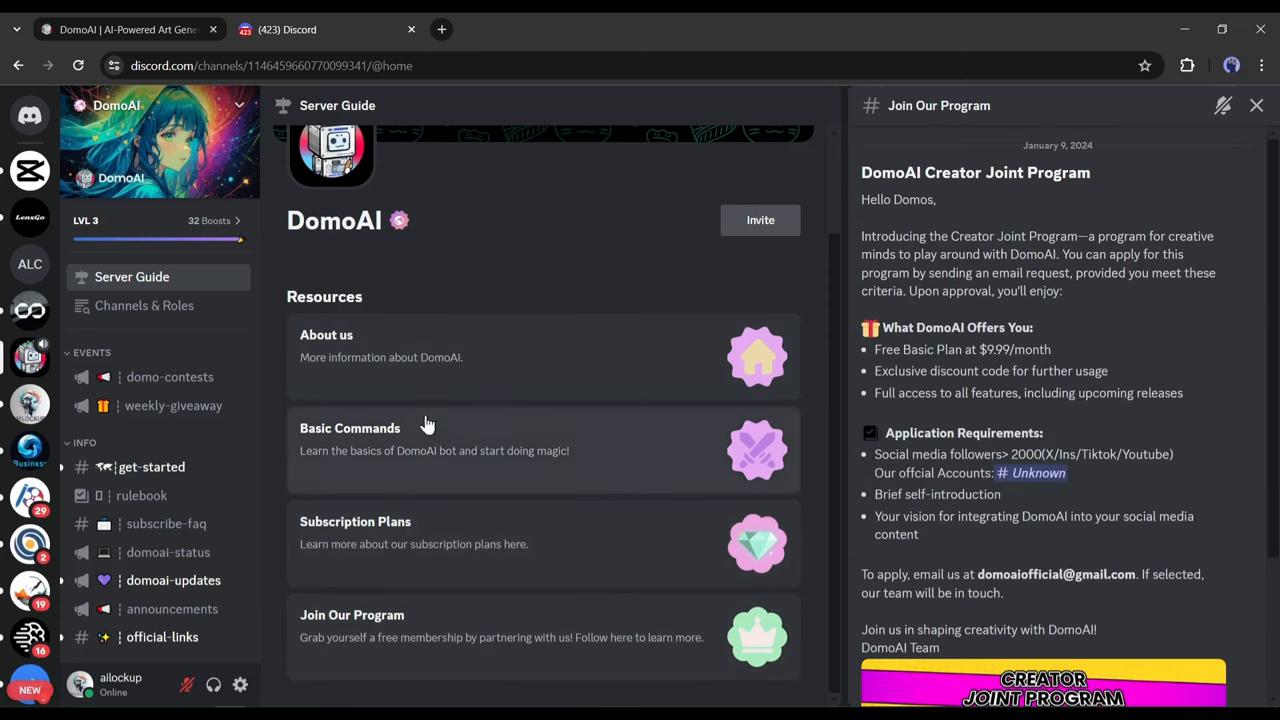
{"action": "left_click", "coordinate": [152, 467]}
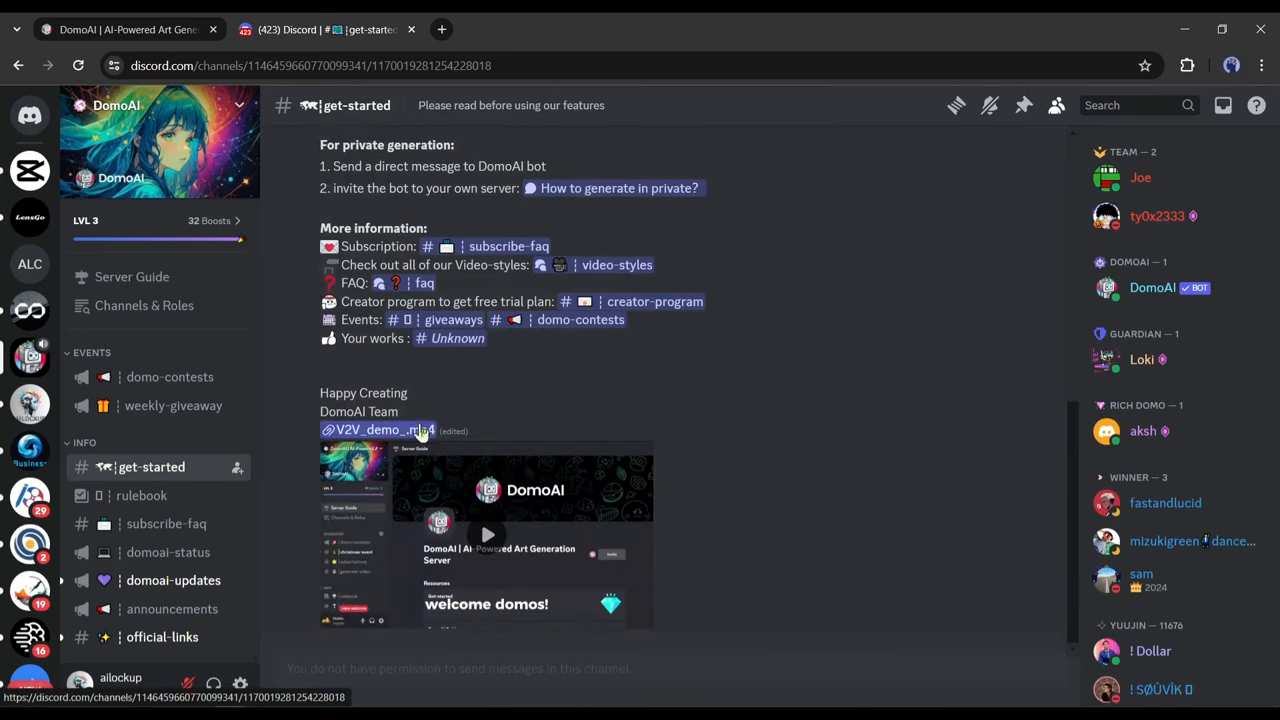
Step: Play V2V_demo_.mp4, read through #get-started, and go to #generate-4
{"action": "left_click", "coordinate": [487, 534]}
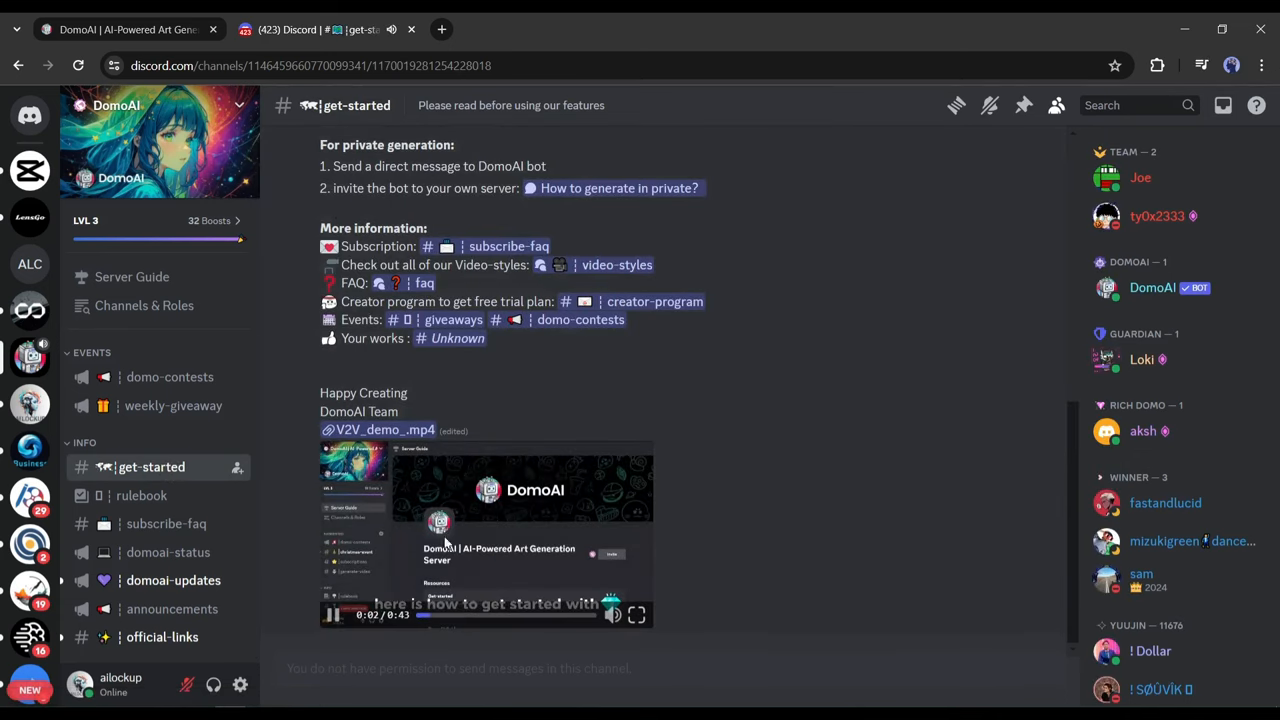
{"action": "scroll", "scroll_direction": "up", "scroll_amount": 3}
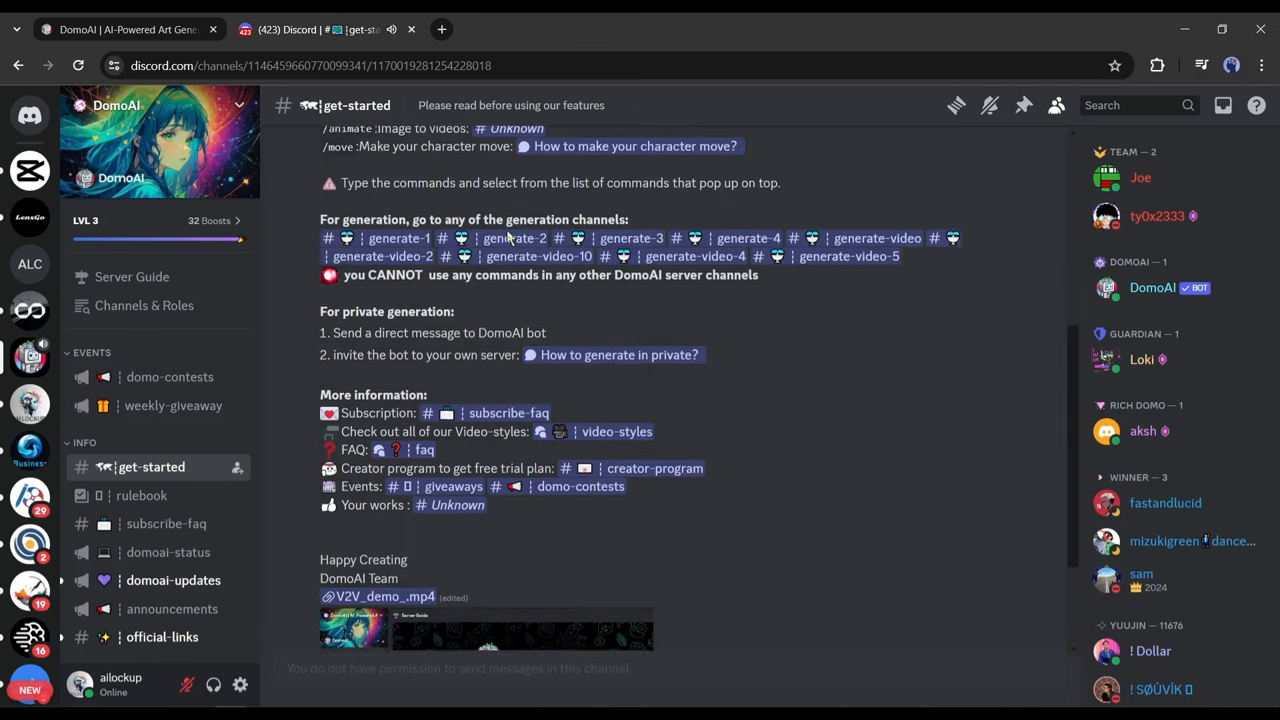
{"action": "scroll", "scroll_direction": "up", "scroll_amount": 3}
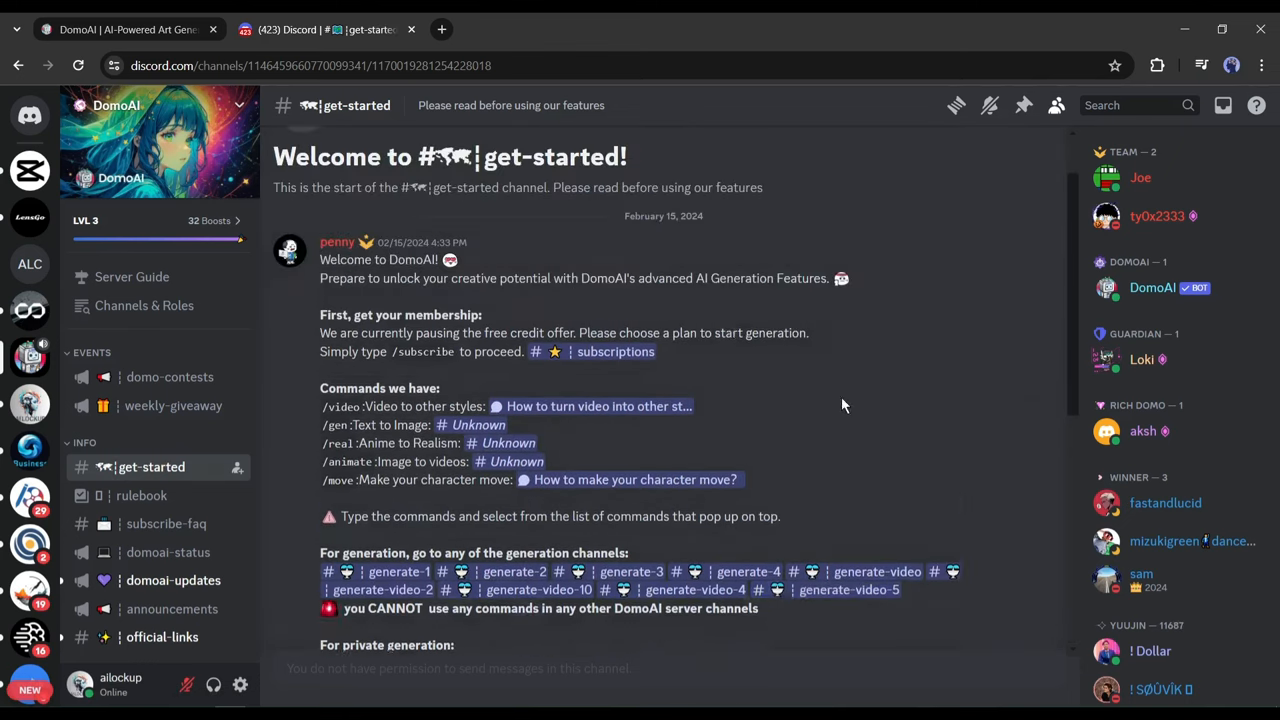
{"action": "scroll", "scroll_direction": "down", "scroll_amount": 3}
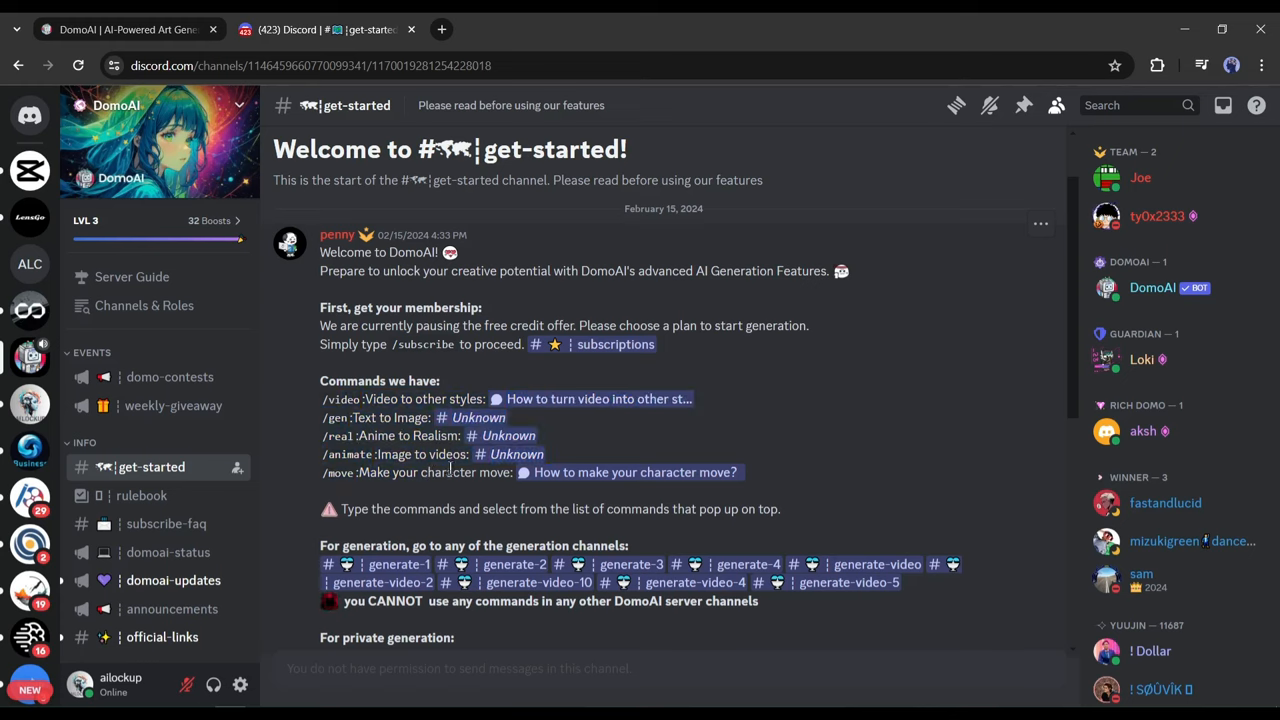
{"action": "scroll", "scroll_direction": "down", "scroll_amount": 3}
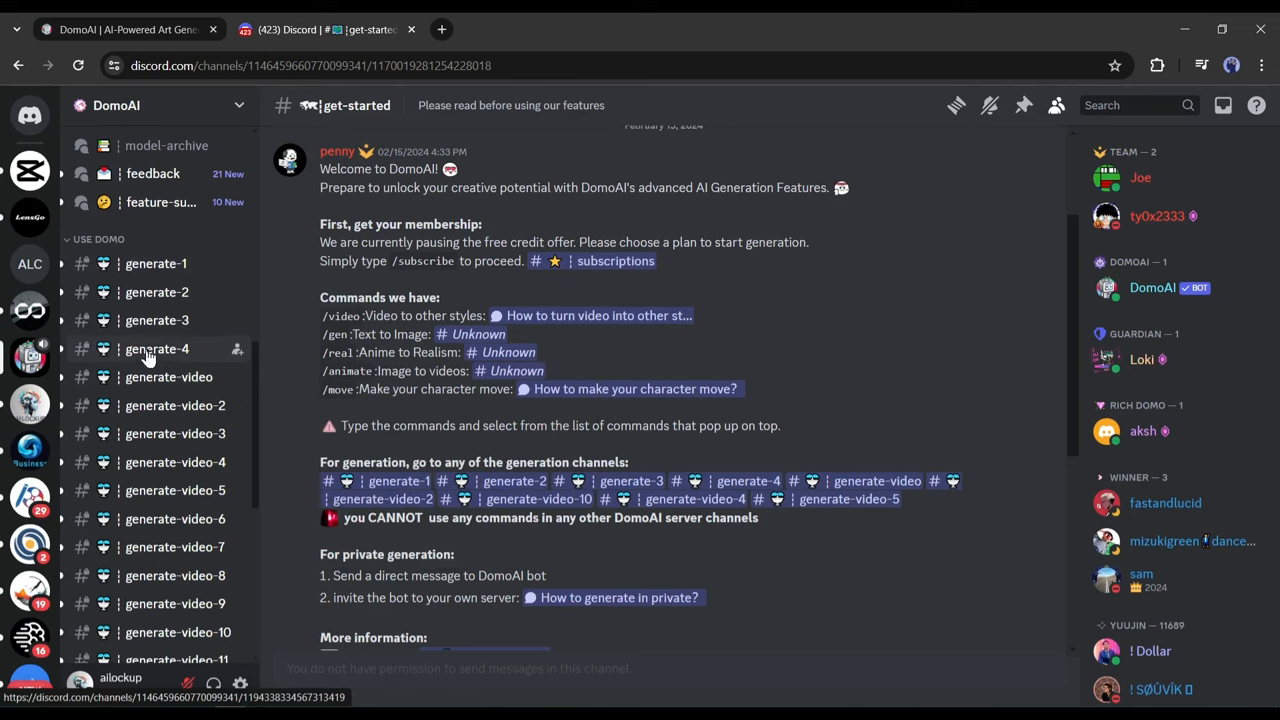
{"action": "scroll", "scroll_direction": "down", "scroll_amount": 3}
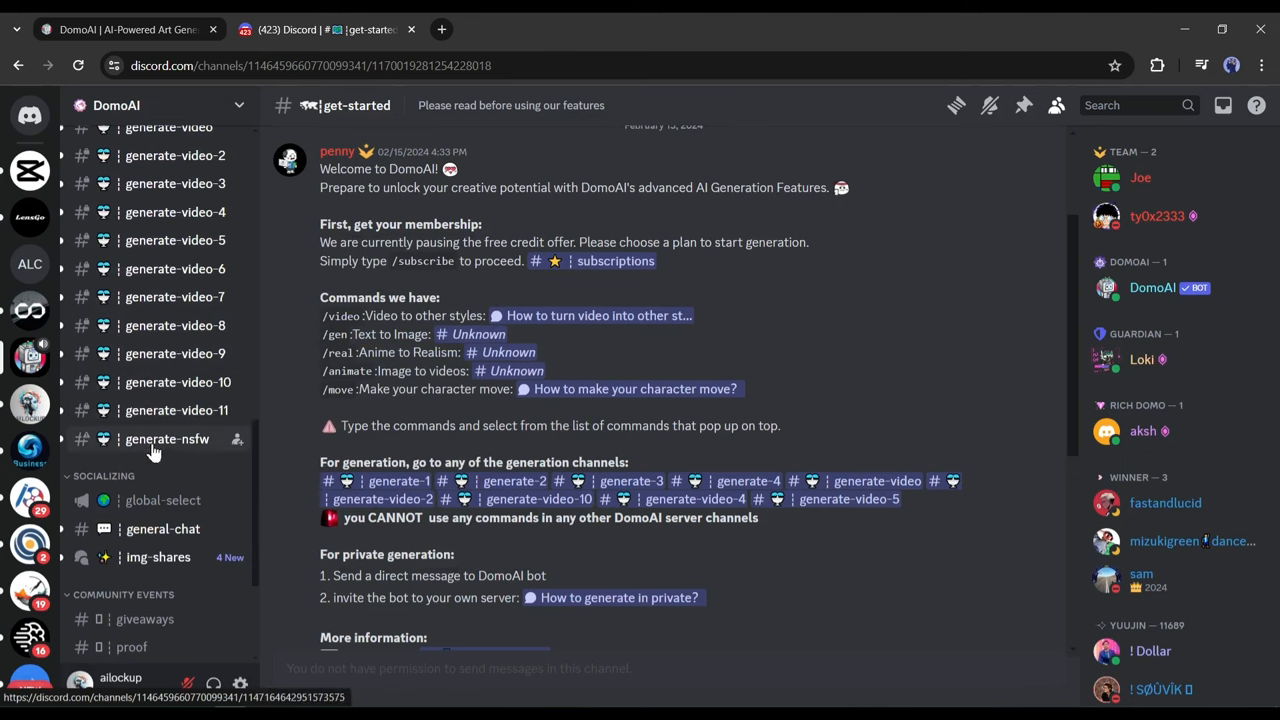
{"action": "mouse_move", "coordinate": [207, 441]}
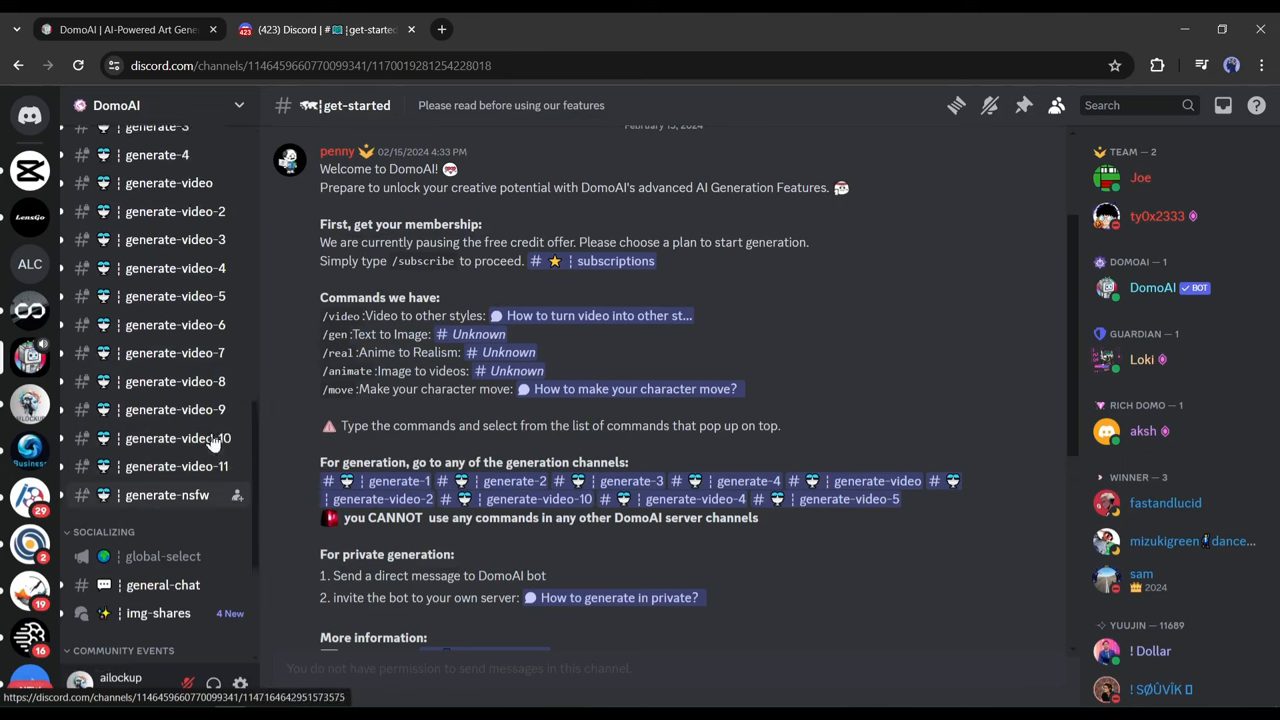
{"action": "left_click", "coordinate": [157, 348]}
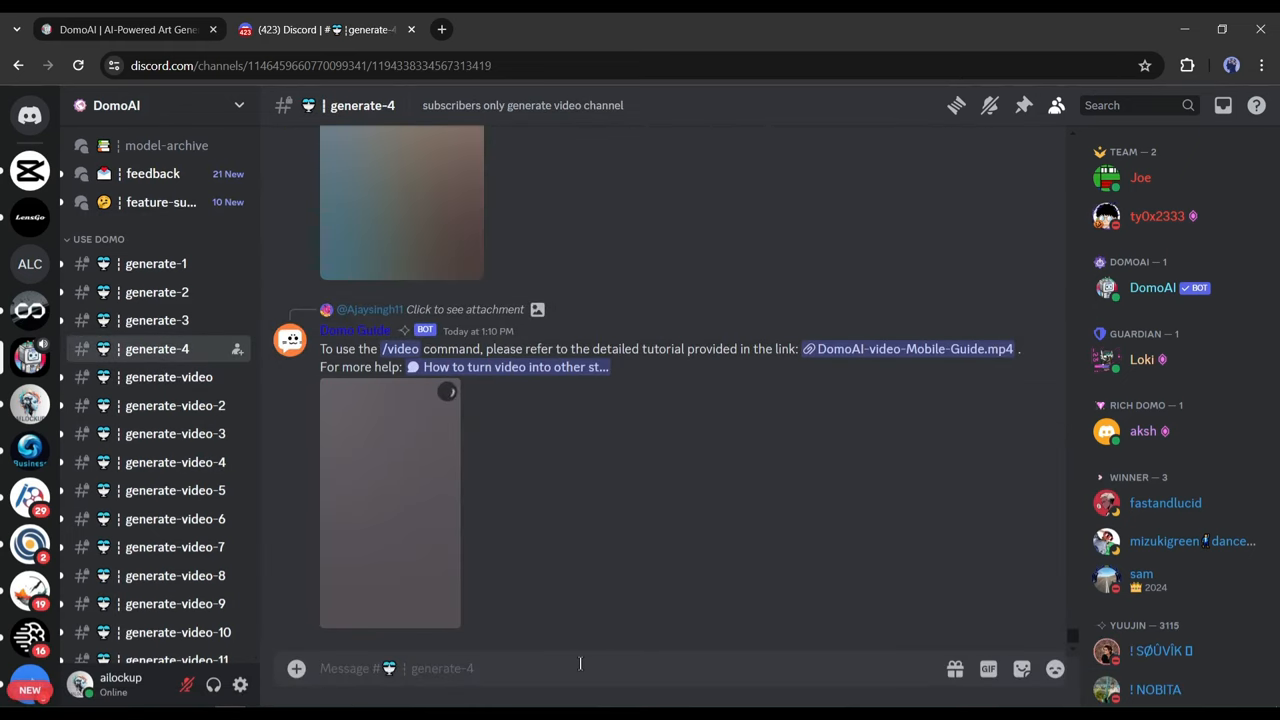
Step: List DomoAI's slash commands, including /video and /animate, in generate-4's message box
{"action": "type", "text": "/"}
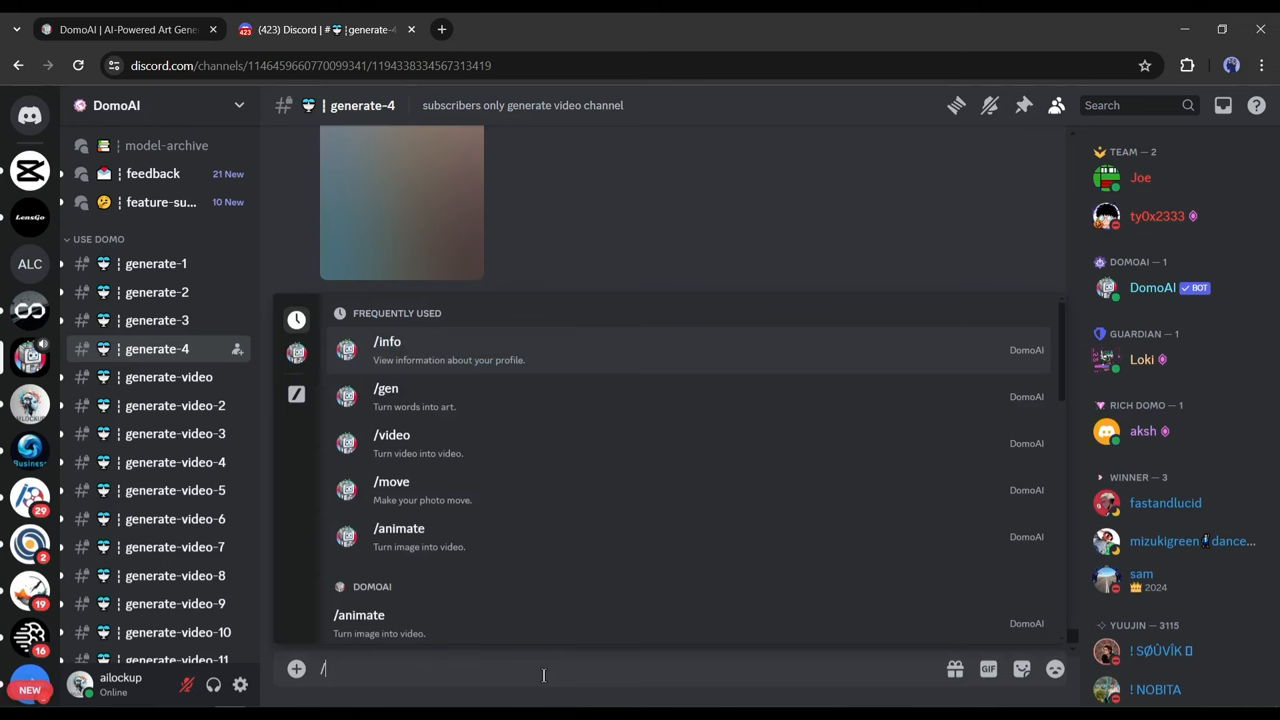
{"action": "left_click", "coordinate": [296, 352]}
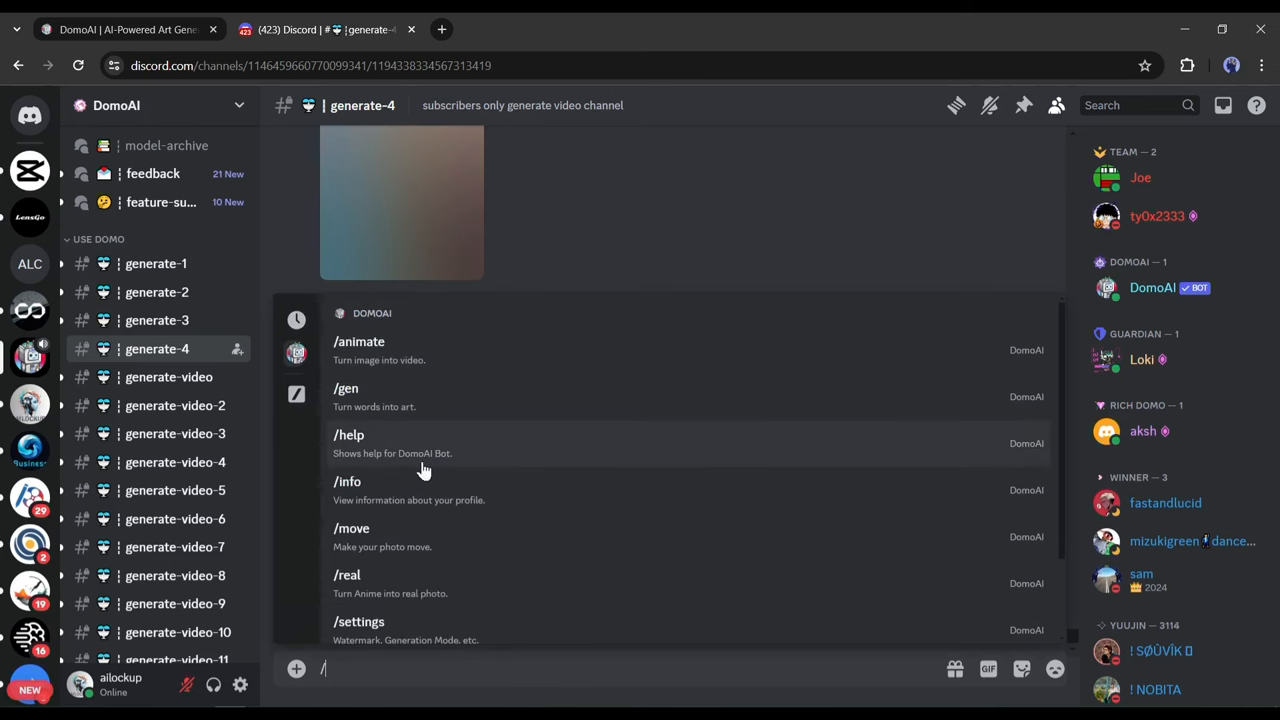
{"action": "scroll", "scroll_direction": "down", "scroll_amount": 3}
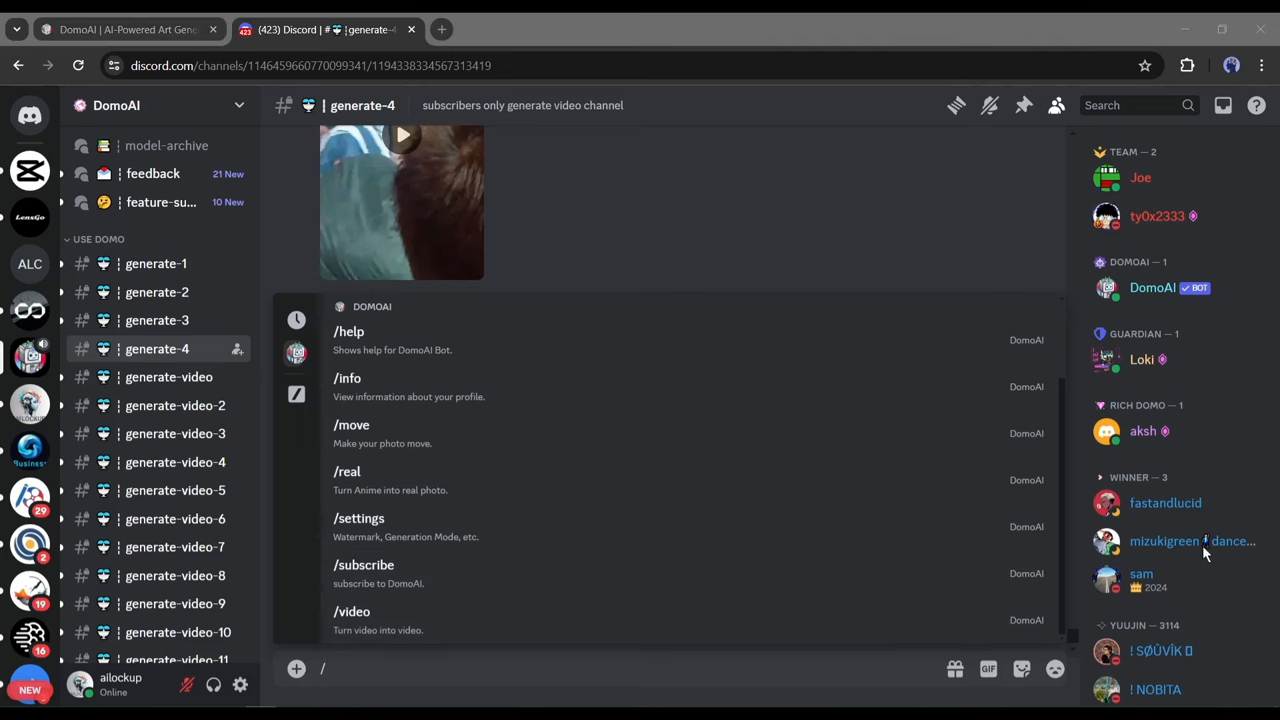
Step: Start the /animate command and upload the cat image 2.jpg
{"action": "left_click", "coordinate": [175, 489]}
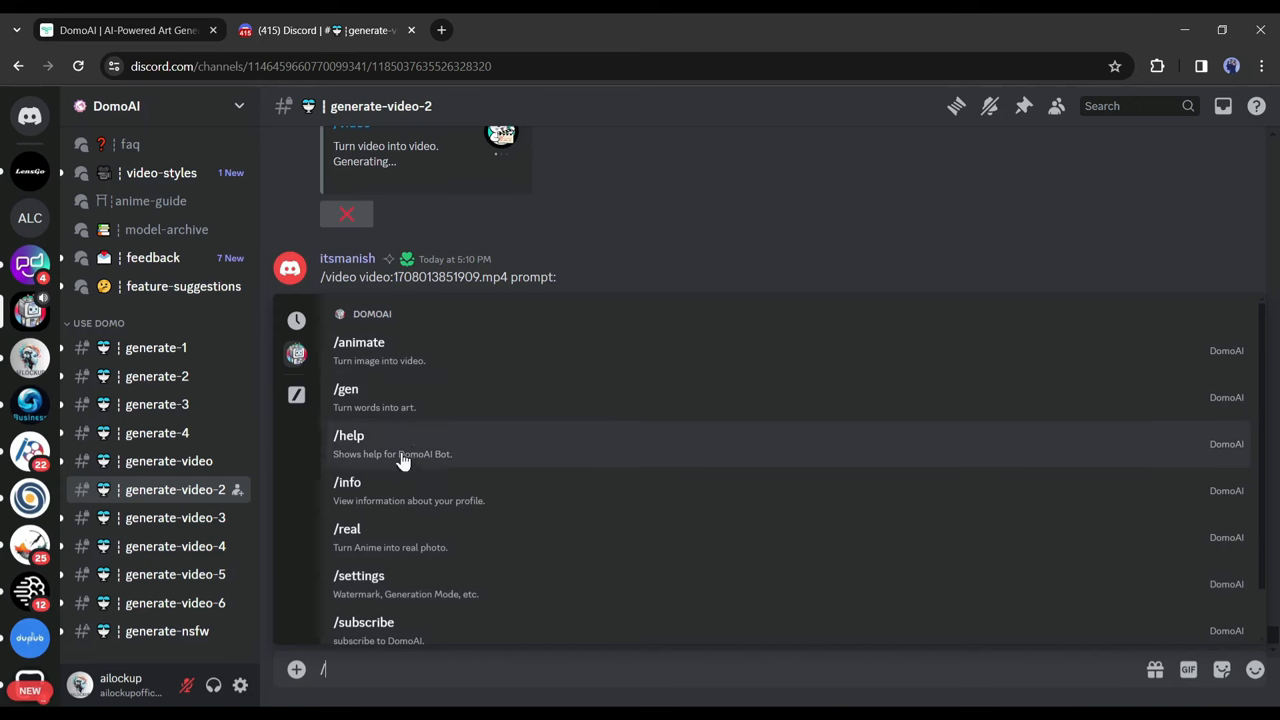
{"action": "left_click", "coordinate": [358, 342]}
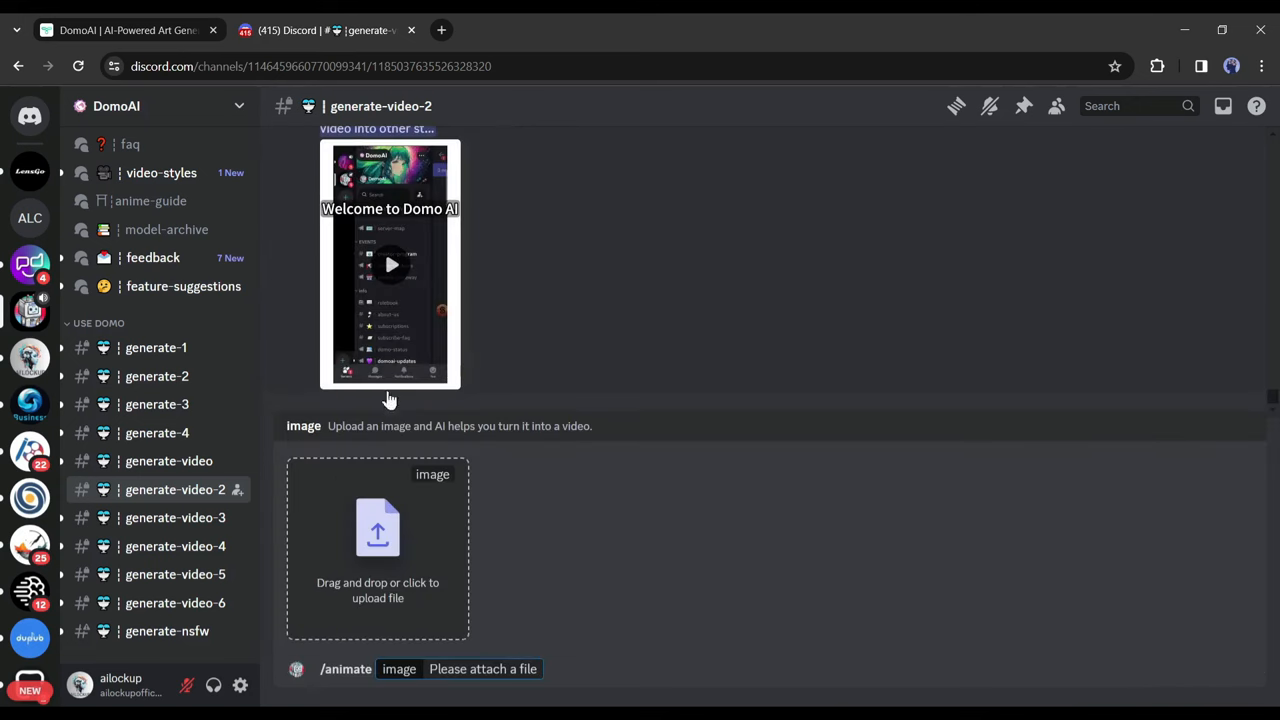
{"action": "left_click", "coordinate": [377, 540]}
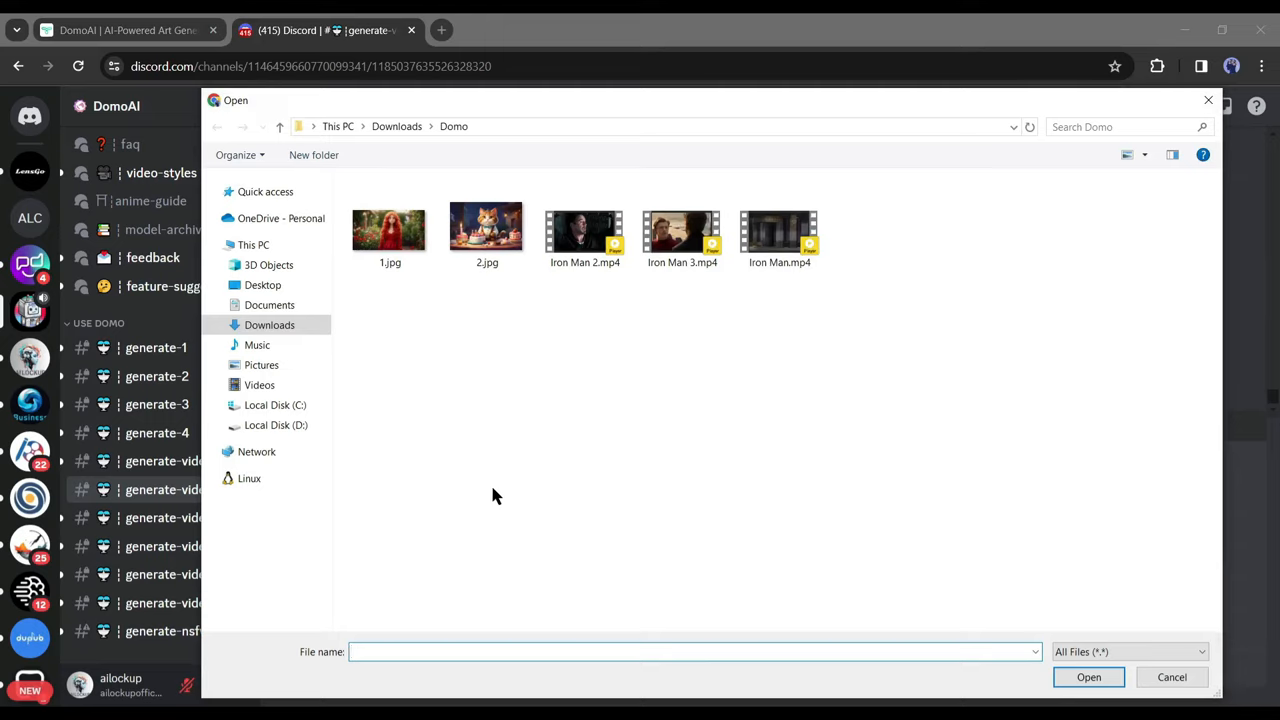
{"action": "left_click", "coordinate": [1172, 677]}
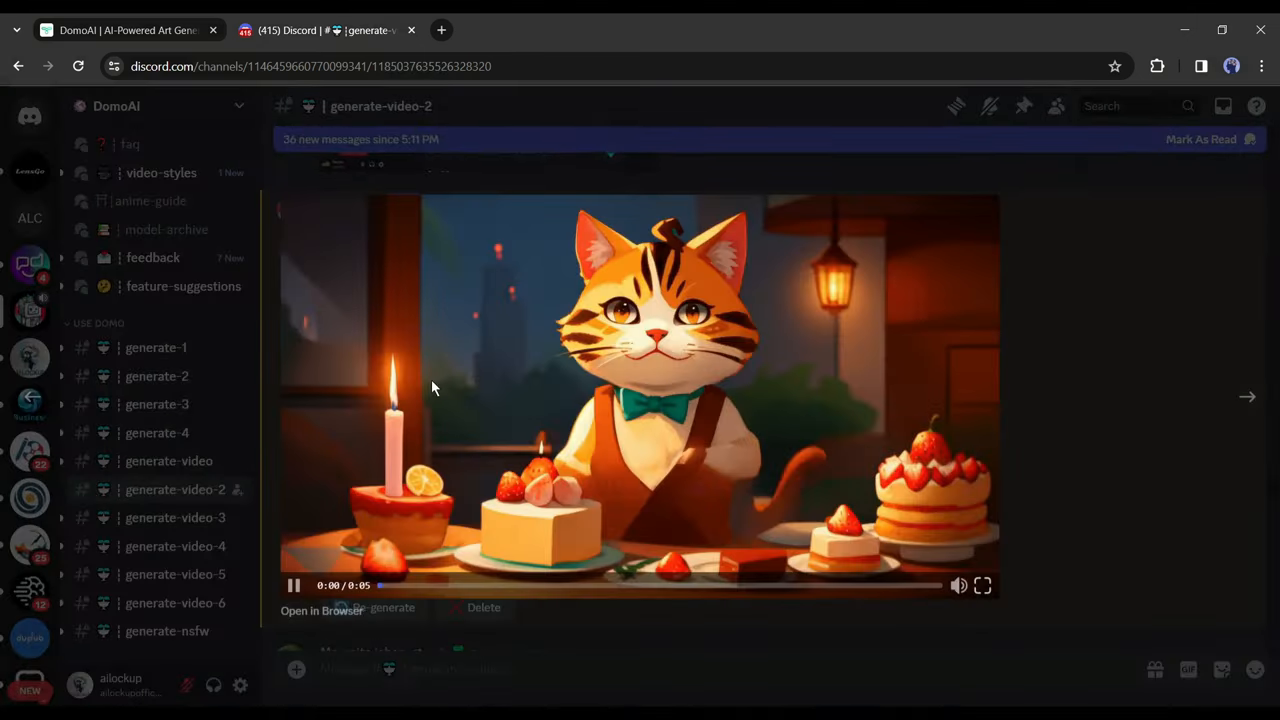
Step: Attach the Iron Man reference video and enter the prompt 'Iron Man suit up scene'
{"action": "type", "text": "/gen prompt"}
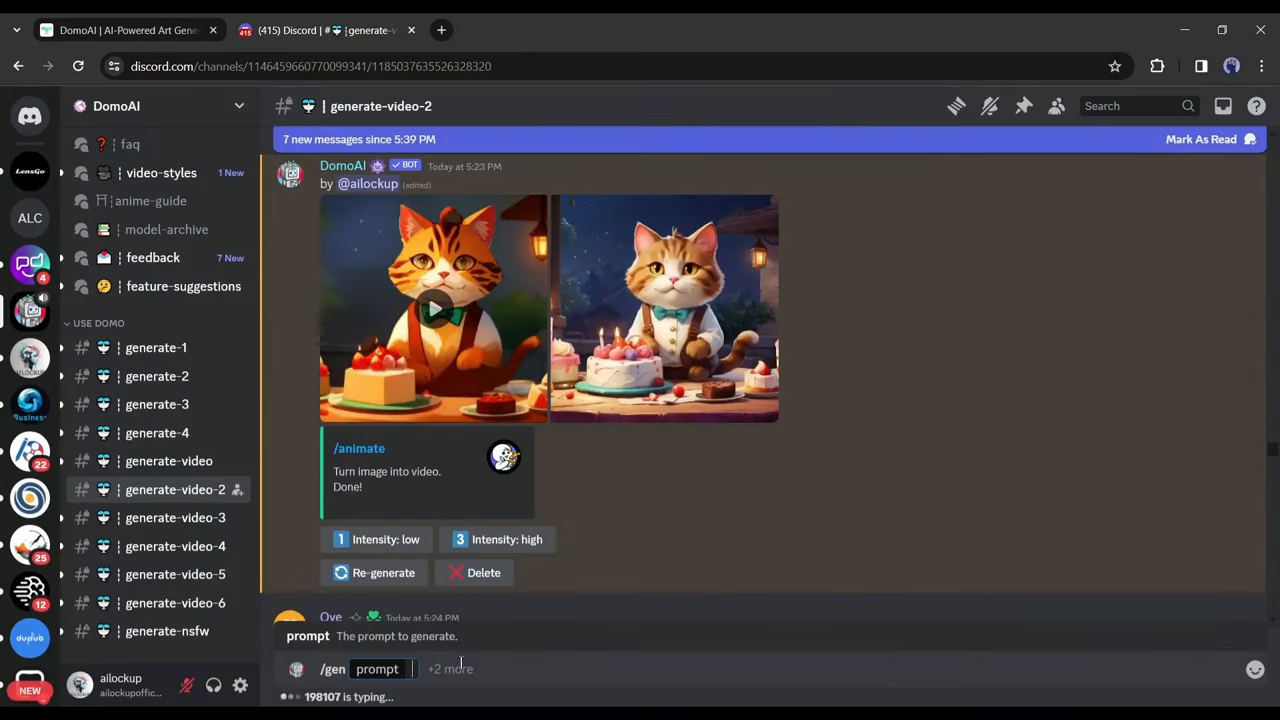
{"action": "type", "text": "/"}
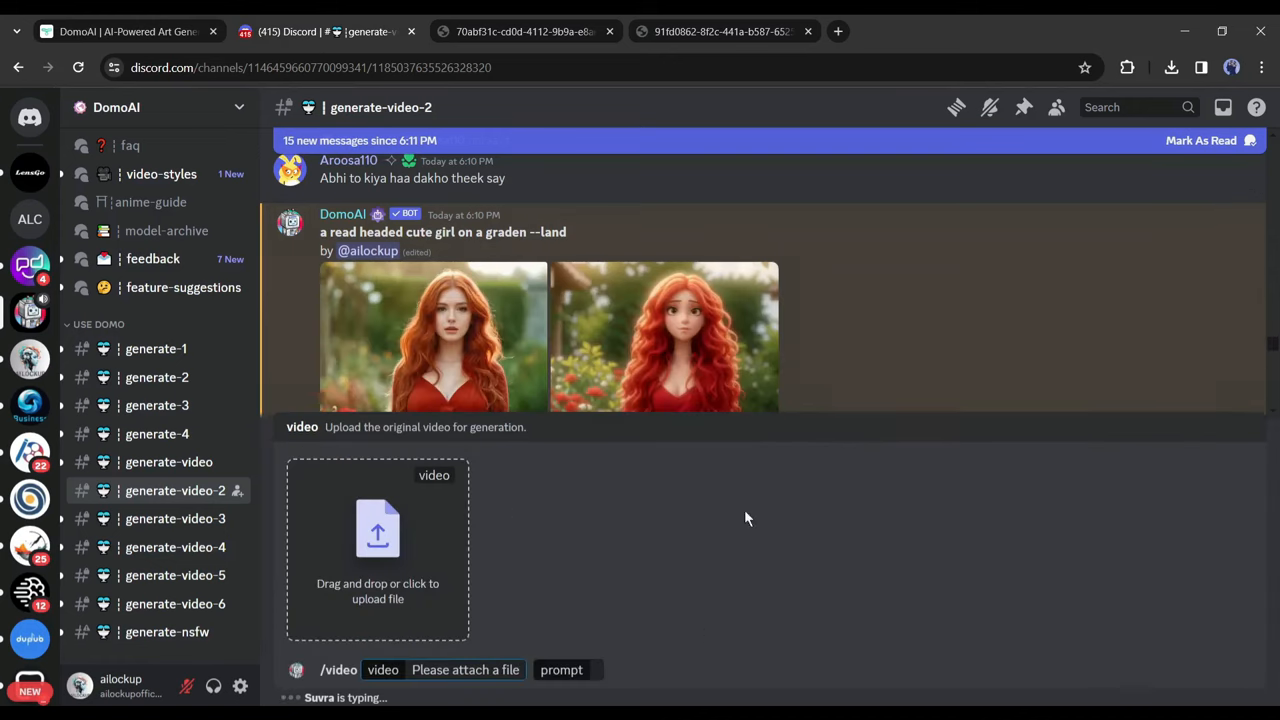
{"action": "left_click", "coordinate": [377, 545]}
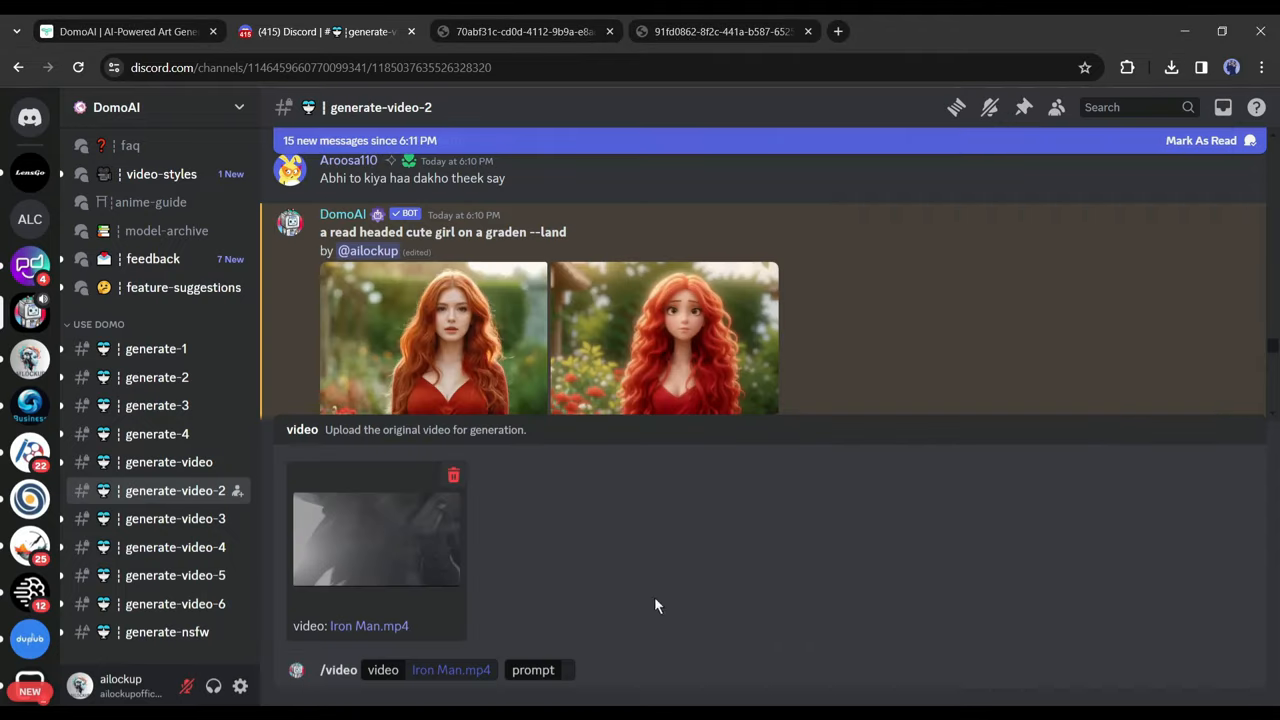
{"action": "type", "text": "Iron Man suit up s"}
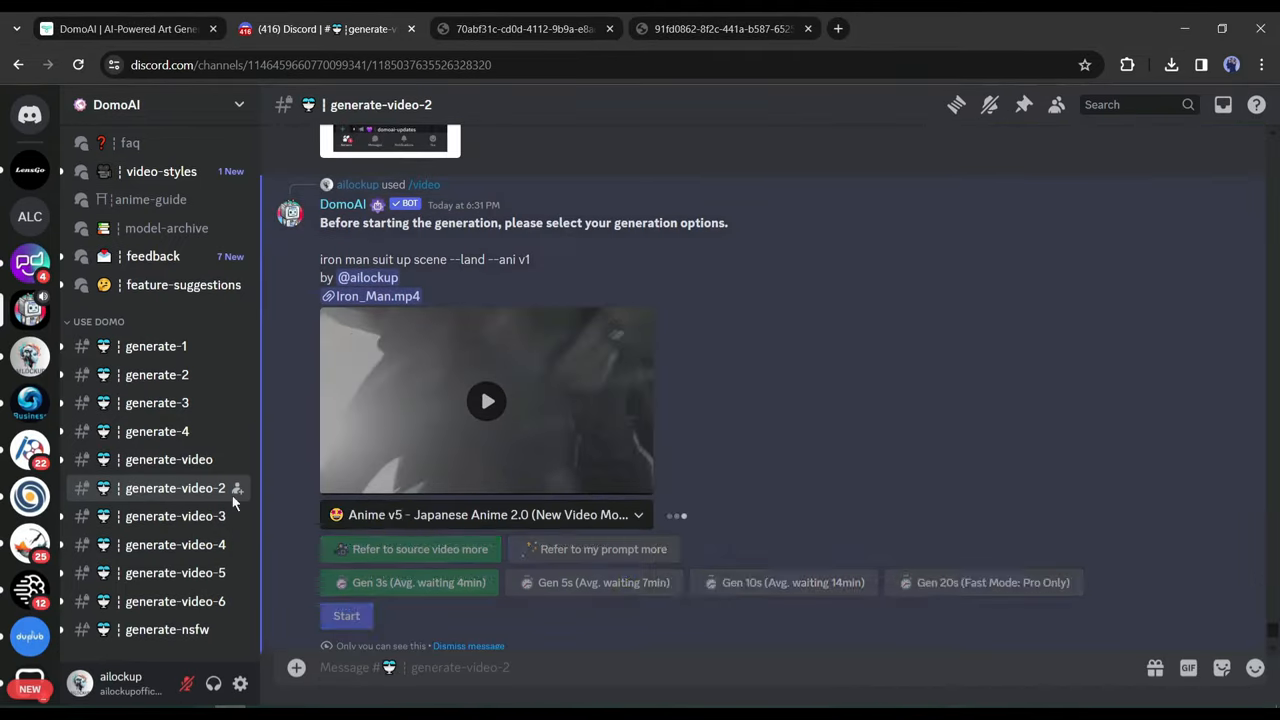
{"action": "left_click", "coordinate": [486, 401]}
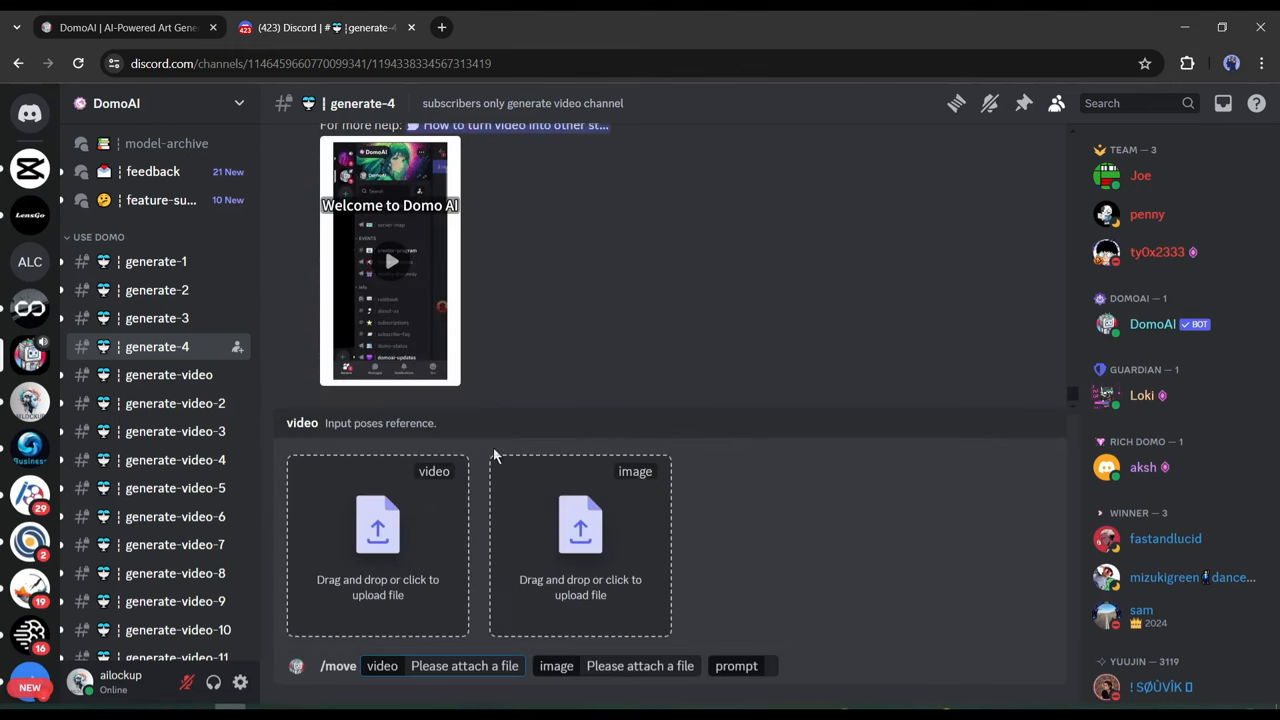
{"action": "mouse_move", "coordinate": [595, 510]}
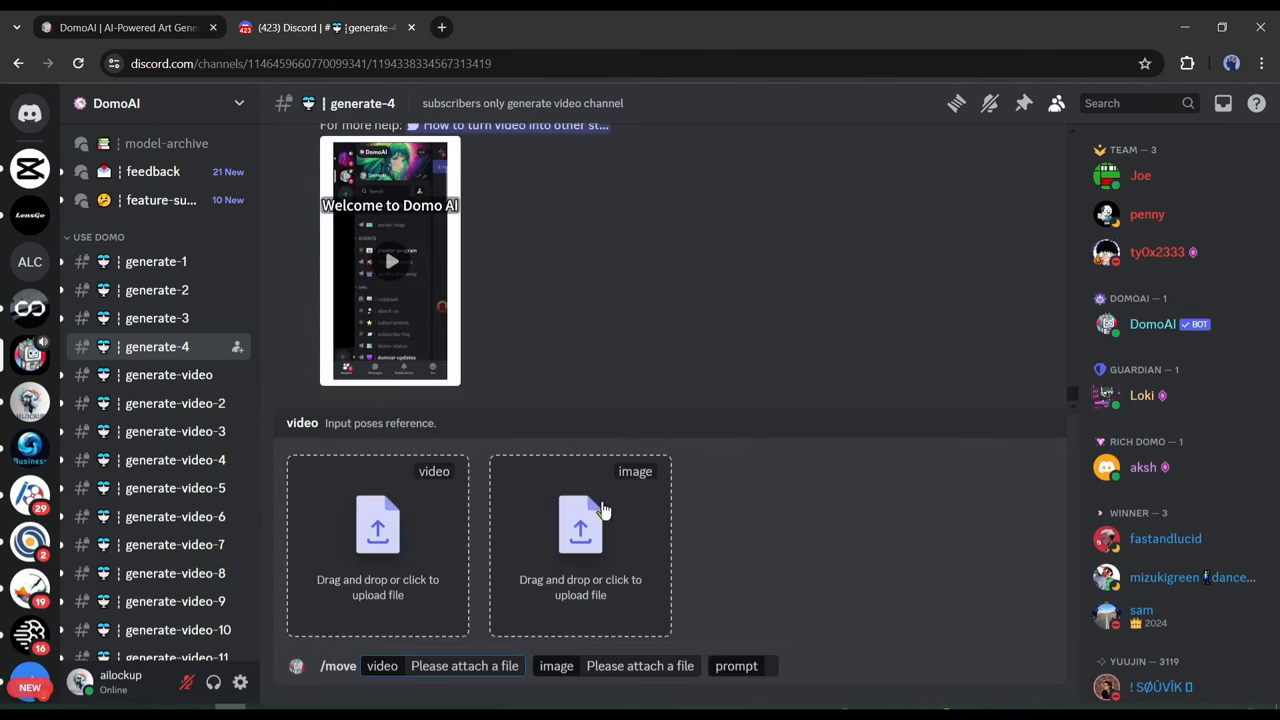
{"action": "mouse_move", "coordinate": [1267, 563]}
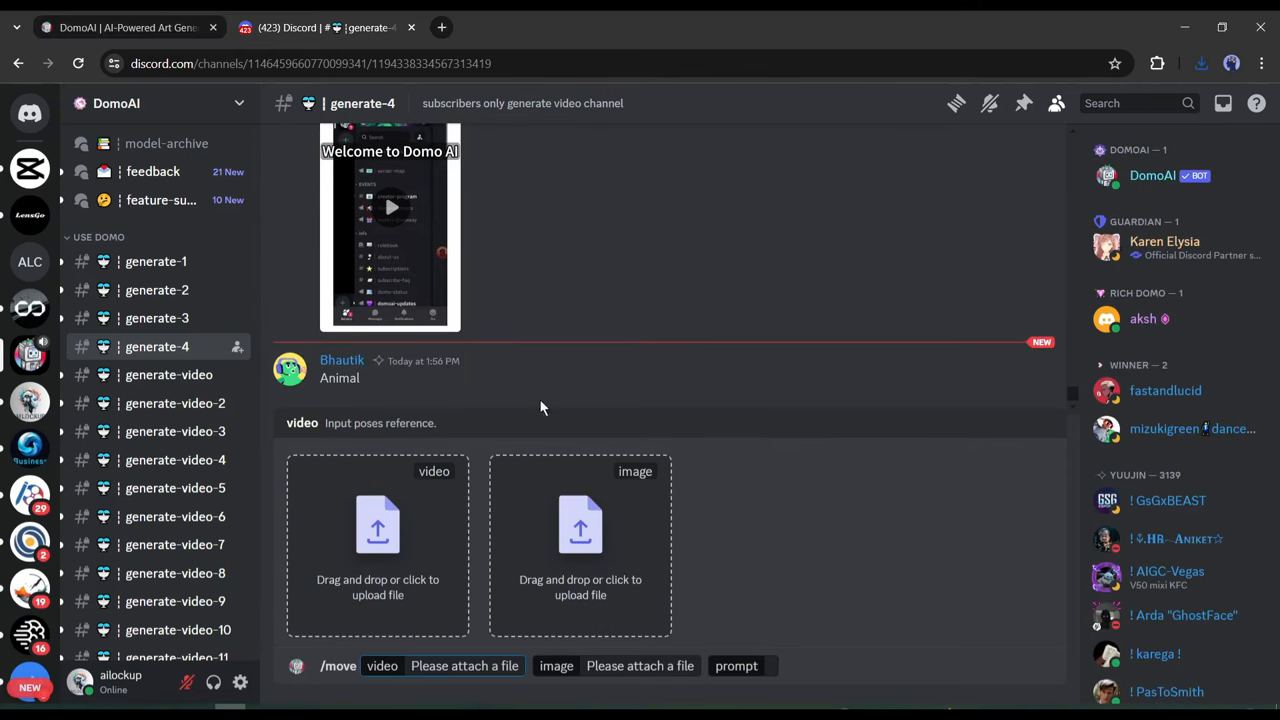
{"action": "mouse_move", "coordinate": [377, 525]}
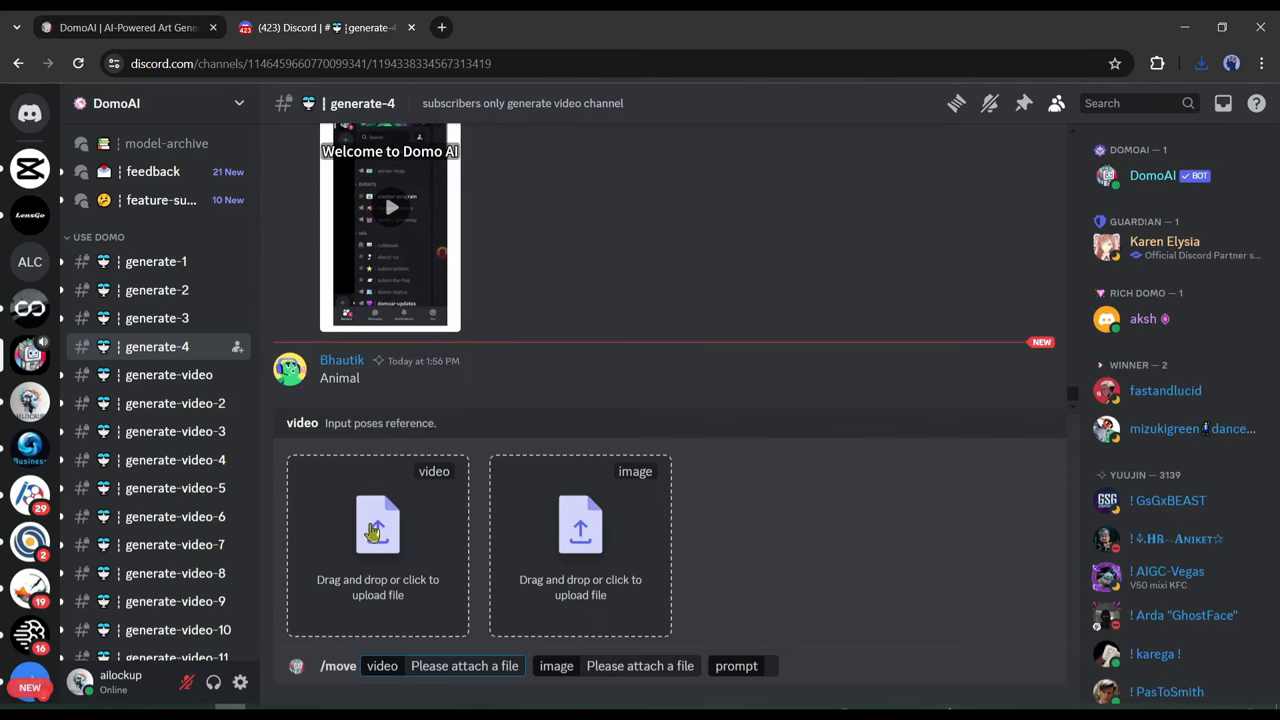
{"action": "mouse_move", "coordinate": [393, 525]}
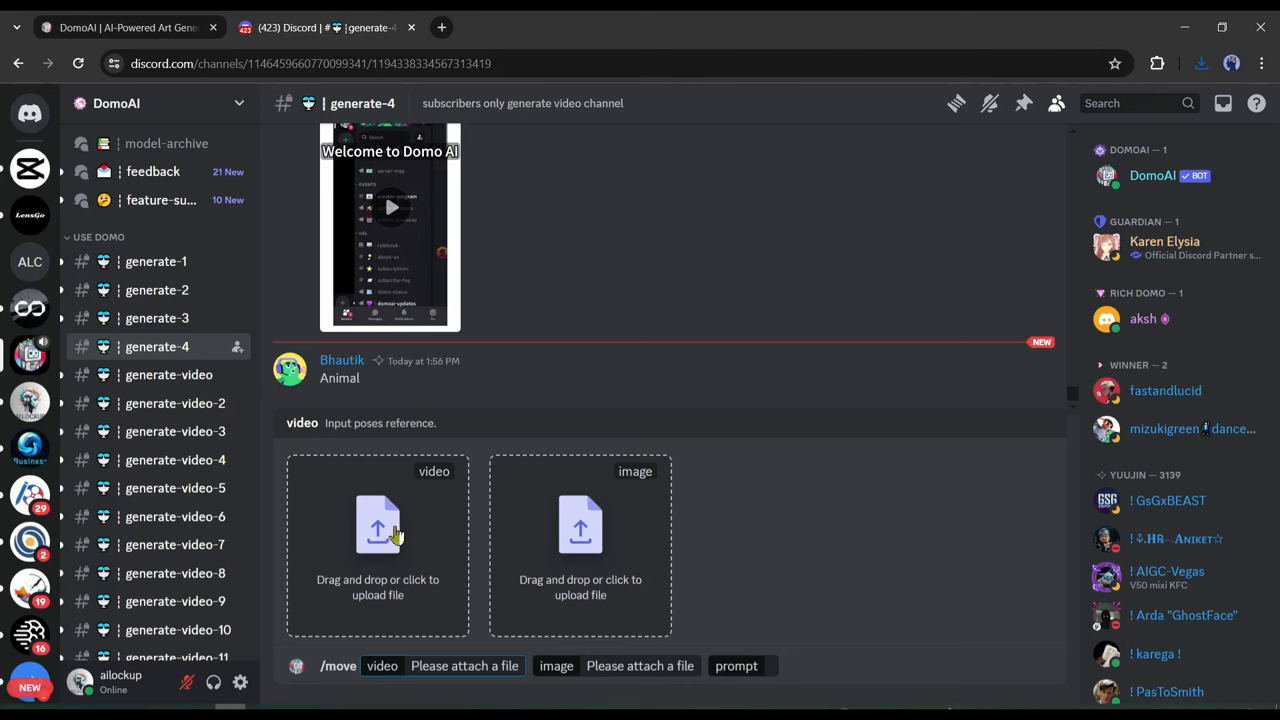
{"action": "mouse_move", "coordinate": [577, 533]}
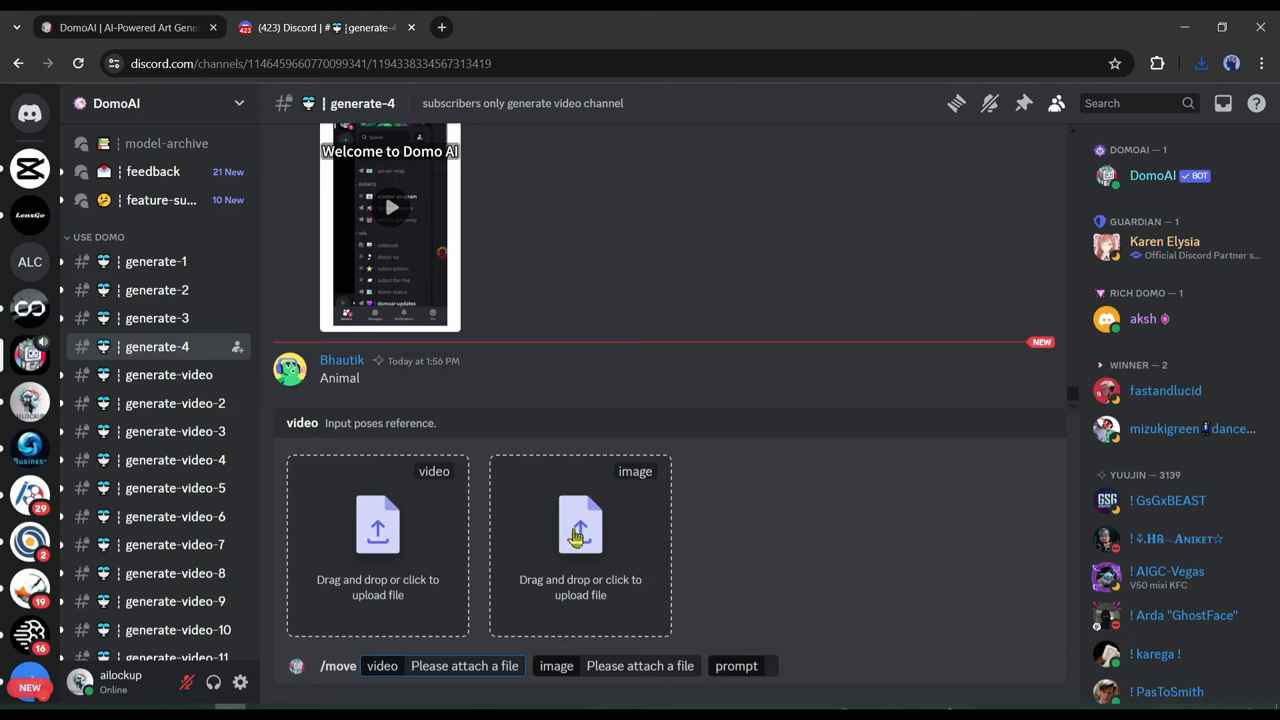
{"action": "mouse_move", "coordinate": [377, 527]}
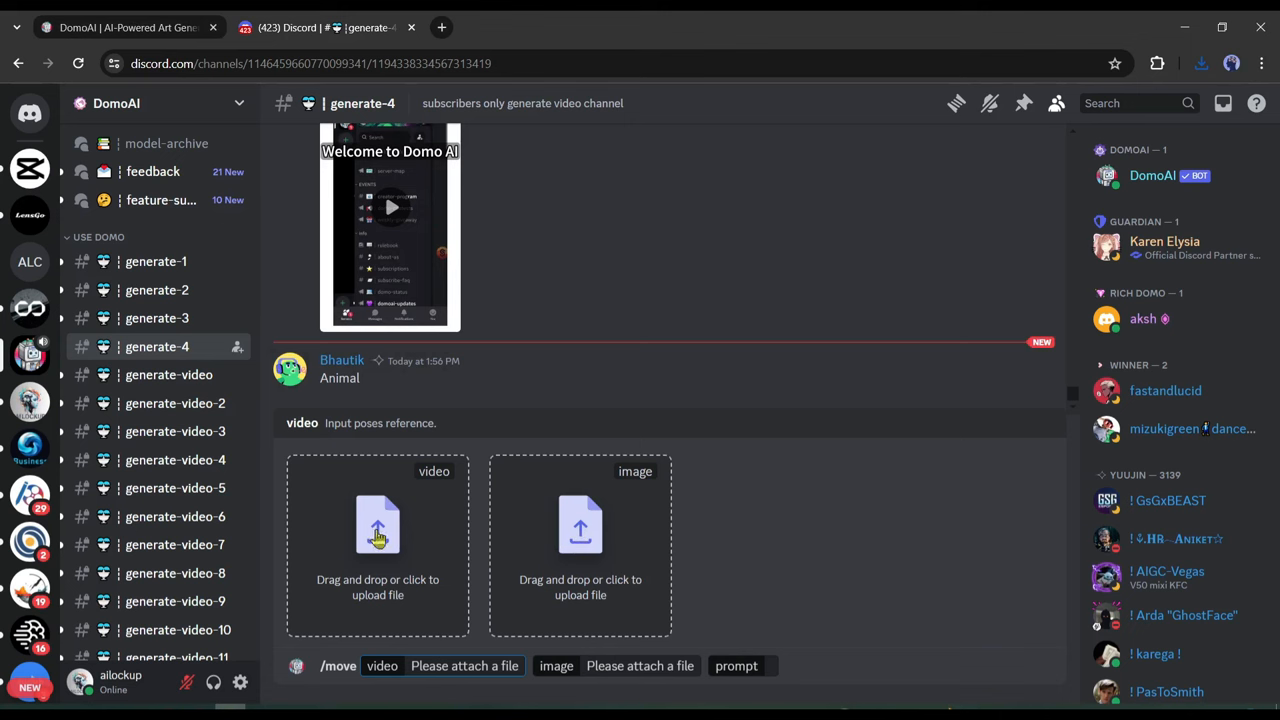
{"action": "mouse_move", "coordinate": [406, 525]}
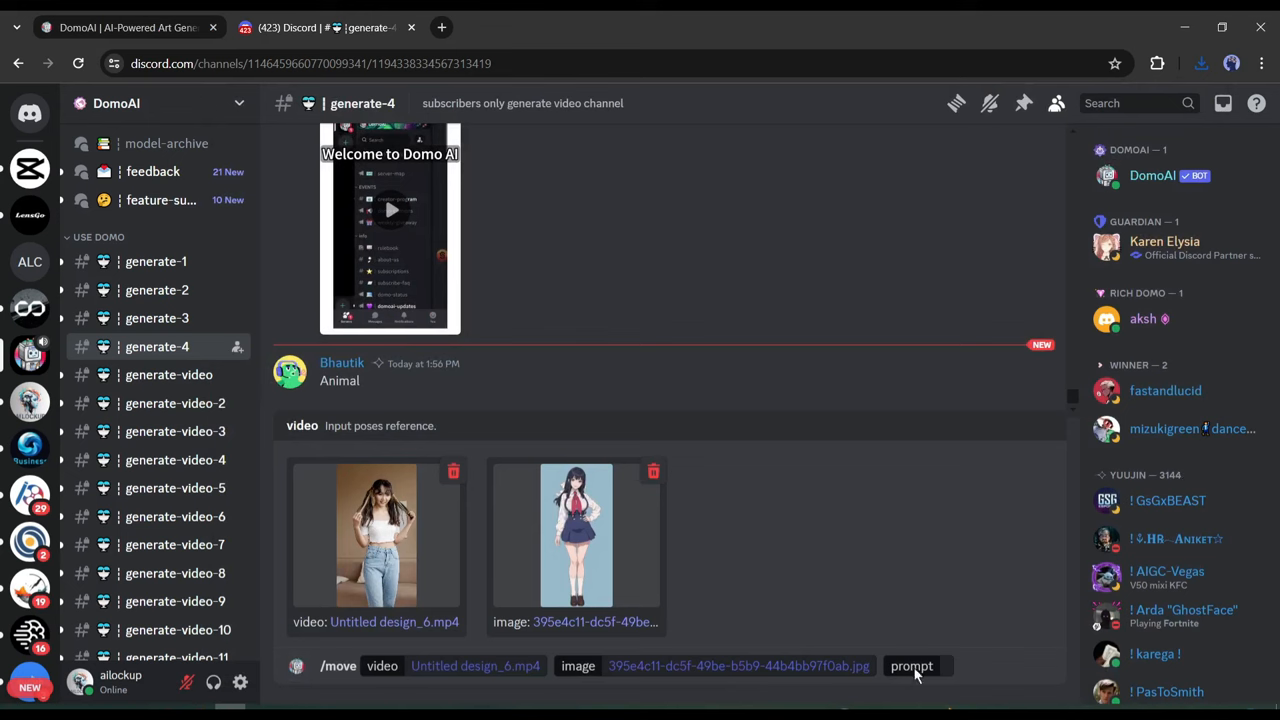
Step: Enter the prompt 'a cute girl dancing' and send the /move request
{"action": "type", "text": "a cute"}
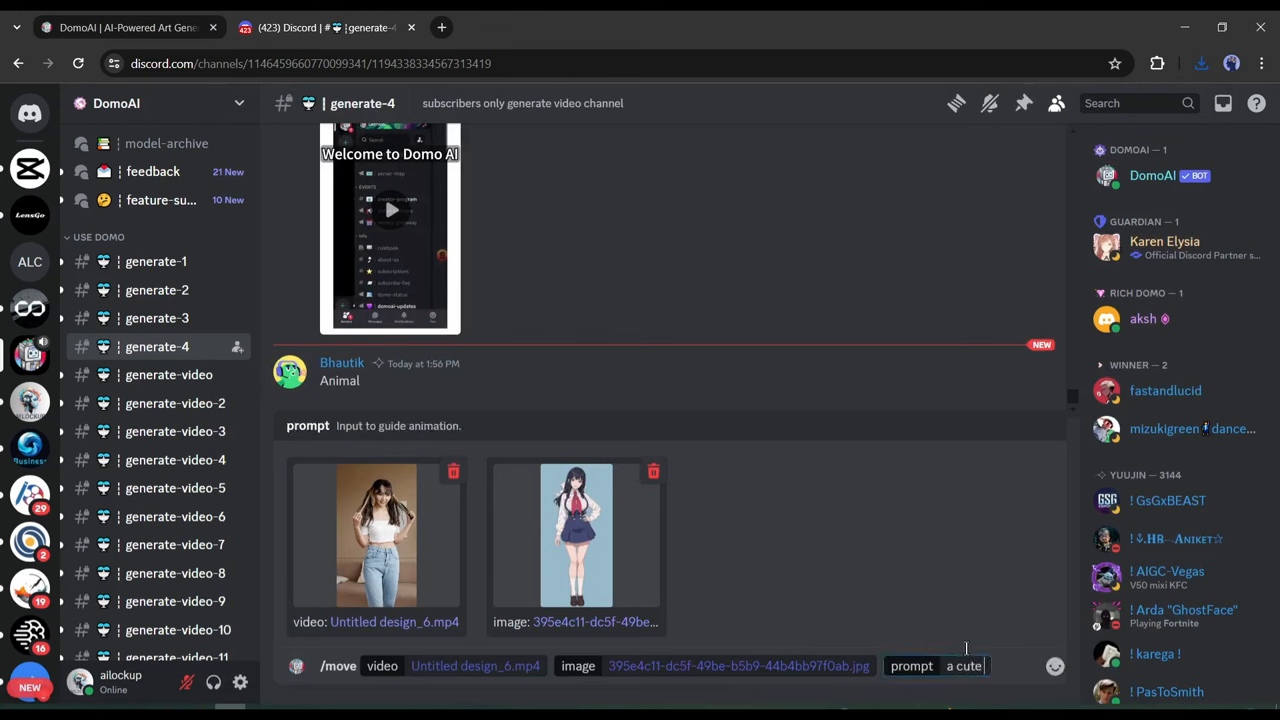
{"action": "type", "text": "girl"}
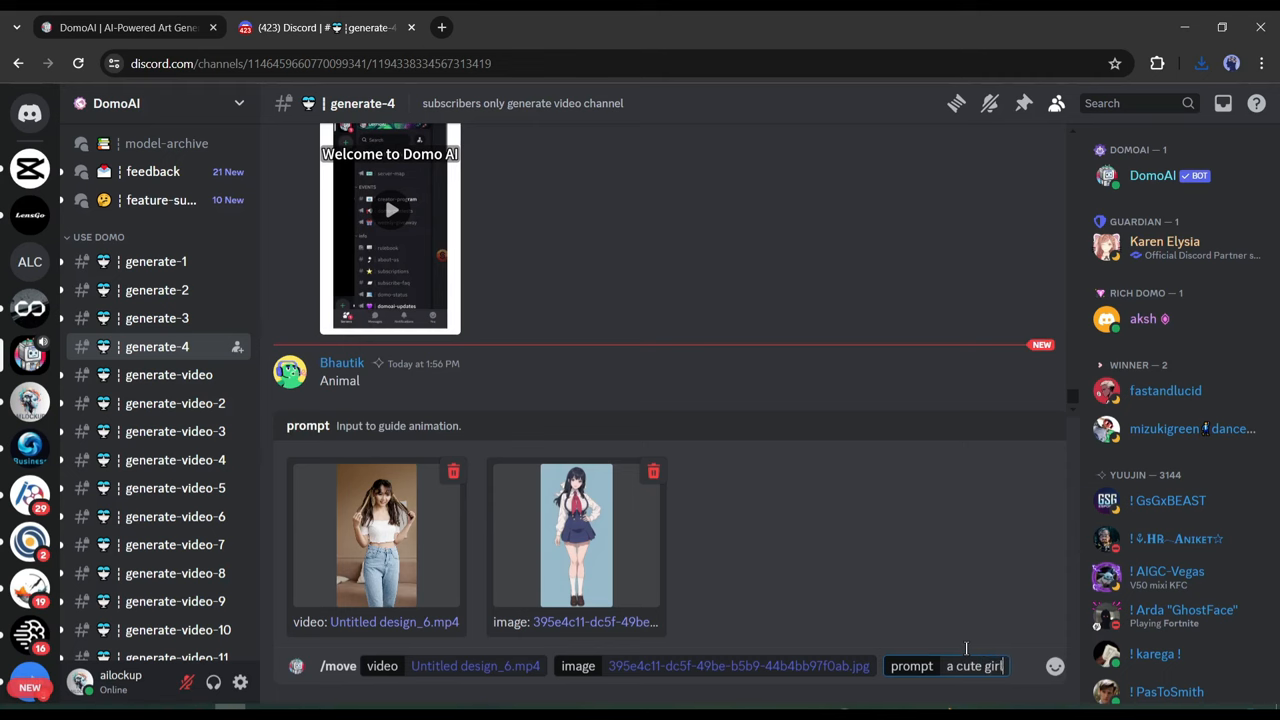
{"action": "type", "text": "dan"}
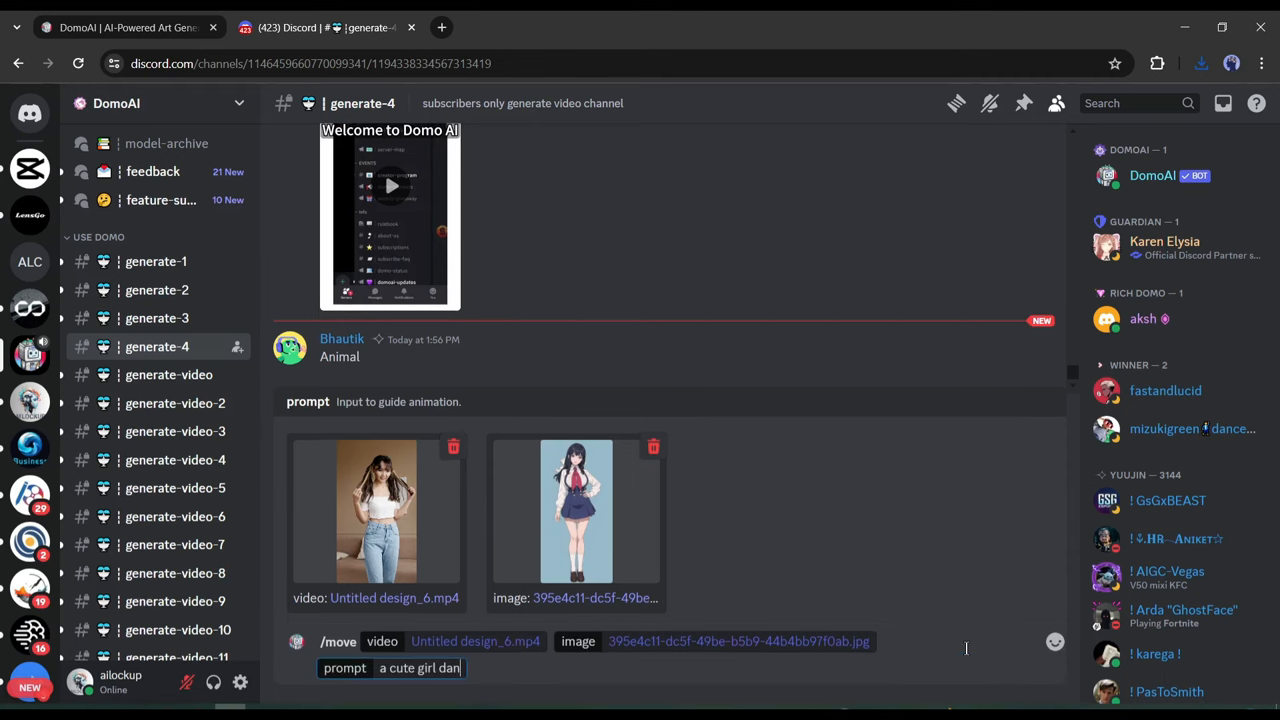
{"action": "key", "text": "Enter"}
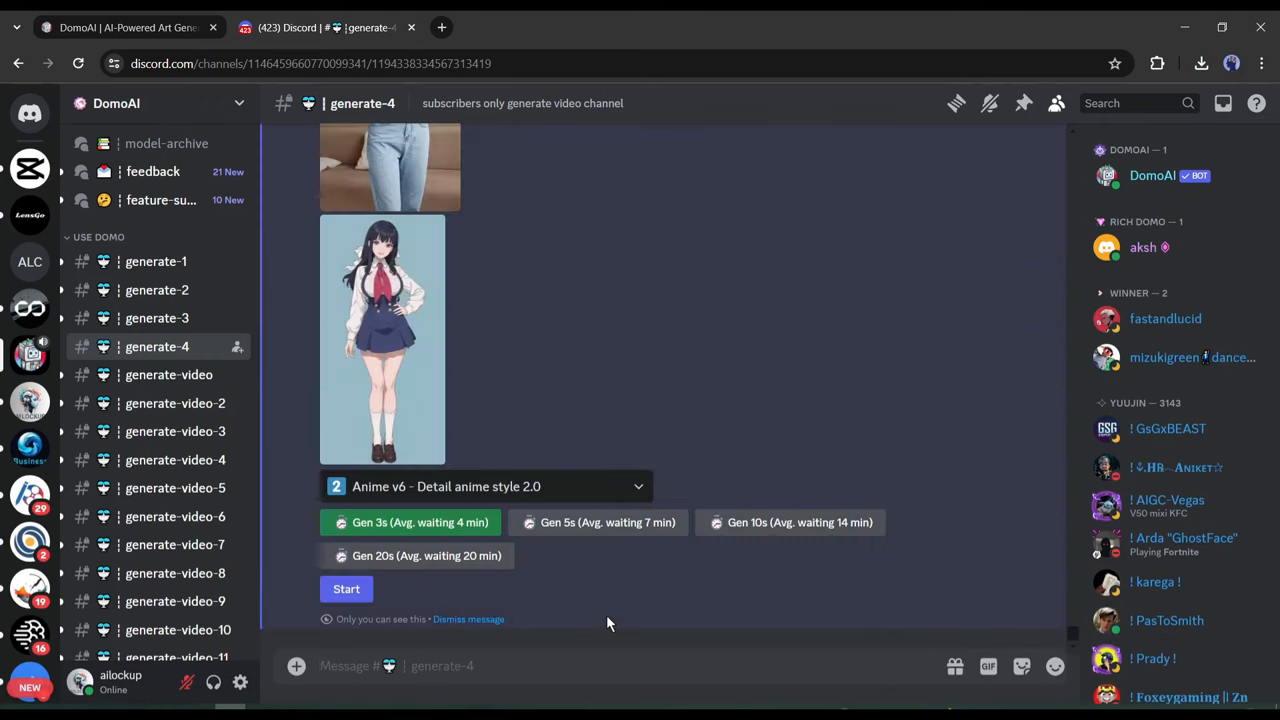
{"action": "mouse_move", "coordinate": [540, 341]}
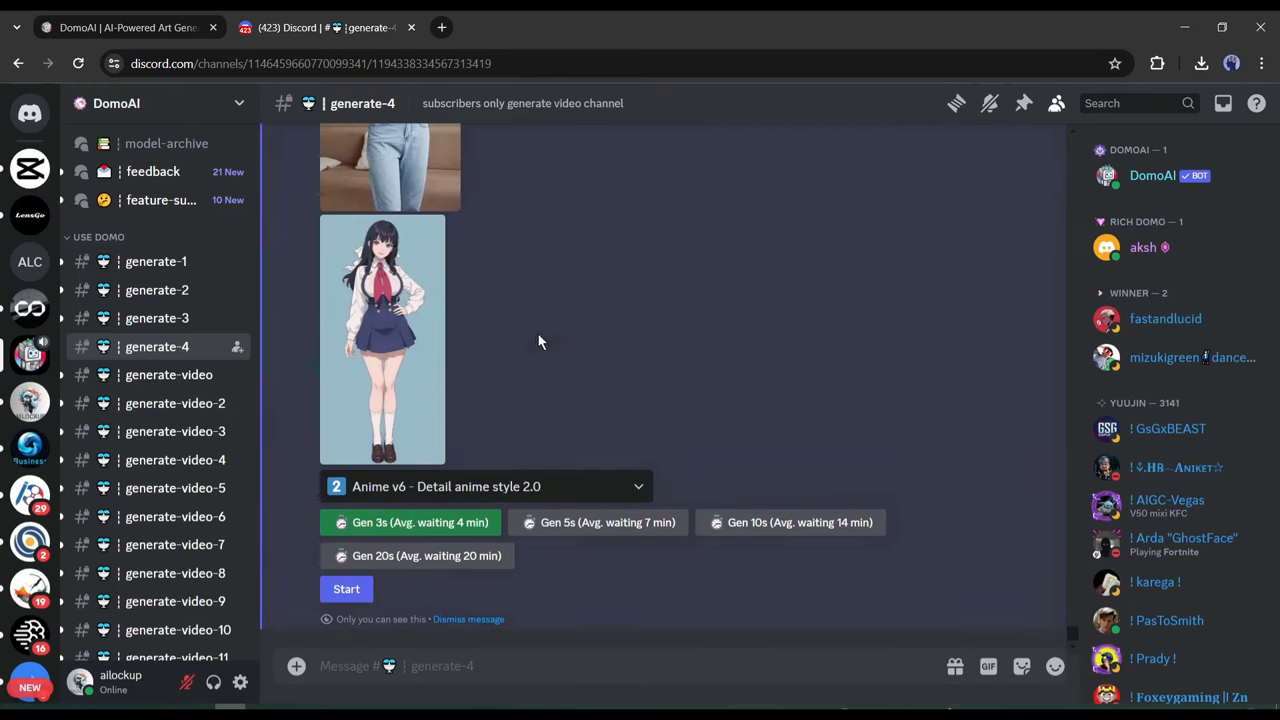
{"action": "mouse_move", "coordinate": [641, 262]}
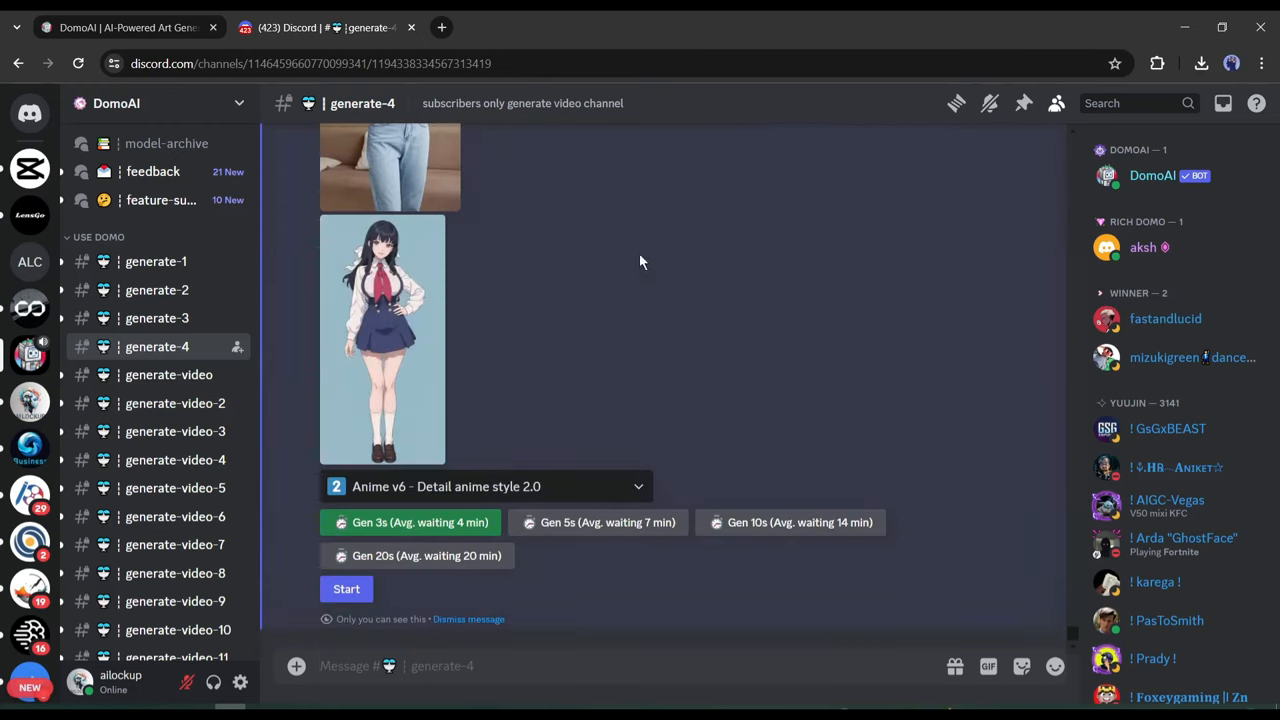
{"action": "mouse_move", "coordinate": [518, 503]}
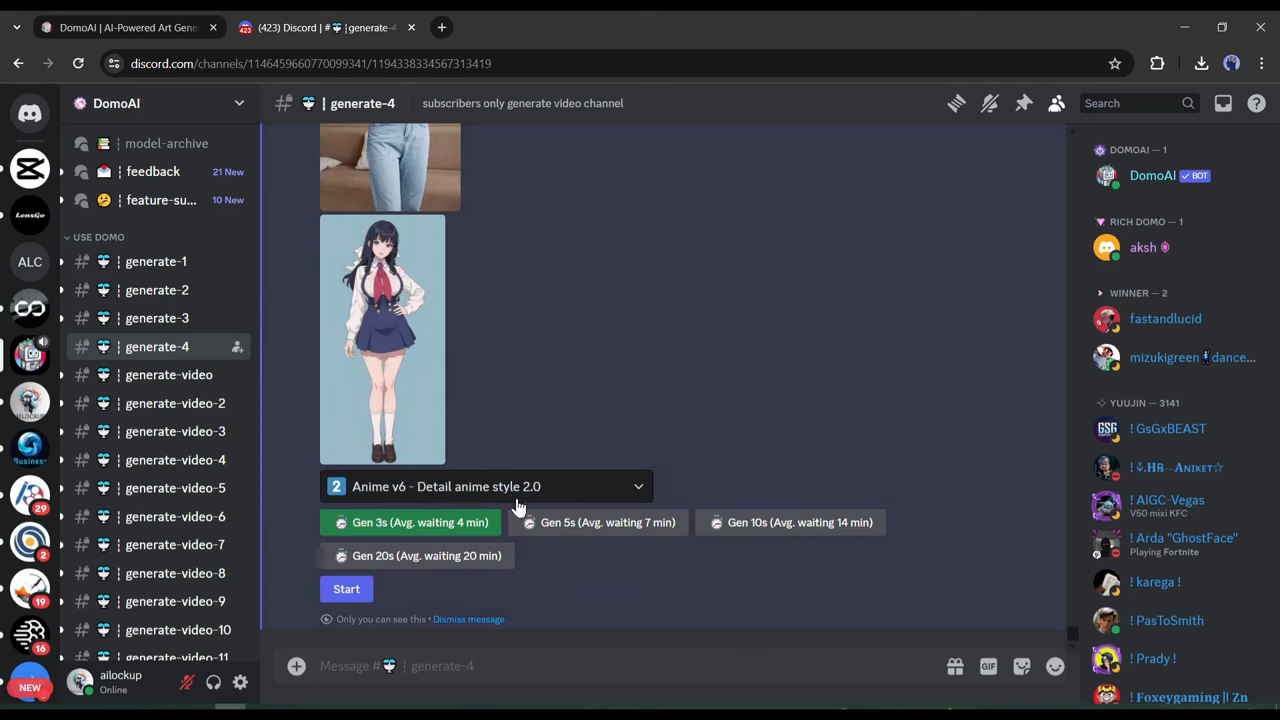
Step: Keep the Anime v6 - Detail anime style, choose Gen 20s, and start generating
{"action": "left_click", "coordinate": [485, 486]}
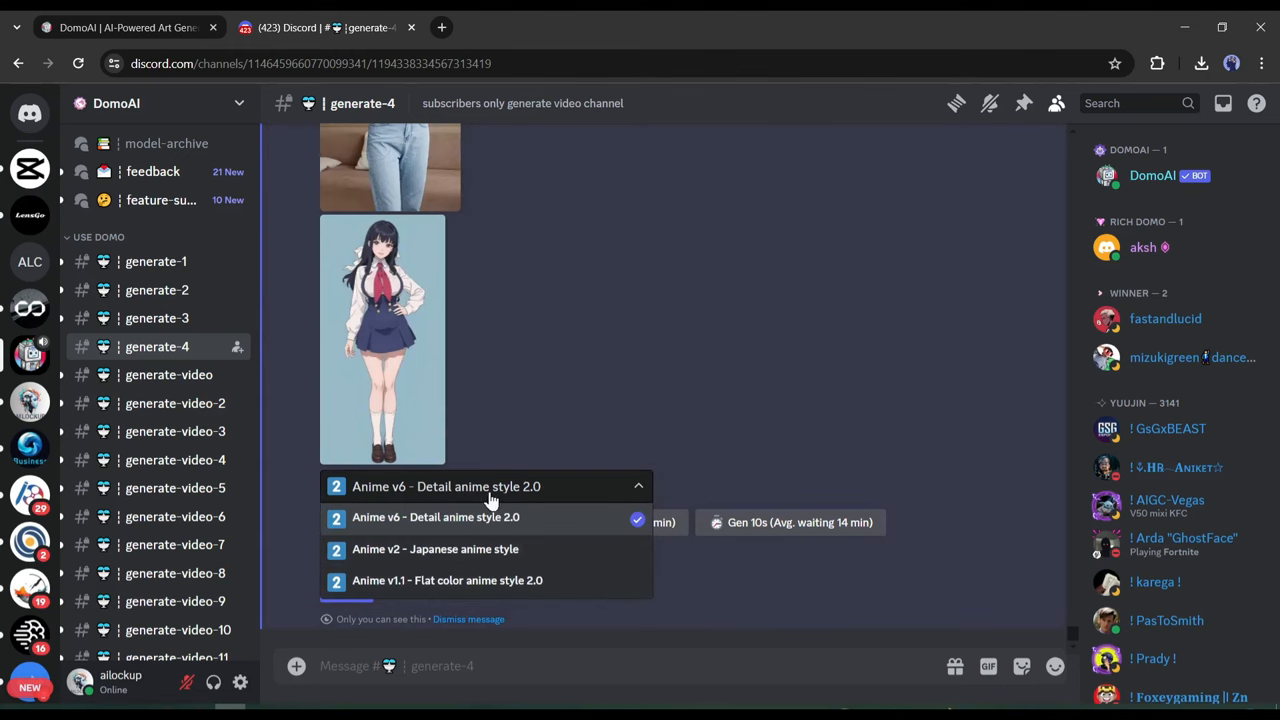
{"action": "mouse_move", "coordinate": [449, 507]}
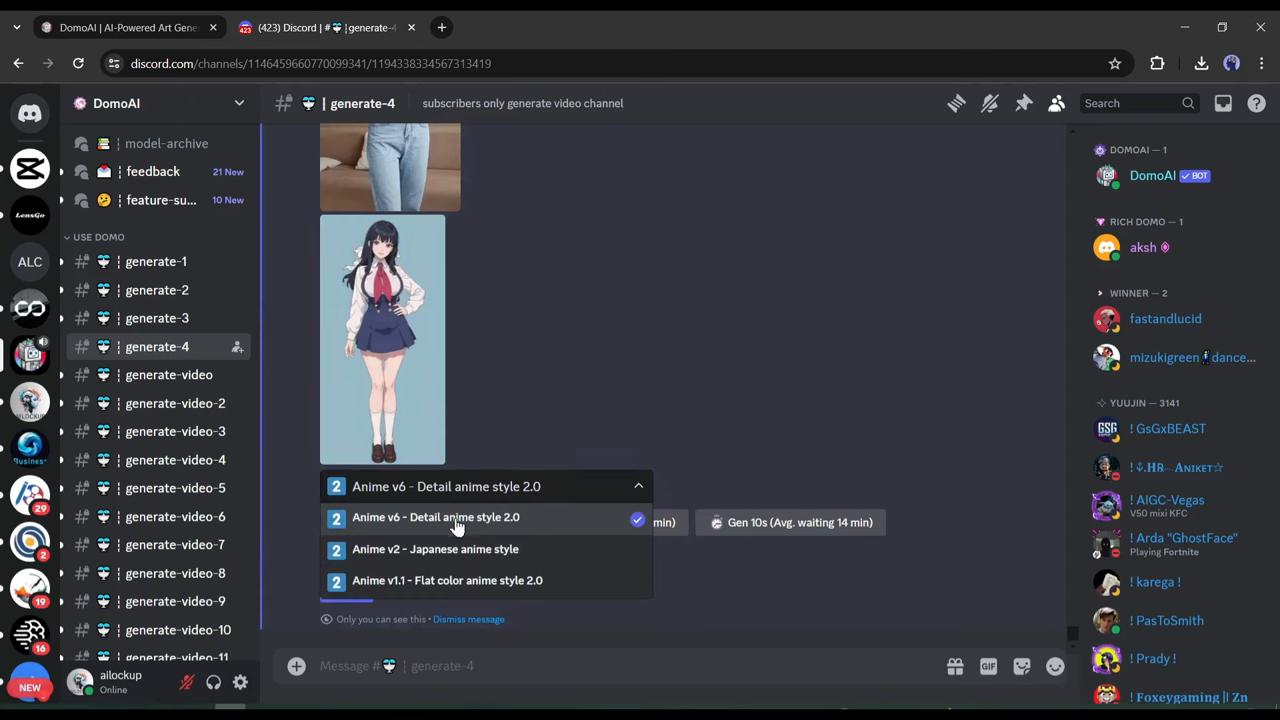
{"action": "left_click", "coordinate": [445, 517]}
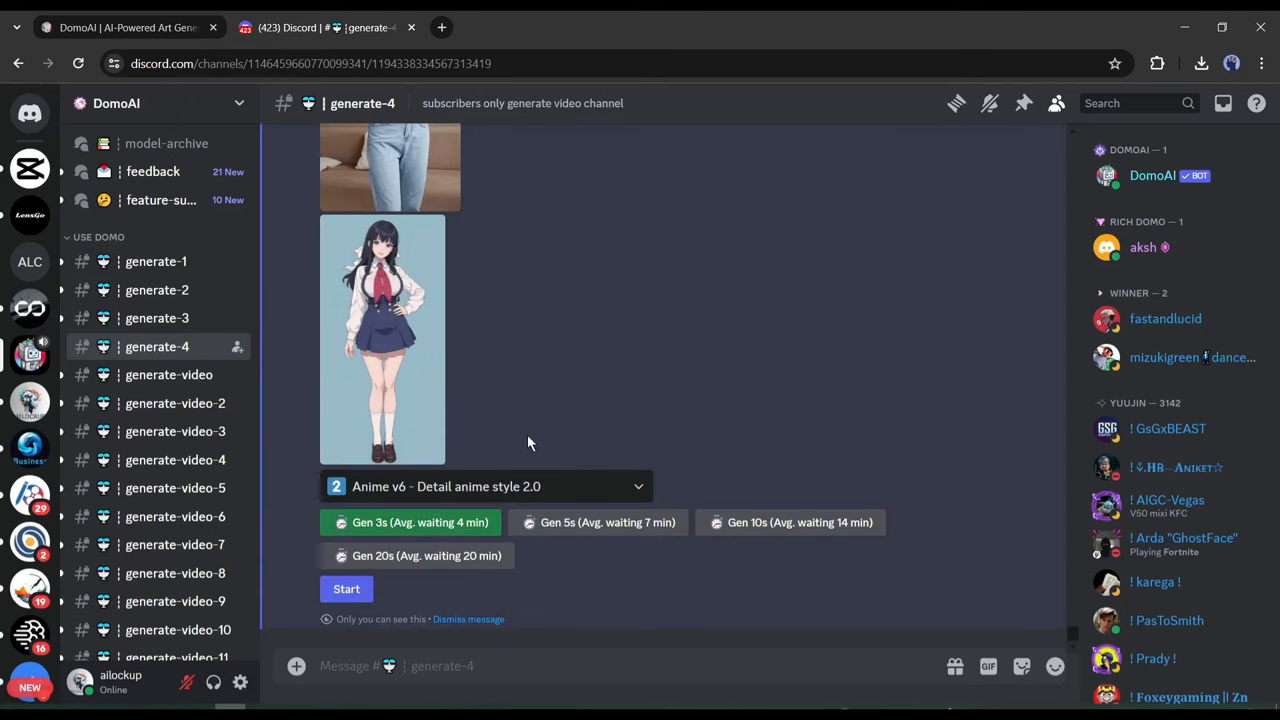
{"action": "mouse_move", "coordinate": [439, 459]}
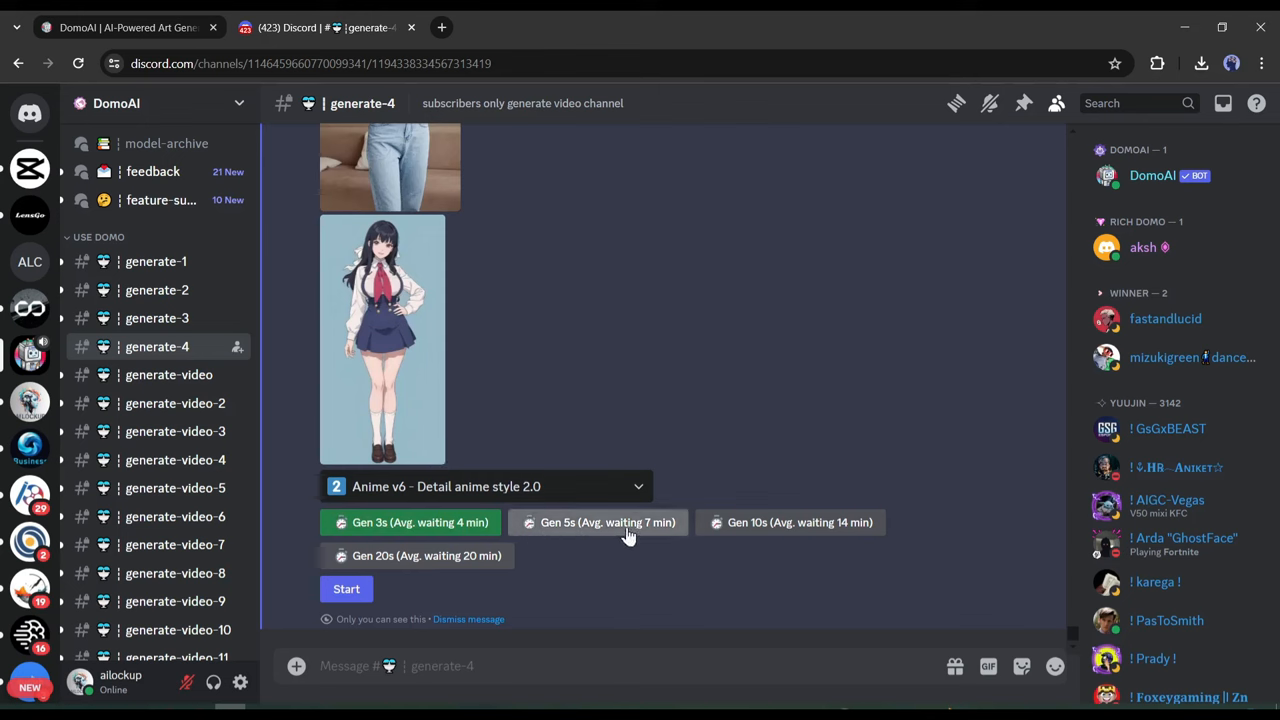
{"action": "mouse_move", "coordinate": [798, 535]}
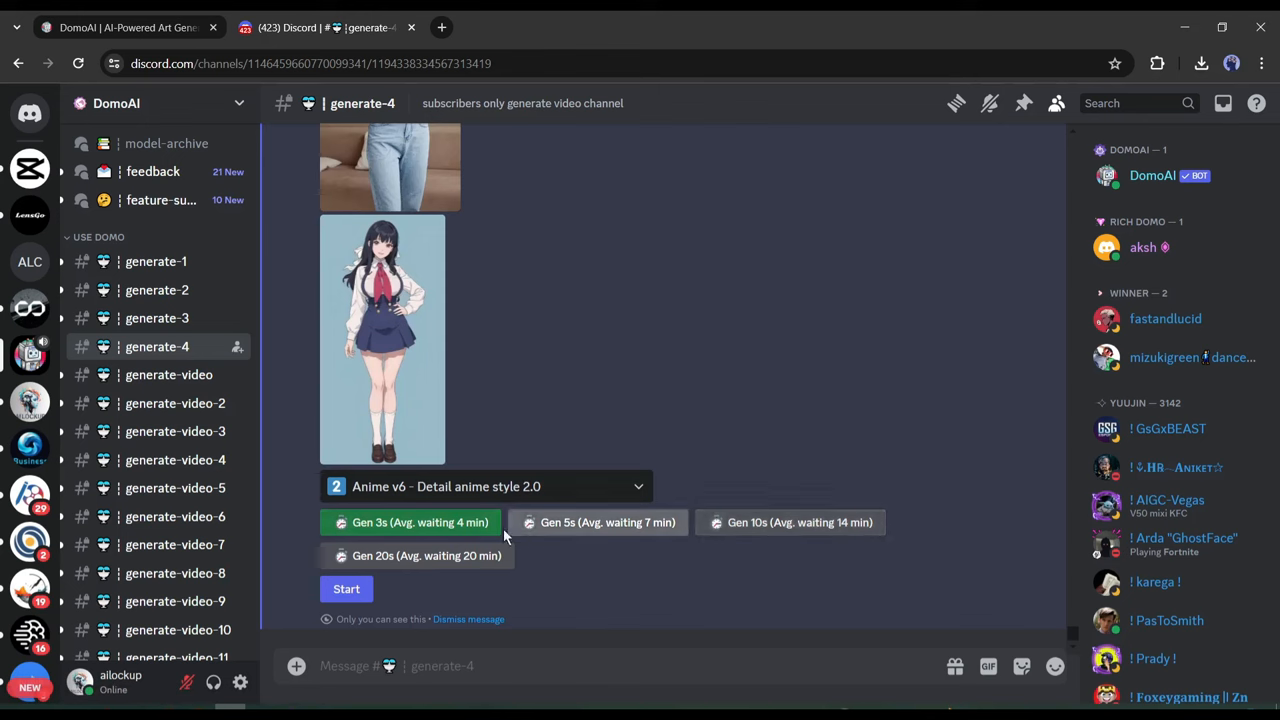
{"action": "mouse_move", "coordinate": [419, 556]}
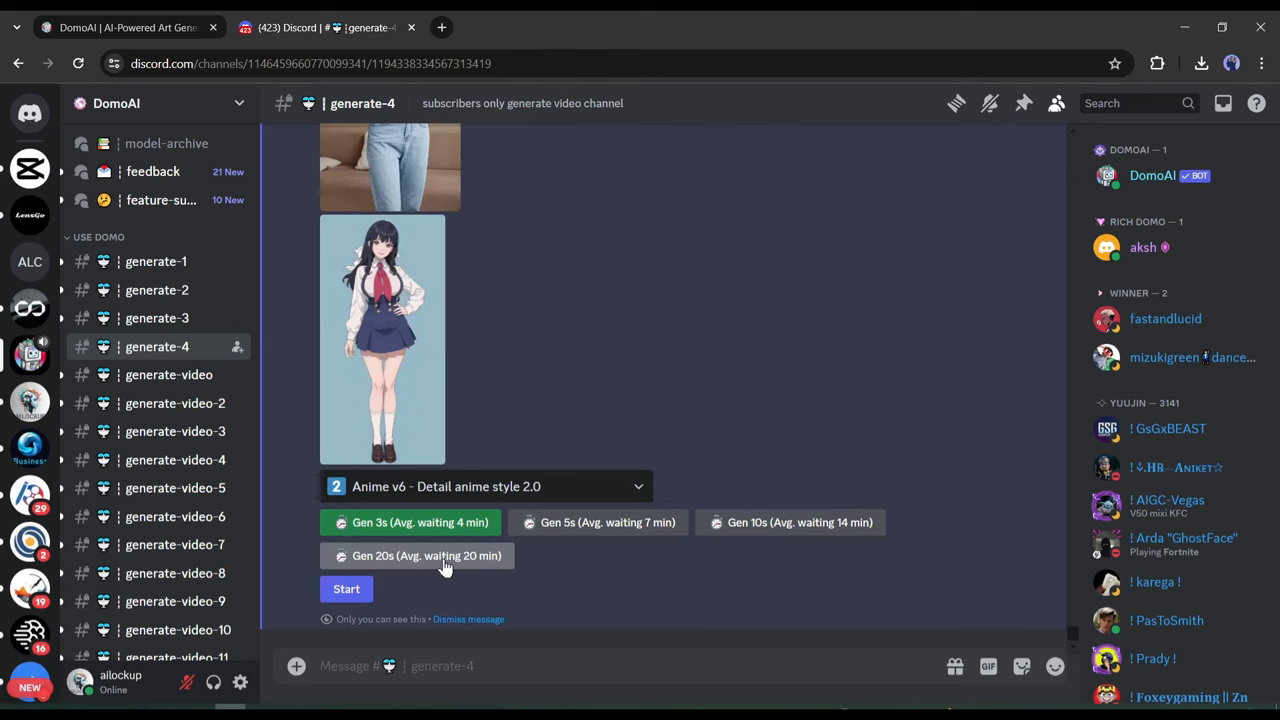
{"action": "left_click", "coordinate": [417, 556]}
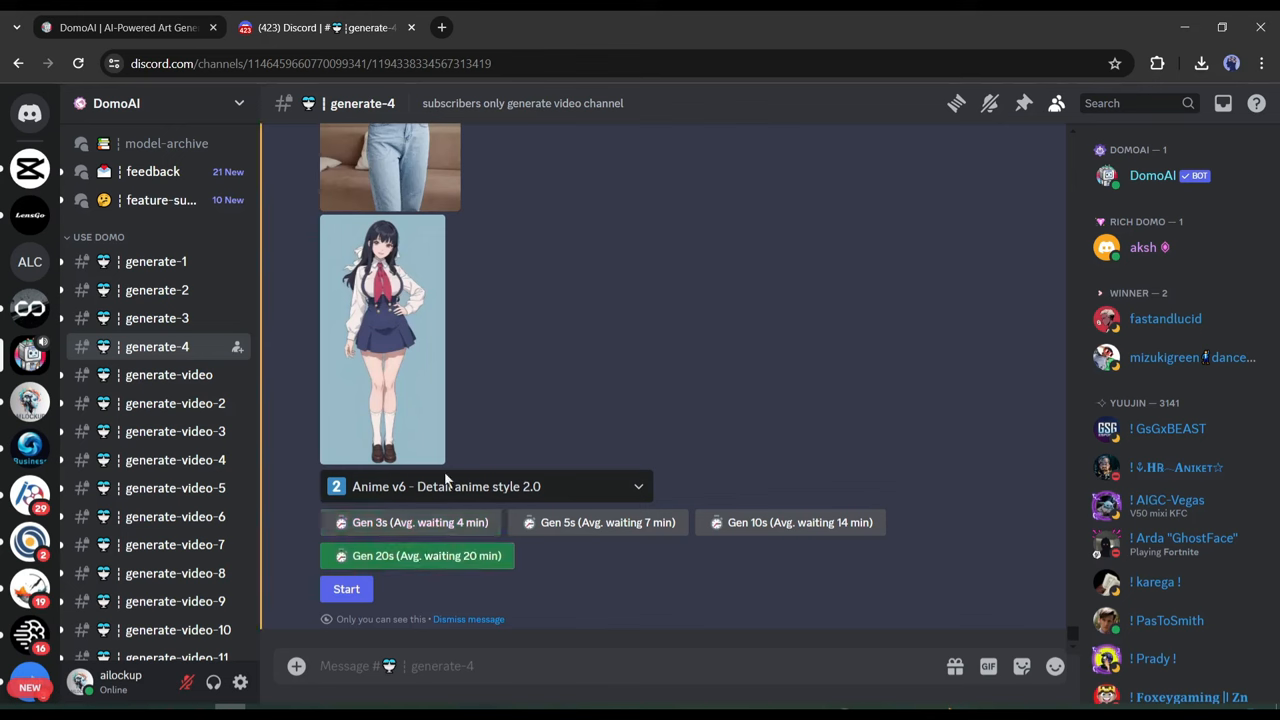
{"action": "left_click", "coordinate": [346, 588]}
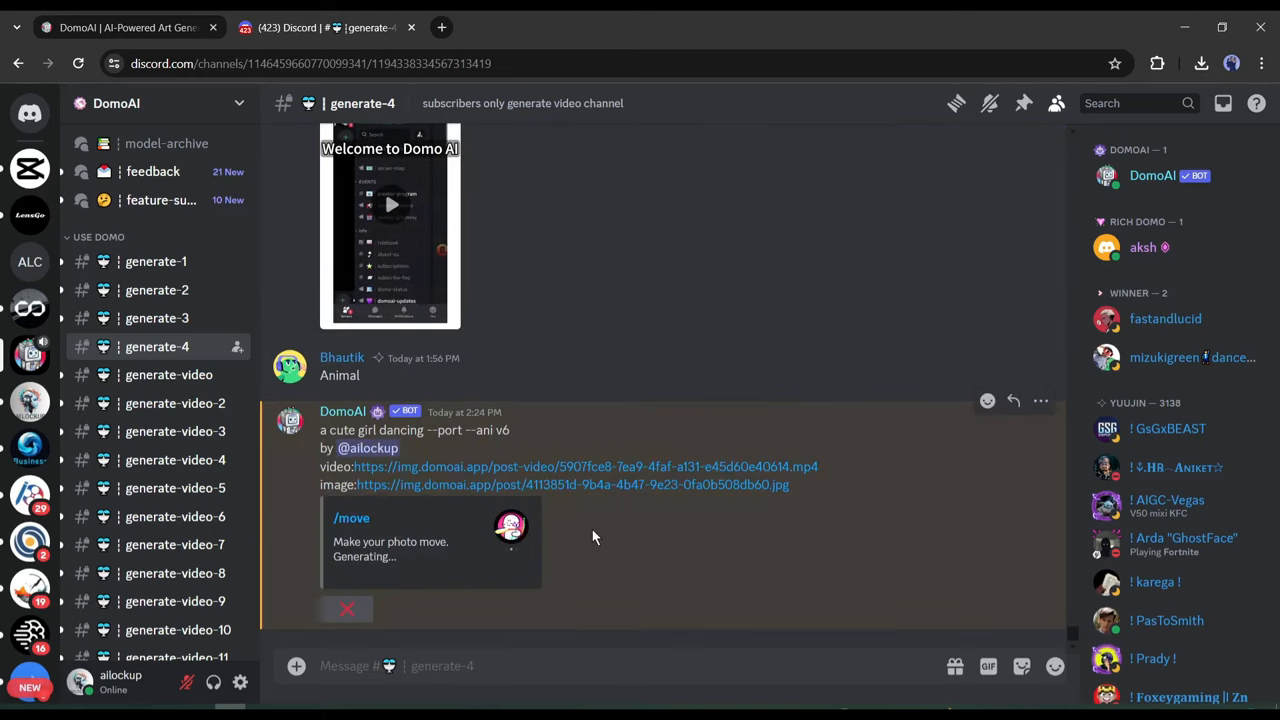
{"action": "mouse_move", "coordinate": [598, 543]}
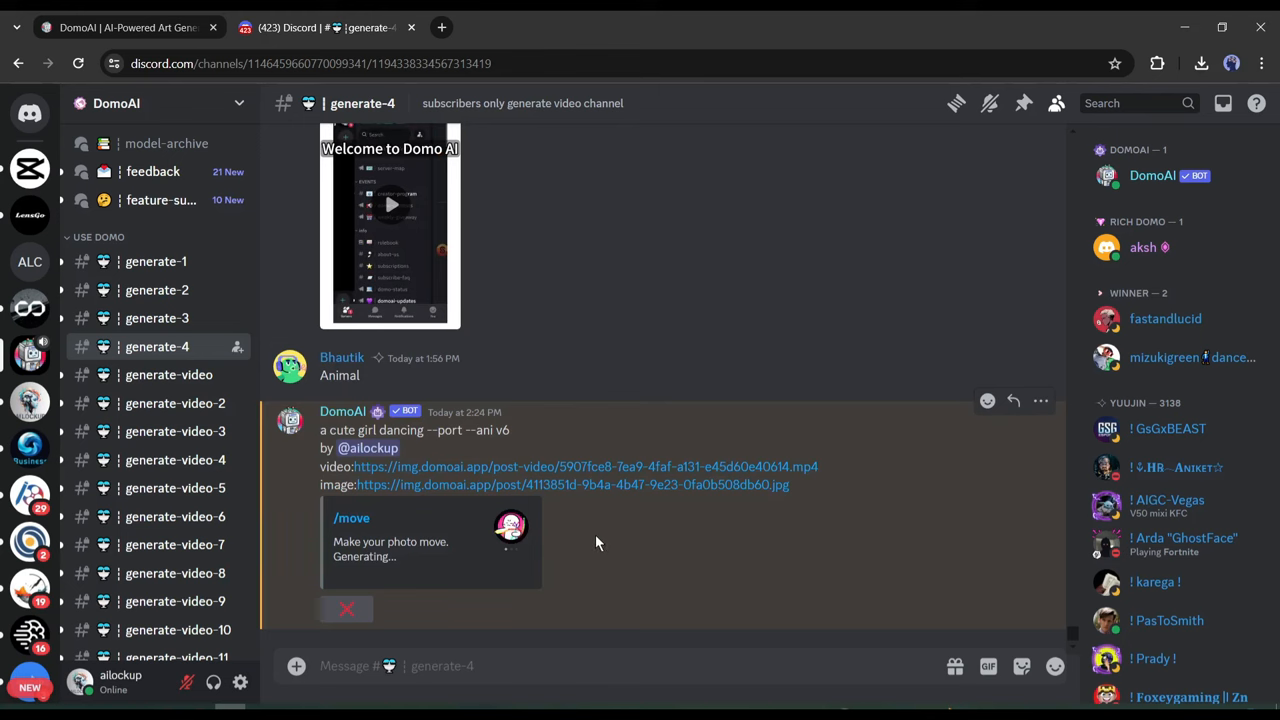
{"action": "mouse_move", "coordinate": [473, 578]}
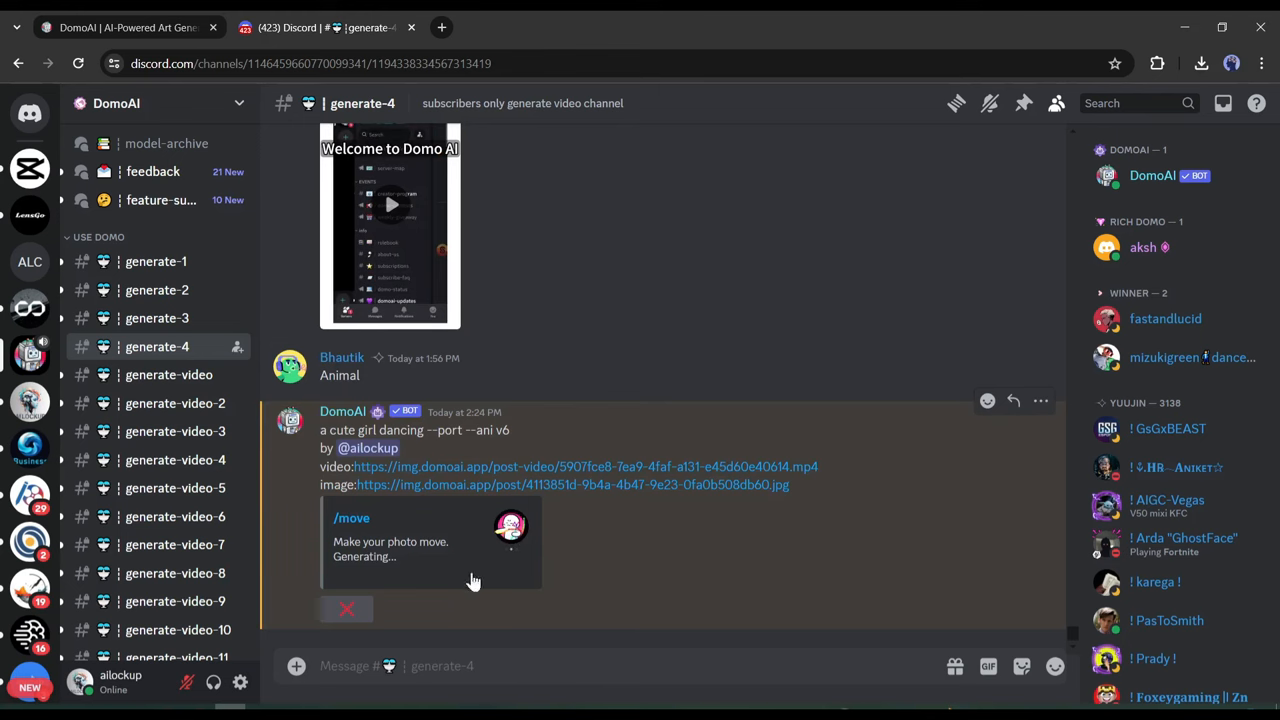
Step: Find DomoAI's completed /move message and play the dancing result video
{"action": "left_click", "coordinate": [485, 665]}
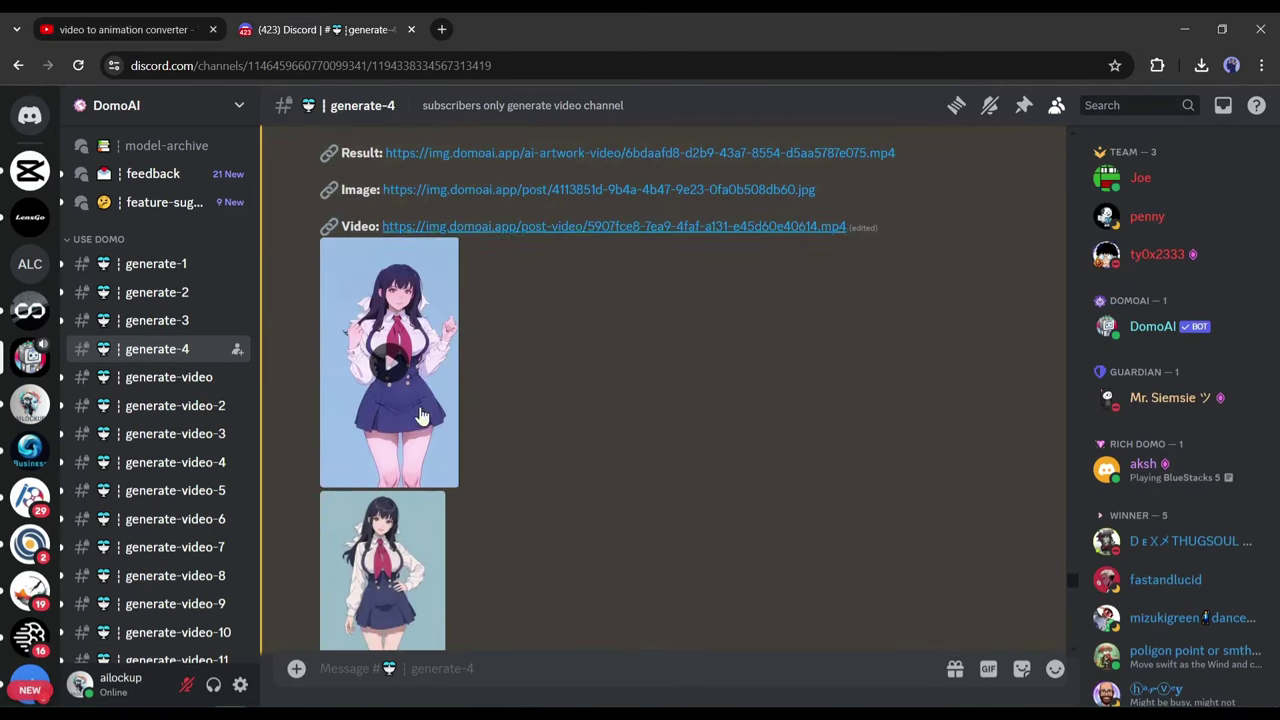
{"action": "left_click", "coordinate": [389, 363]}
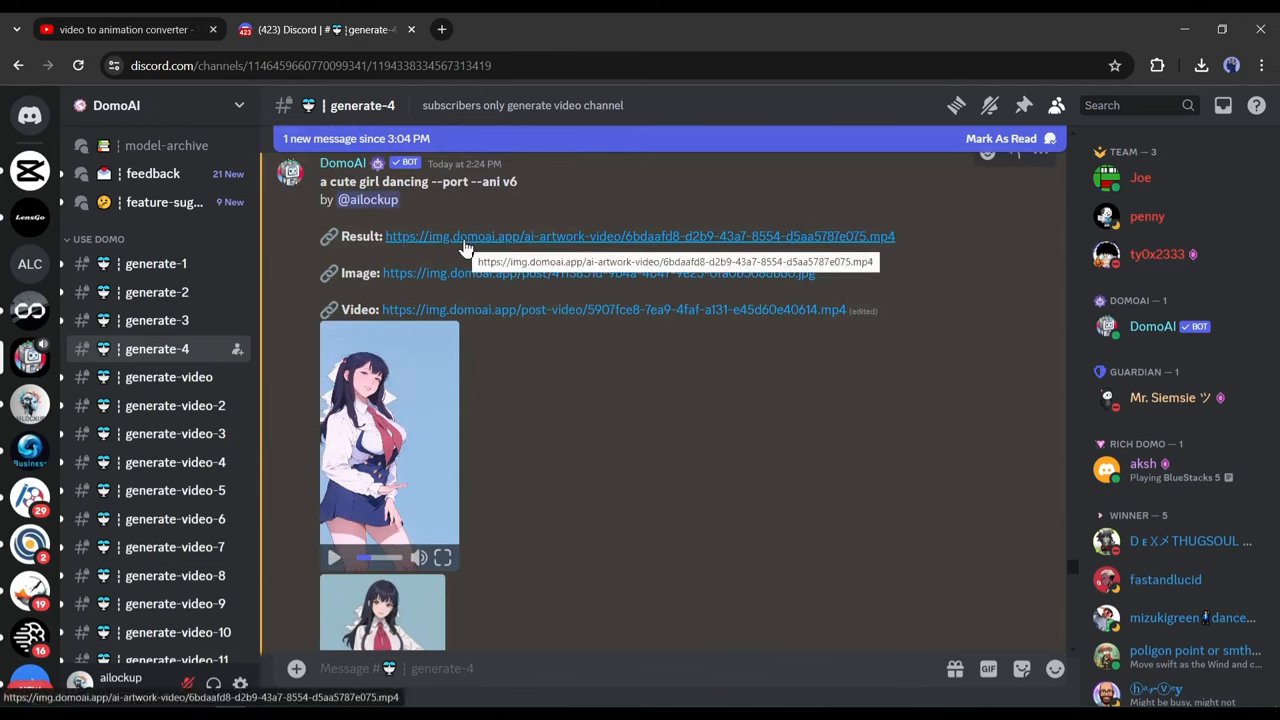
Step: Watch and replay the result video in its own img.domoai.app tab, then return to Discord
{"action": "left_click", "coordinate": [464, 236]}
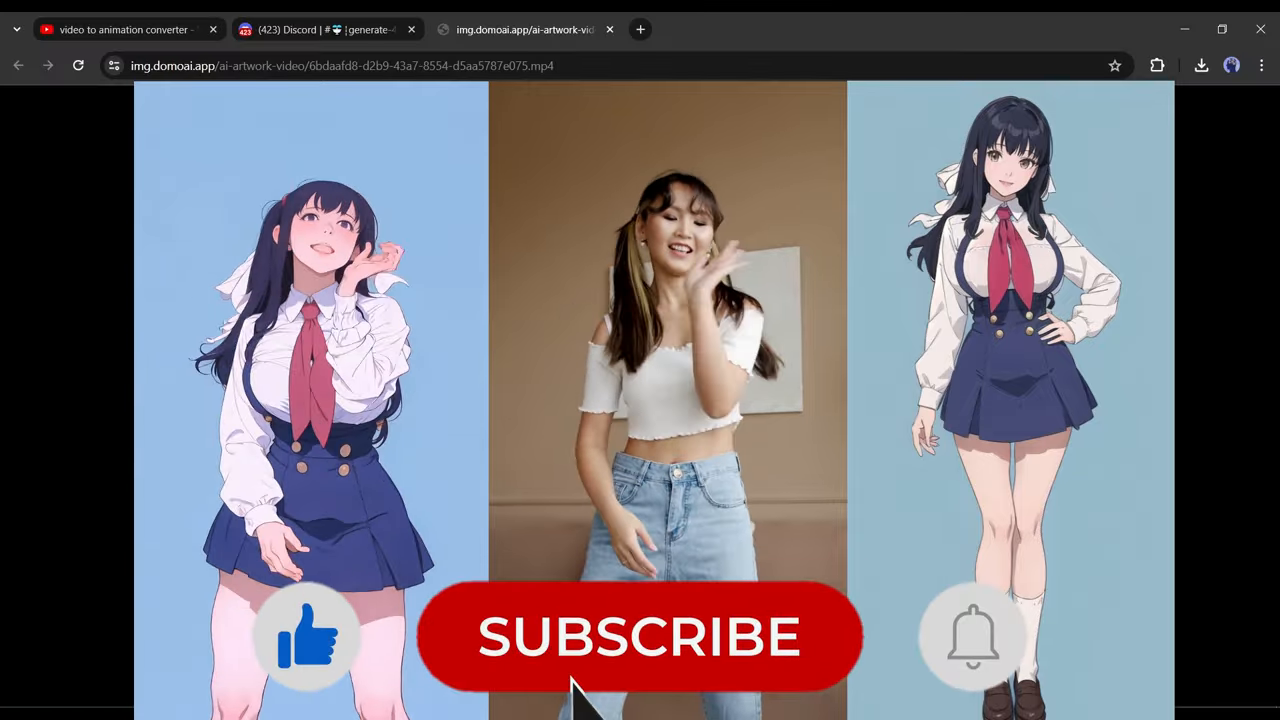
{"action": "left_click", "coordinate": [640, 639]}
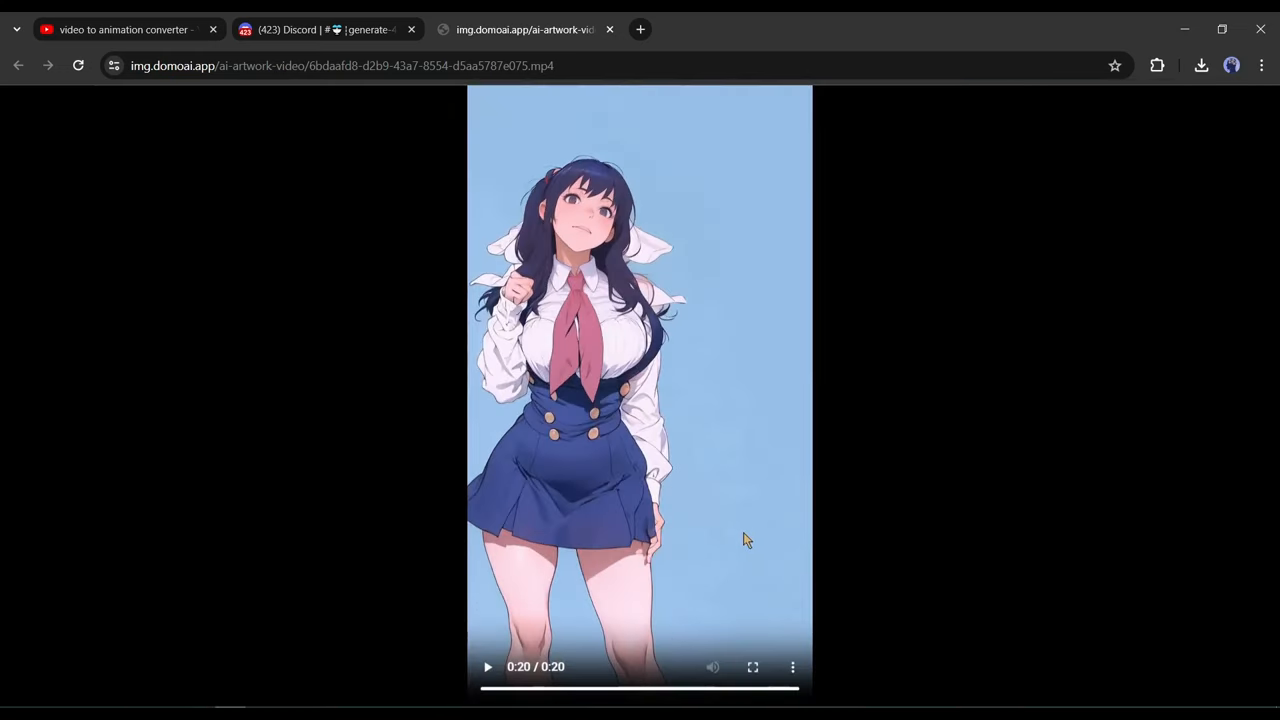
{"action": "left_click", "coordinate": [792, 667]}
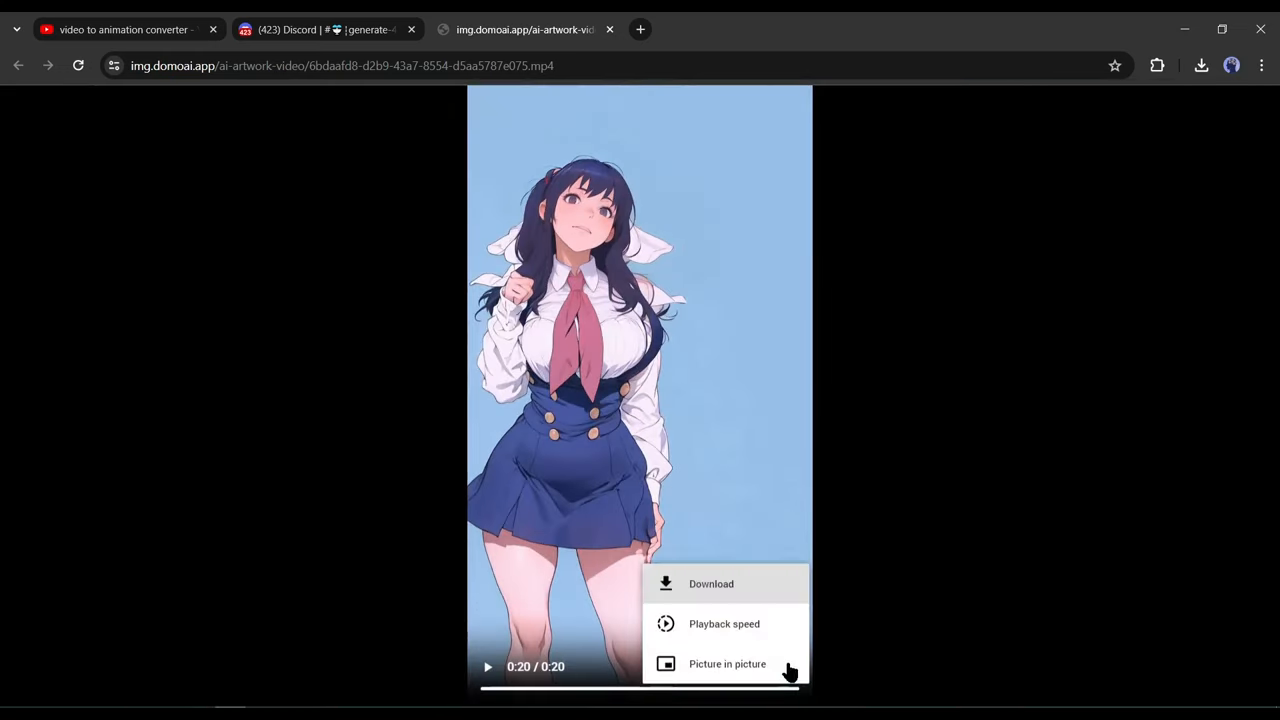
{"action": "left_click", "coordinate": [710, 584]}
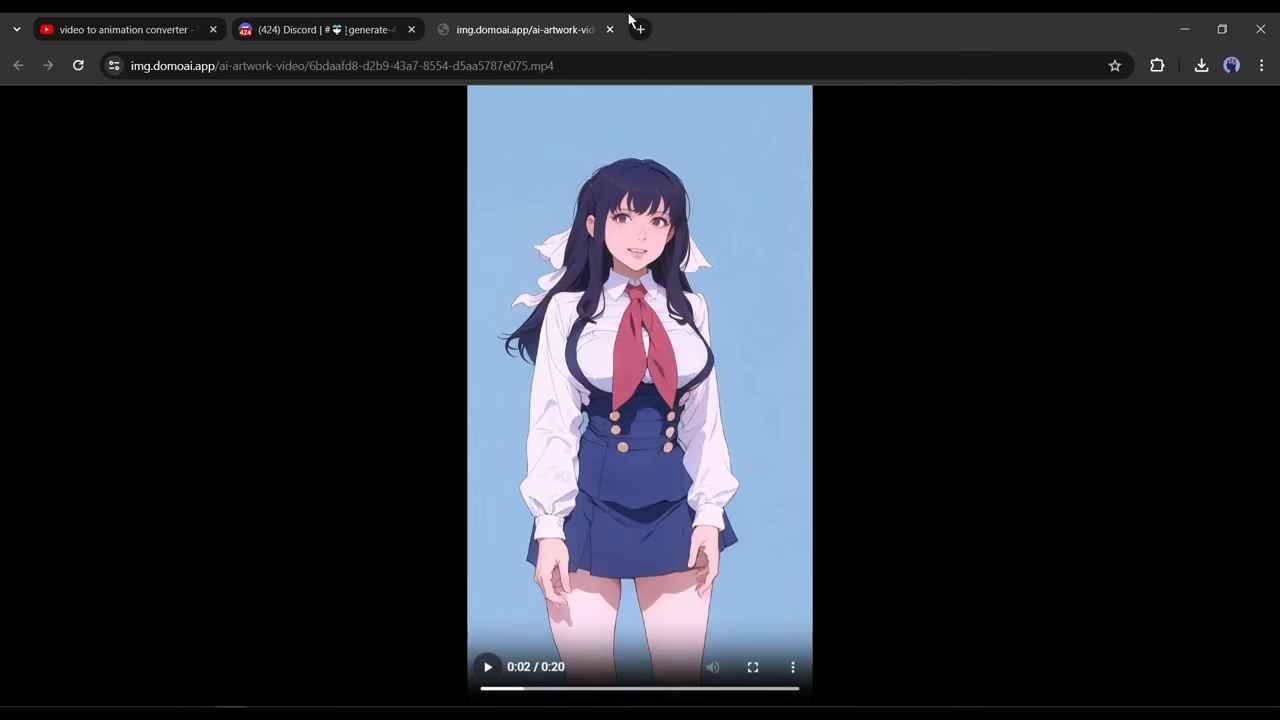
{"action": "left_click", "coordinate": [300, 29]}
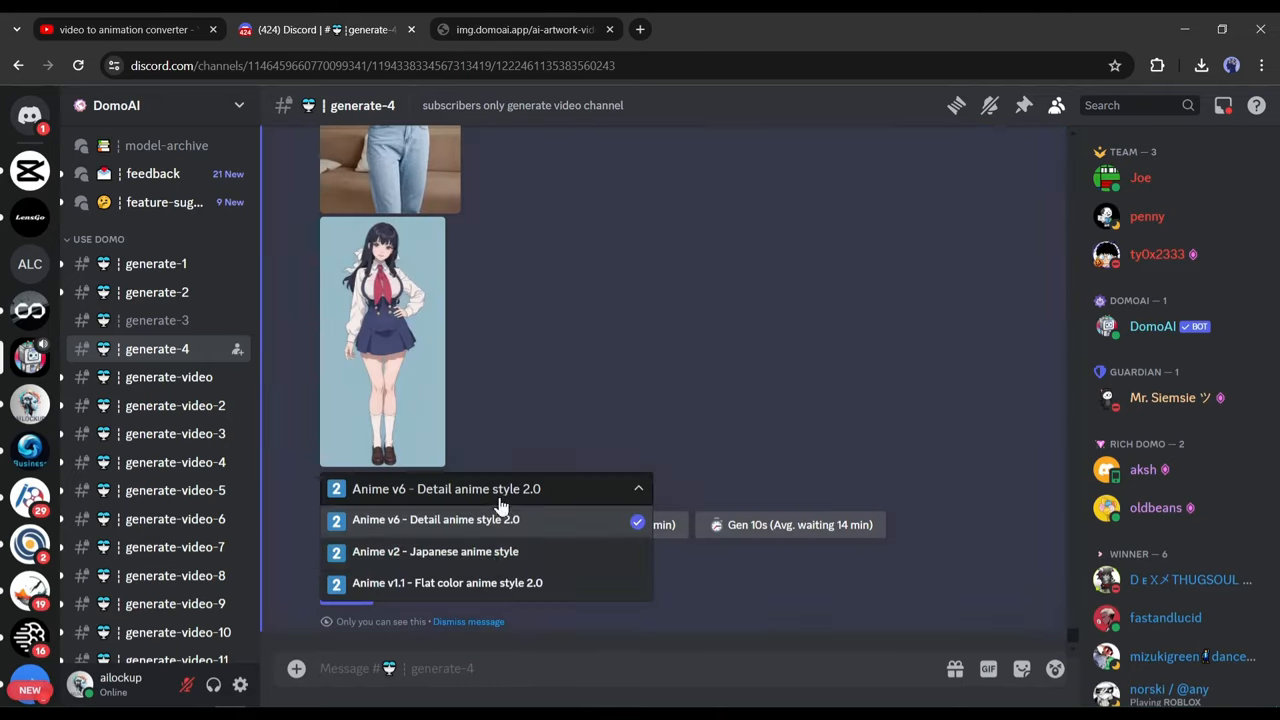
Step: Choose the Anime v2 - Japanese anime style and start a new generation
{"action": "left_click", "coordinate": [455, 551]}
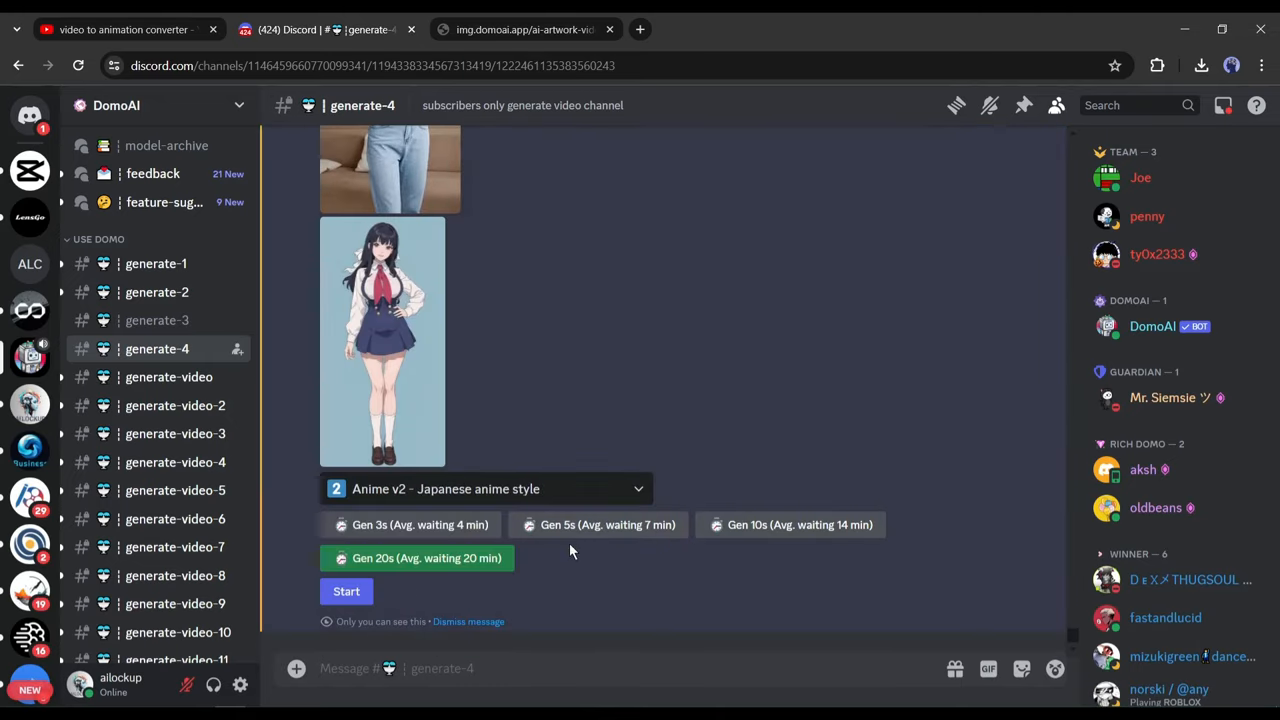
{"action": "left_click", "coordinate": [346, 591]}
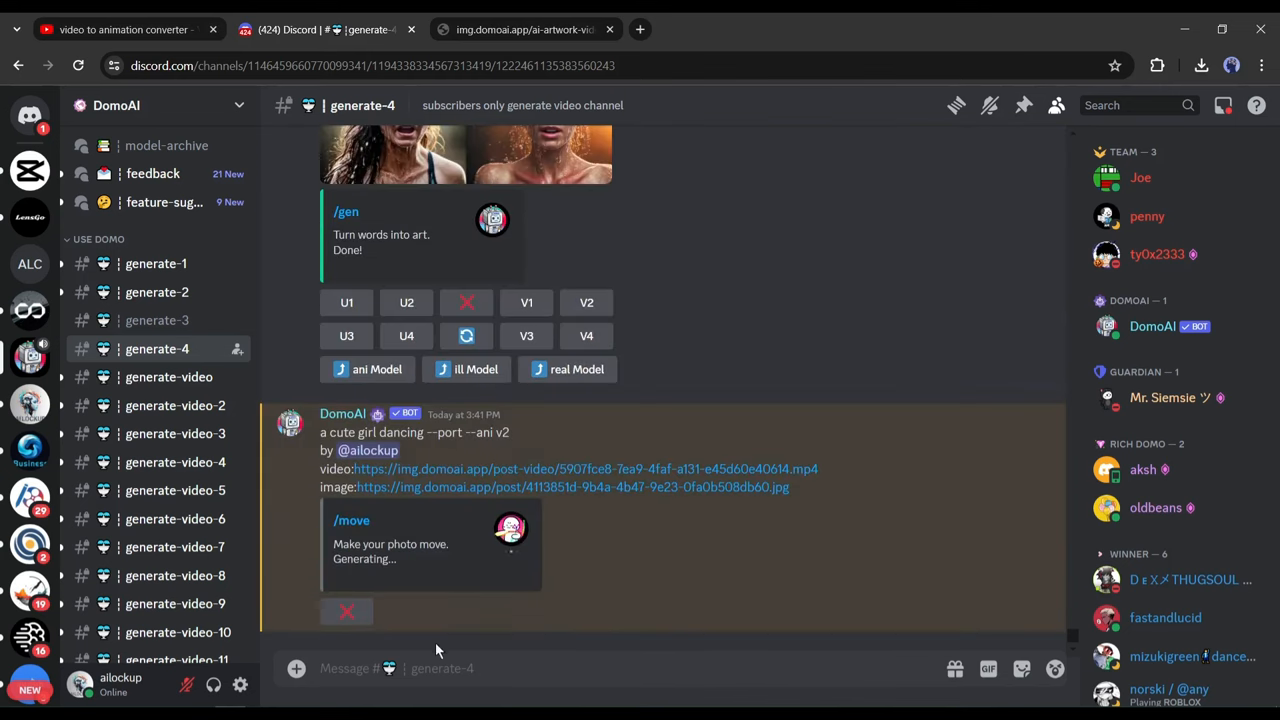
{"action": "mouse_move", "coordinate": [330, 705]}
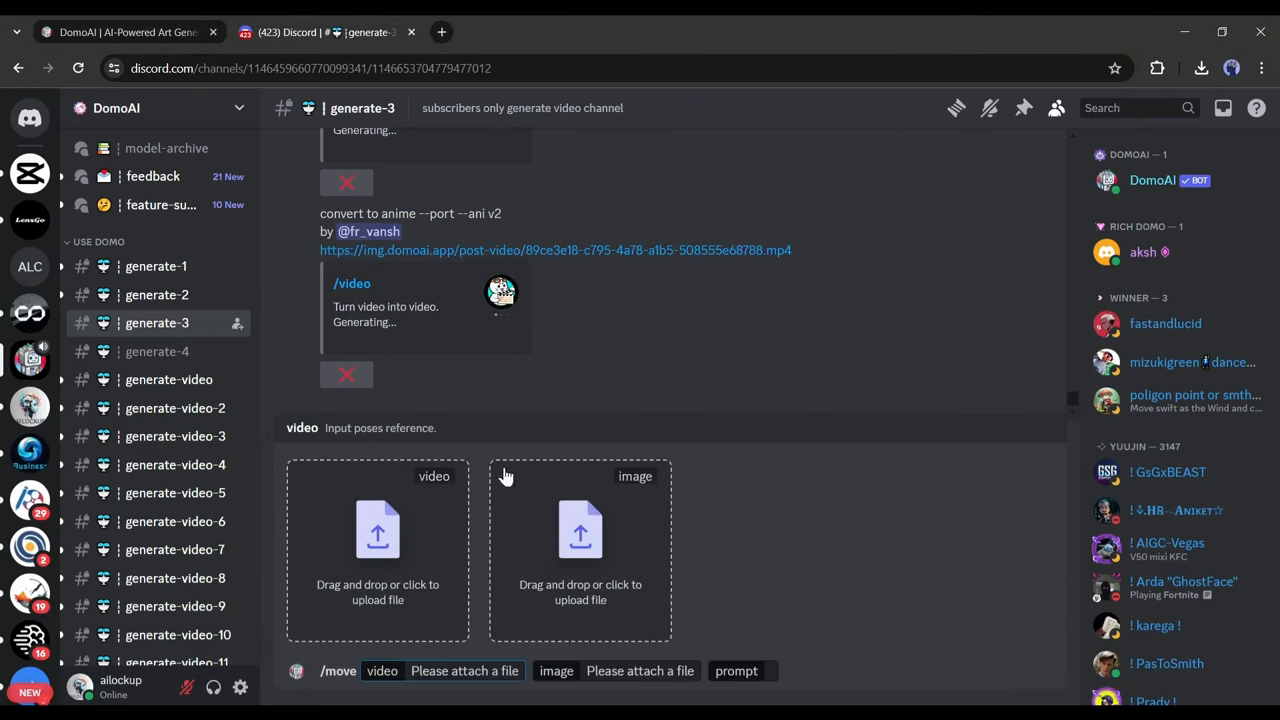
Step: Attach the Untitled design_6.mp4 dancing video as the /move reference video
{"action": "left_click", "coordinate": [378, 550]}
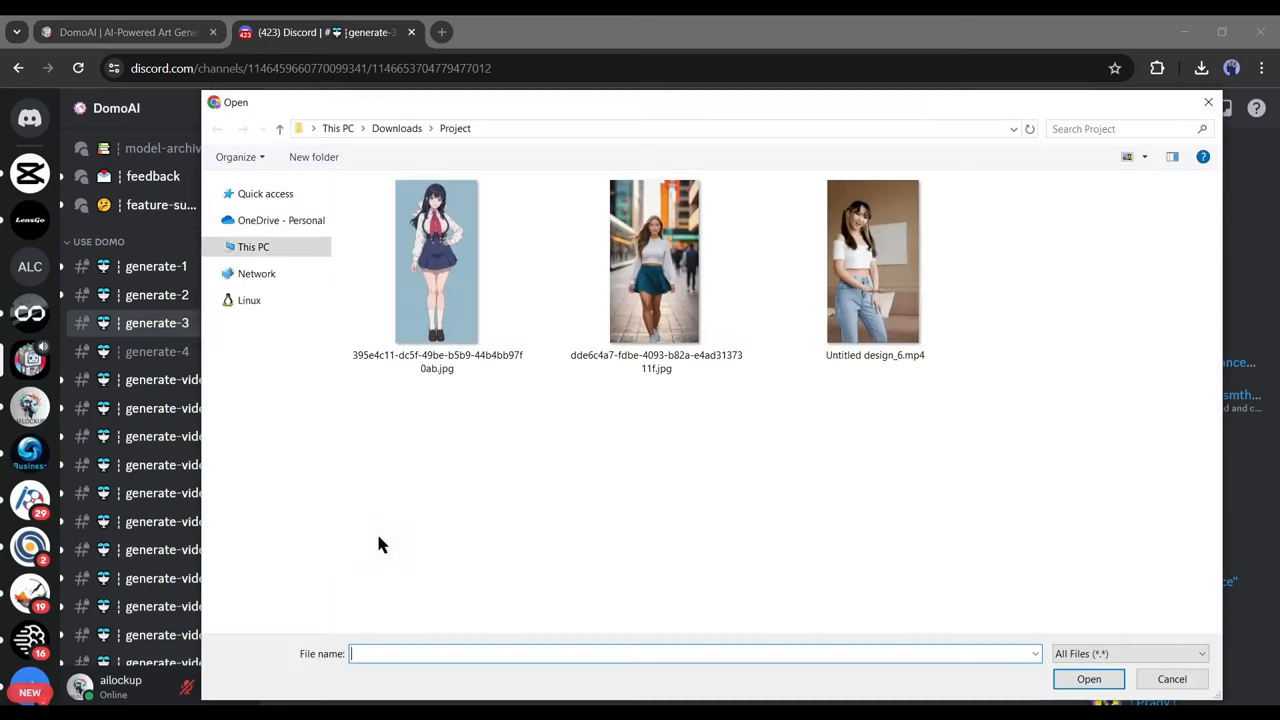
{"action": "left_click", "coordinate": [873, 262]}
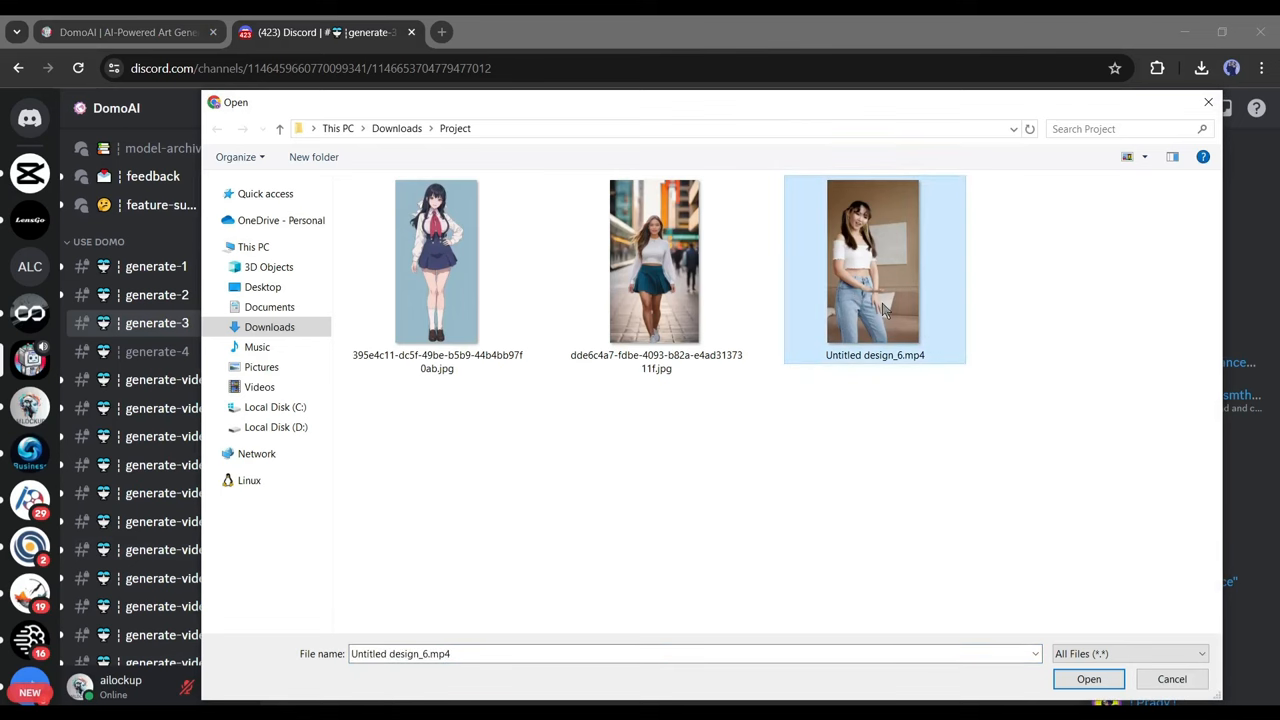
{"action": "left_click", "coordinate": [1088, 679]}
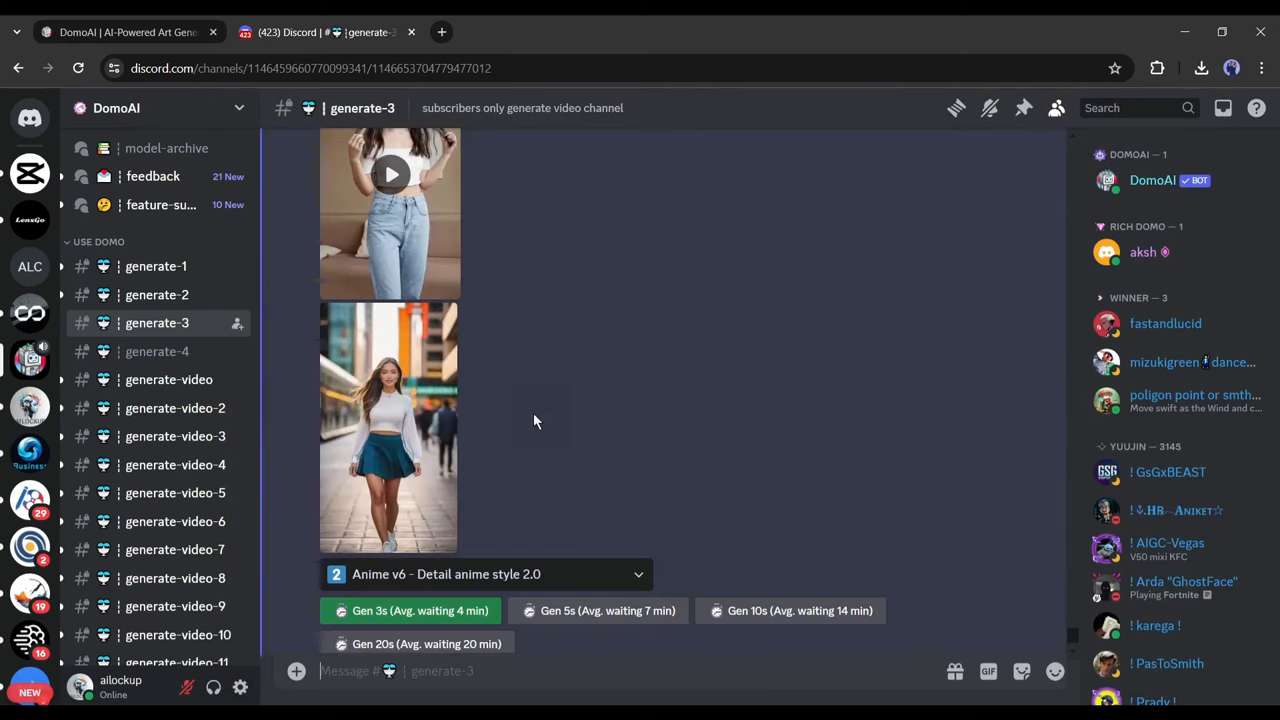
Step: Select the Anime v2 Japanese anime style and set the generation length
{"action": "left_click", "coordinate": [486, 574]}
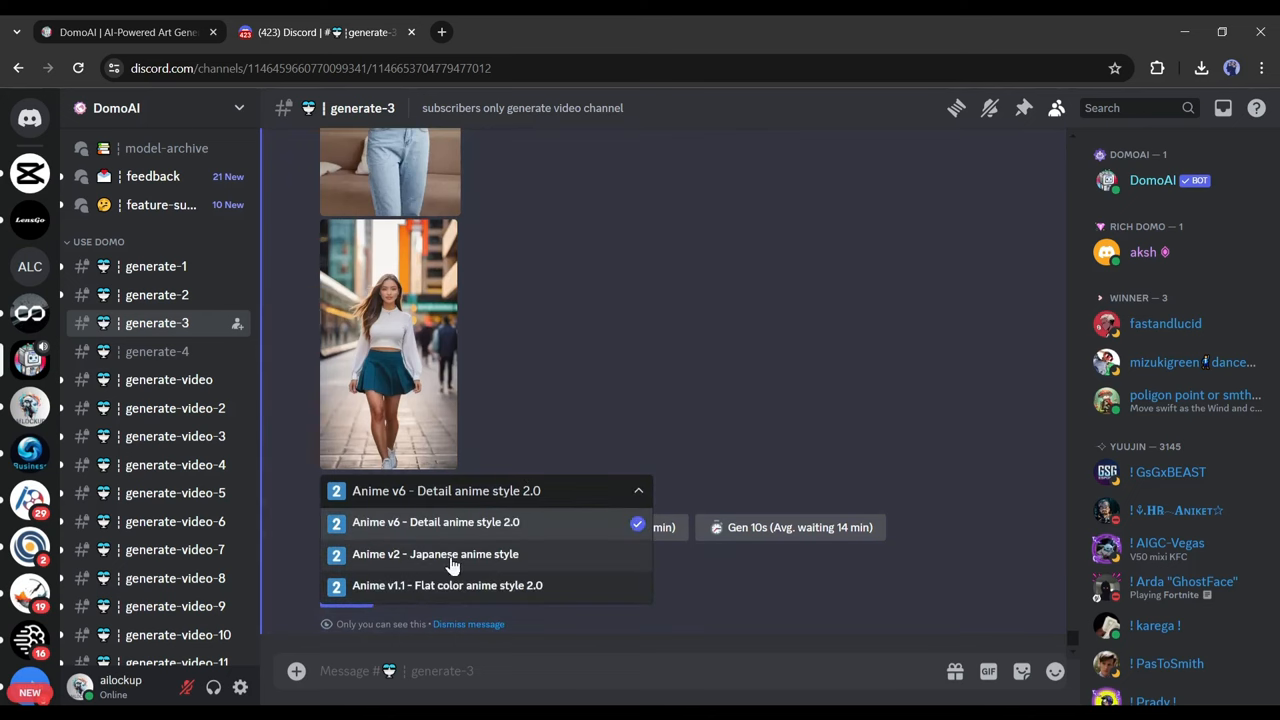
{"action": "left_click", "coordinate": [445, 554]}
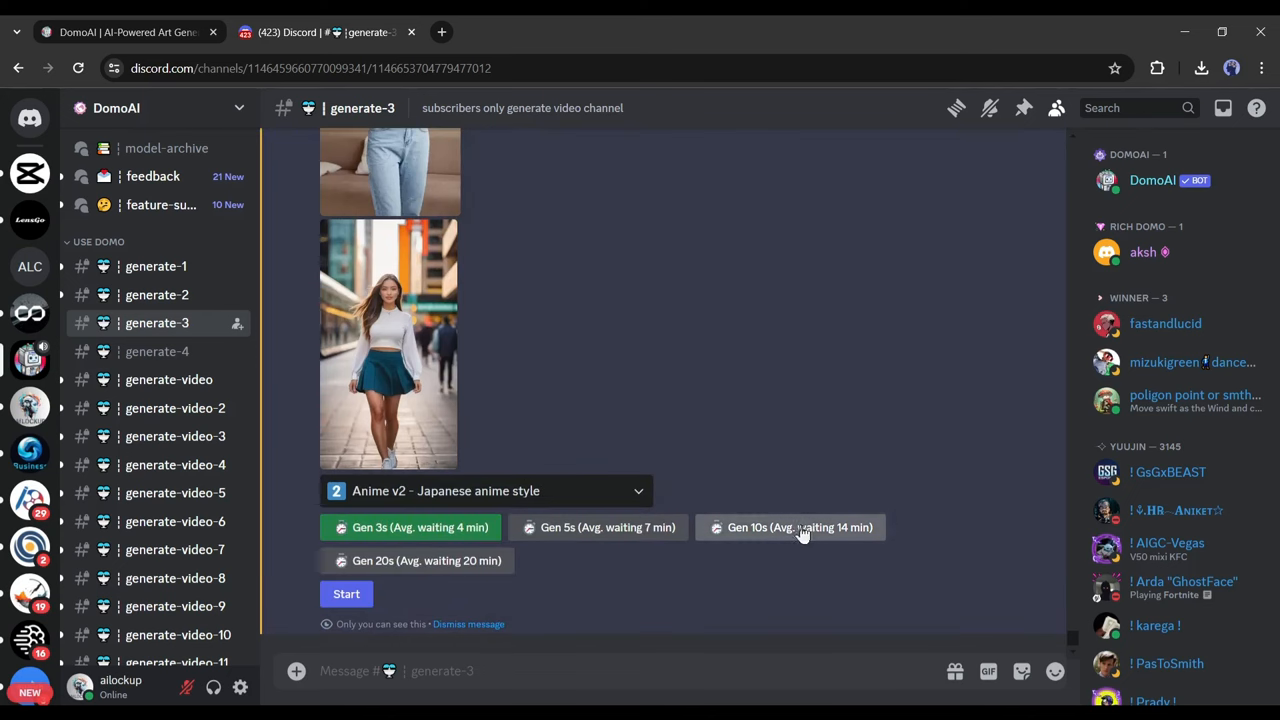
{"action": "left_click", "coordinate": [790, 527]}
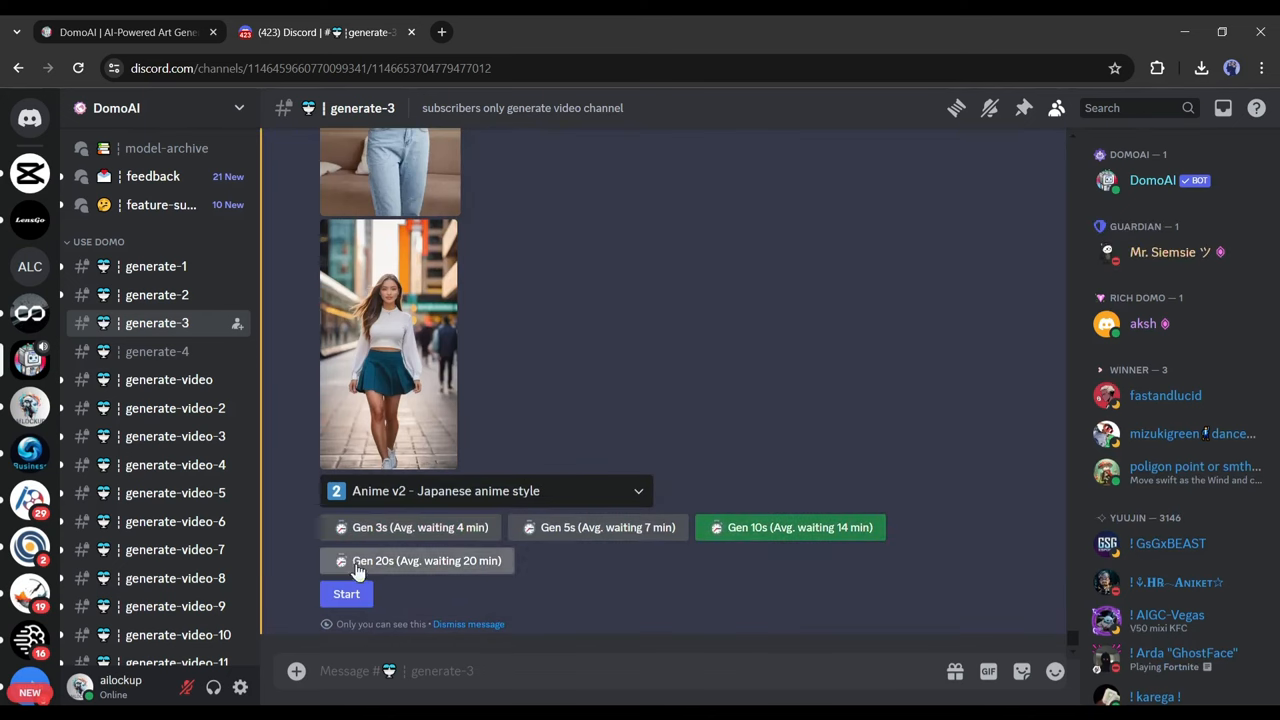
{"action": "left_click", "coordinate": [346, 594]}
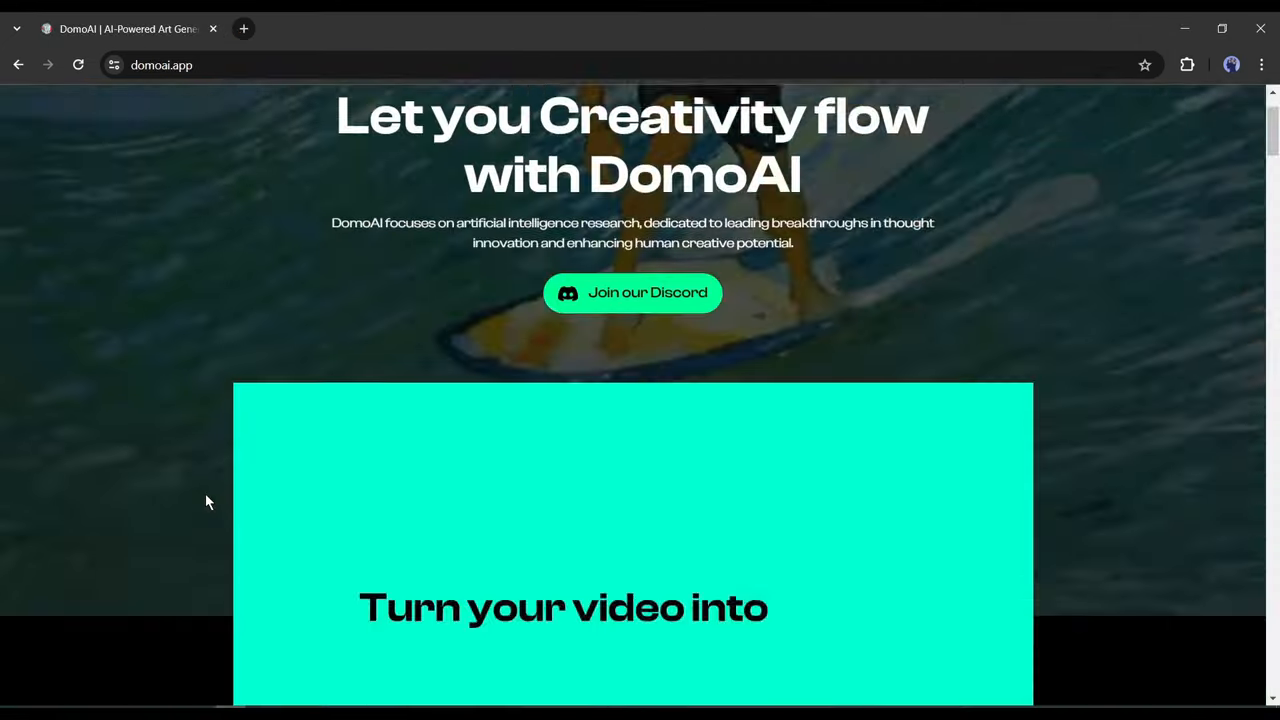
Step: Scroll DomoAI's homepage past the features to the /video style list and Fusion demo
{"action": "scroll", "scroll_direction": "down", "scroll_amount": 3}
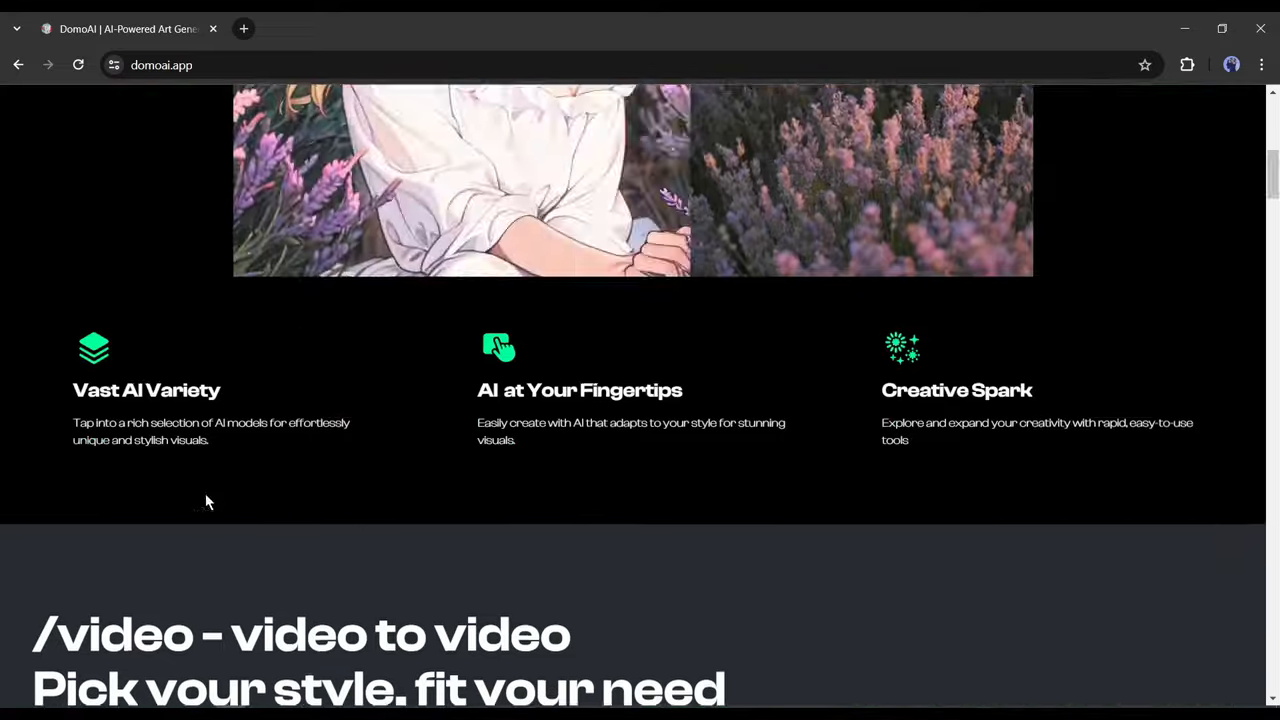
{"action": "scroll", "scroll_direction": "down", "scroll_amount": 3}
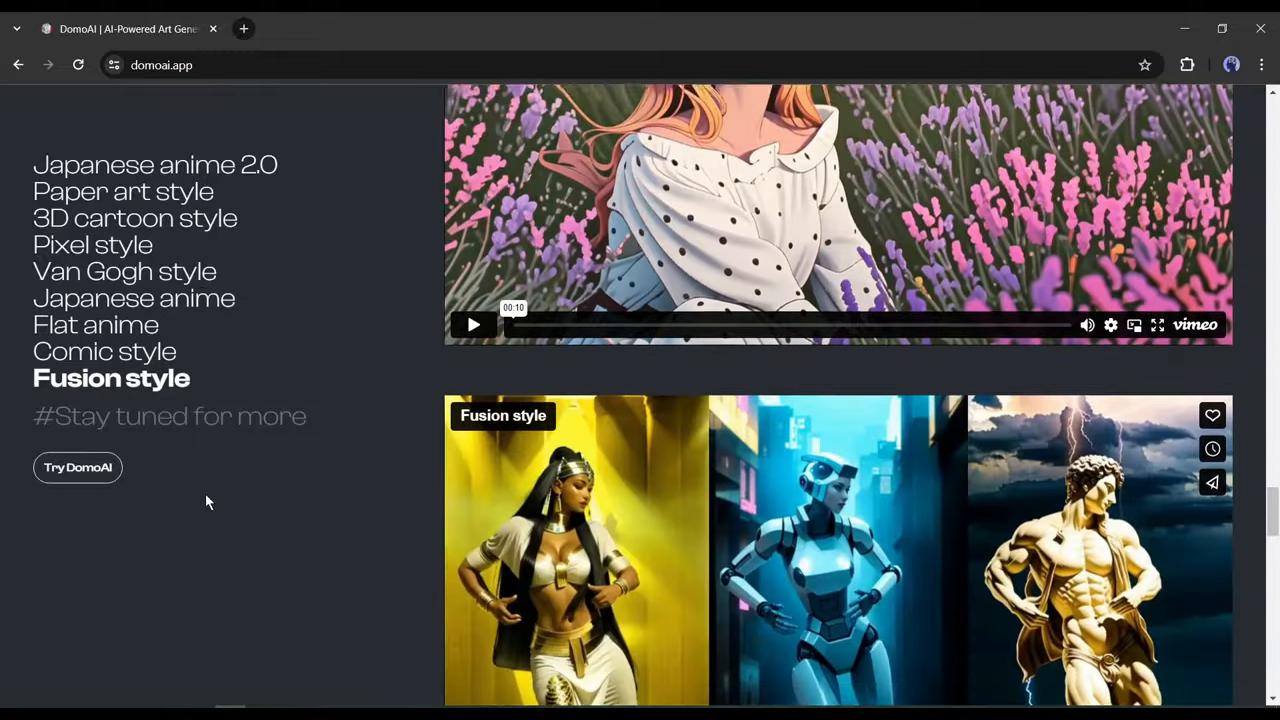
{"action": "scroll", "scroll_direction": "down", "scroll_amount": 3}
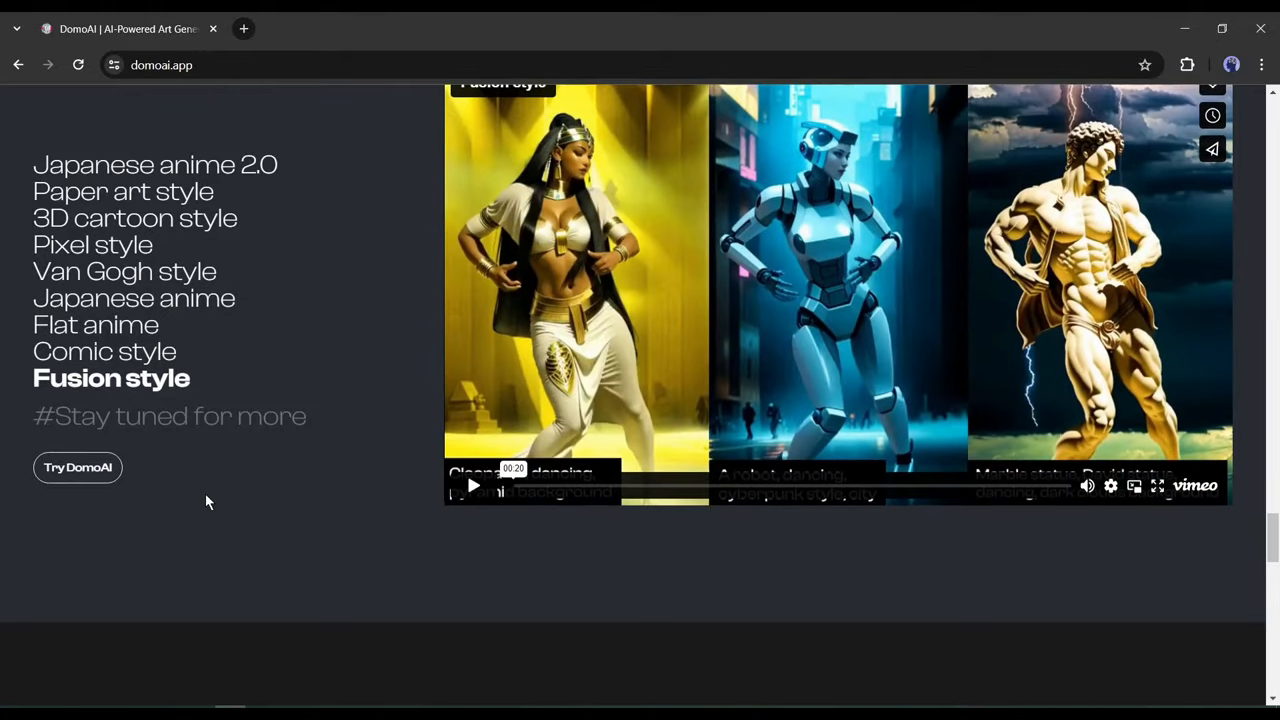
{"action": "scroll", "scroll_direction": "down", "scroll_amount": 3}
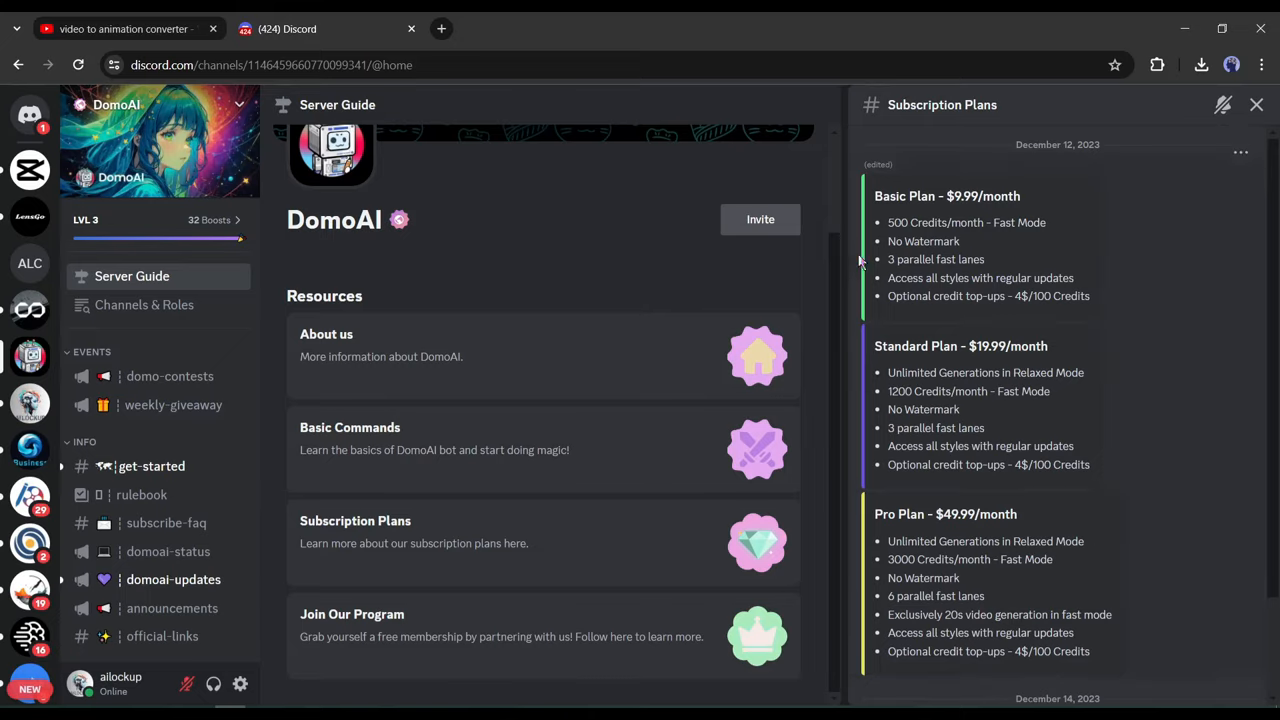
{"action": "mouse_move", "coordinate": [893, 199]}
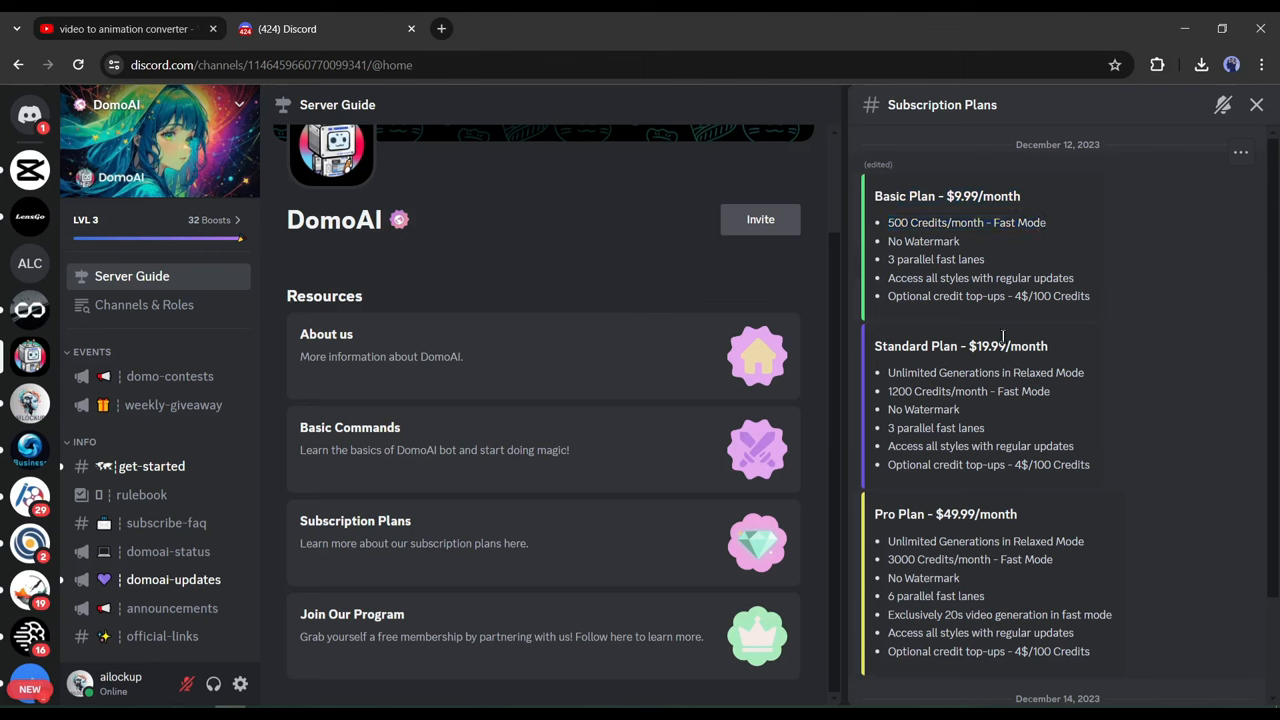
{"action": "mouse_move", "coordinate": [888, 372]}
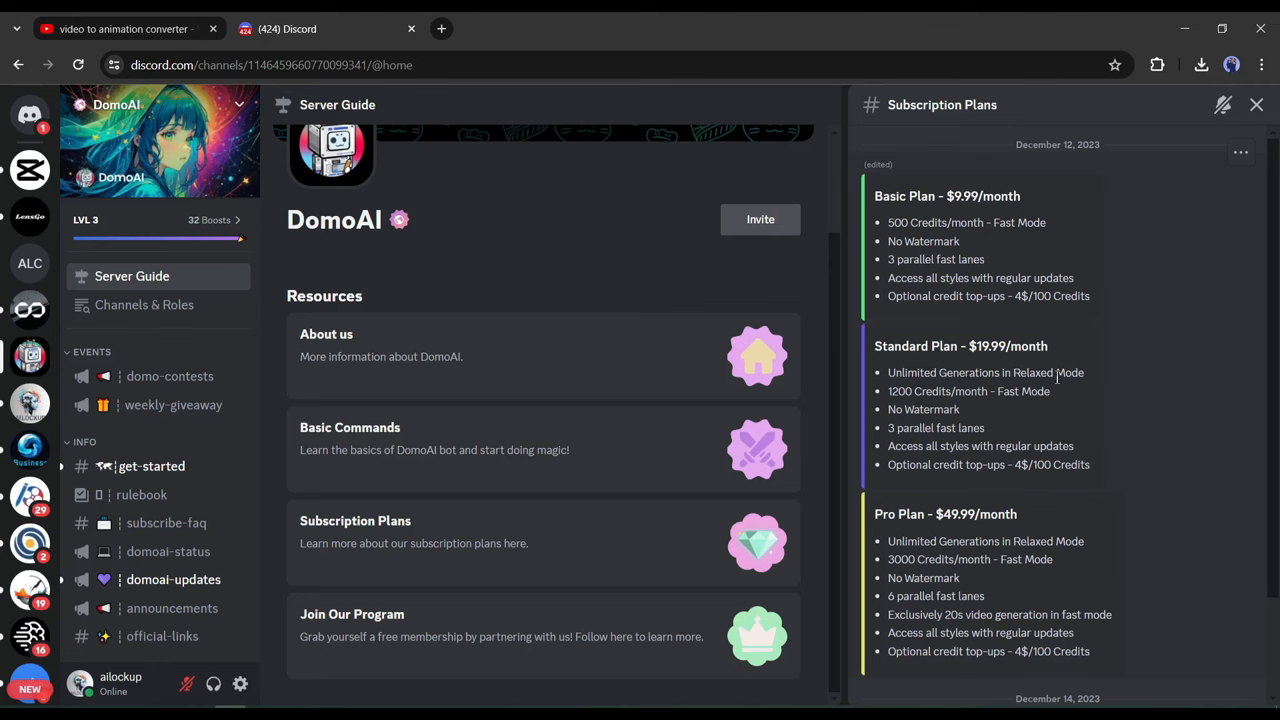
Step: Highlight the Standard monthly price and the Pro plan's unlimited, no-watermark, fast-lane and 20s perks
{"action": "double_click", "coordinate": [968, 391]}
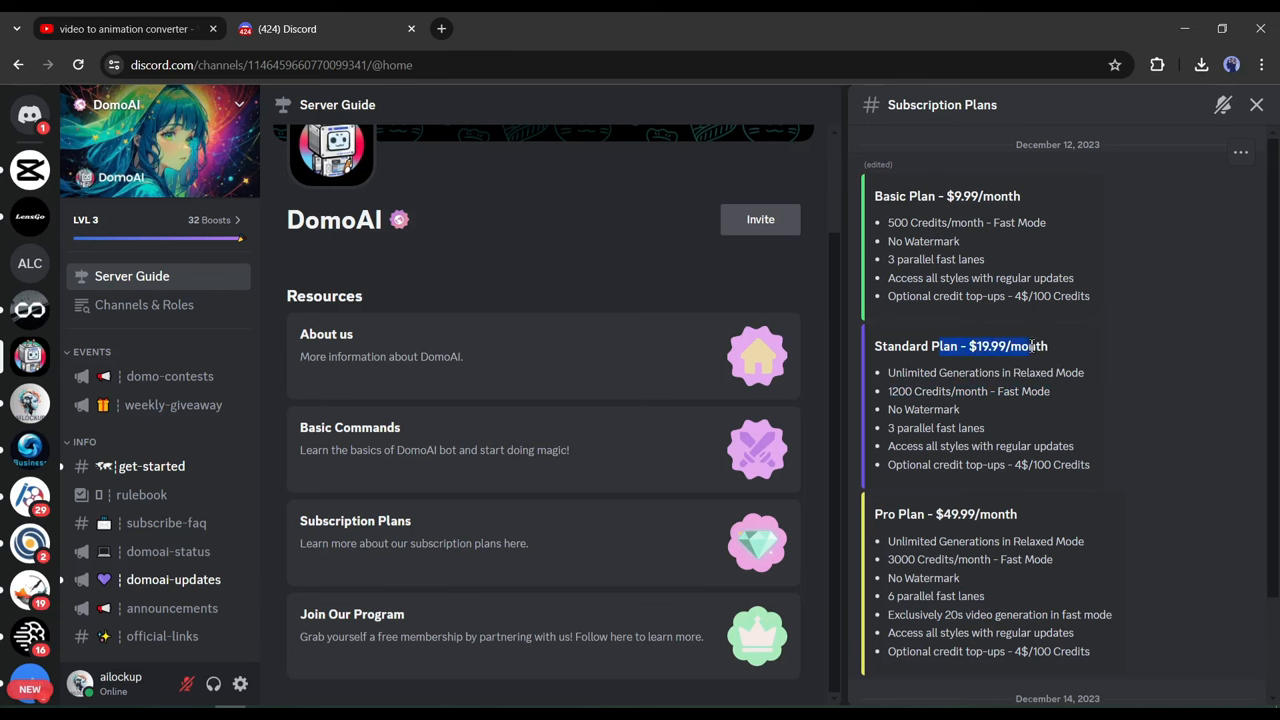
{"action": "scroll", "scroll_direction": "down", "scroll_amount": 3}
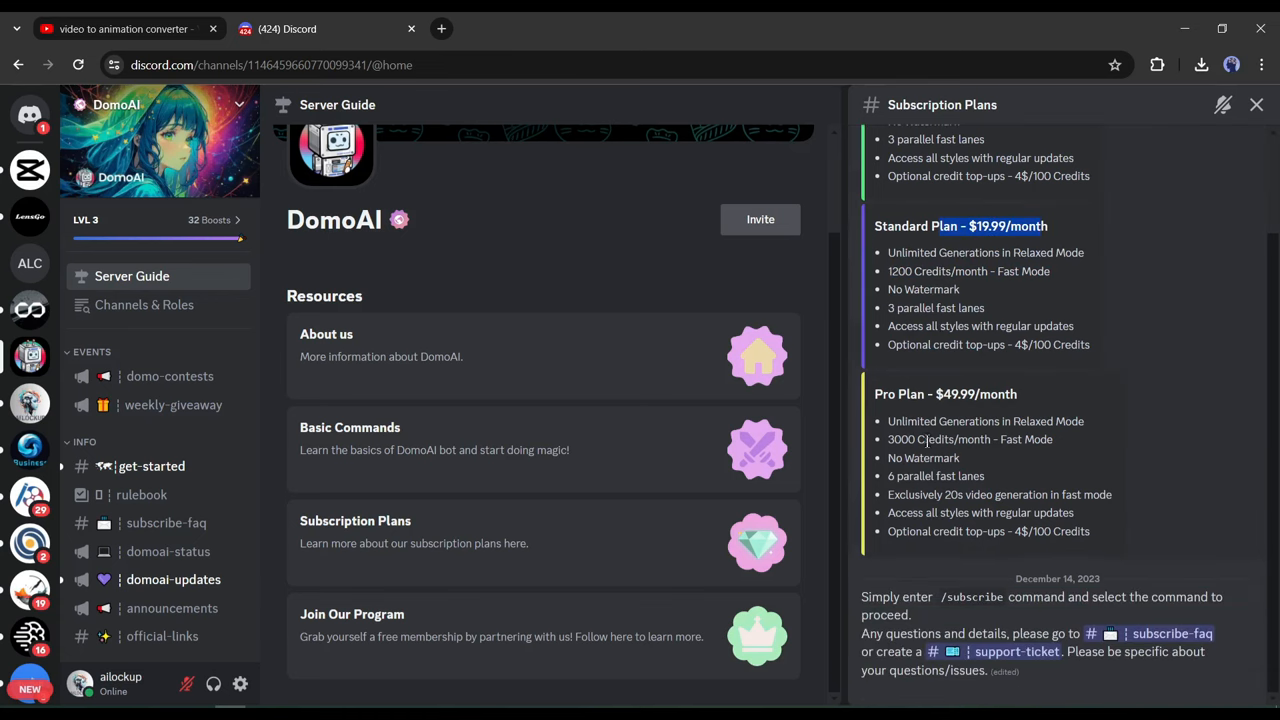
{"action": "double_click", "coordinate": [970, 439]}
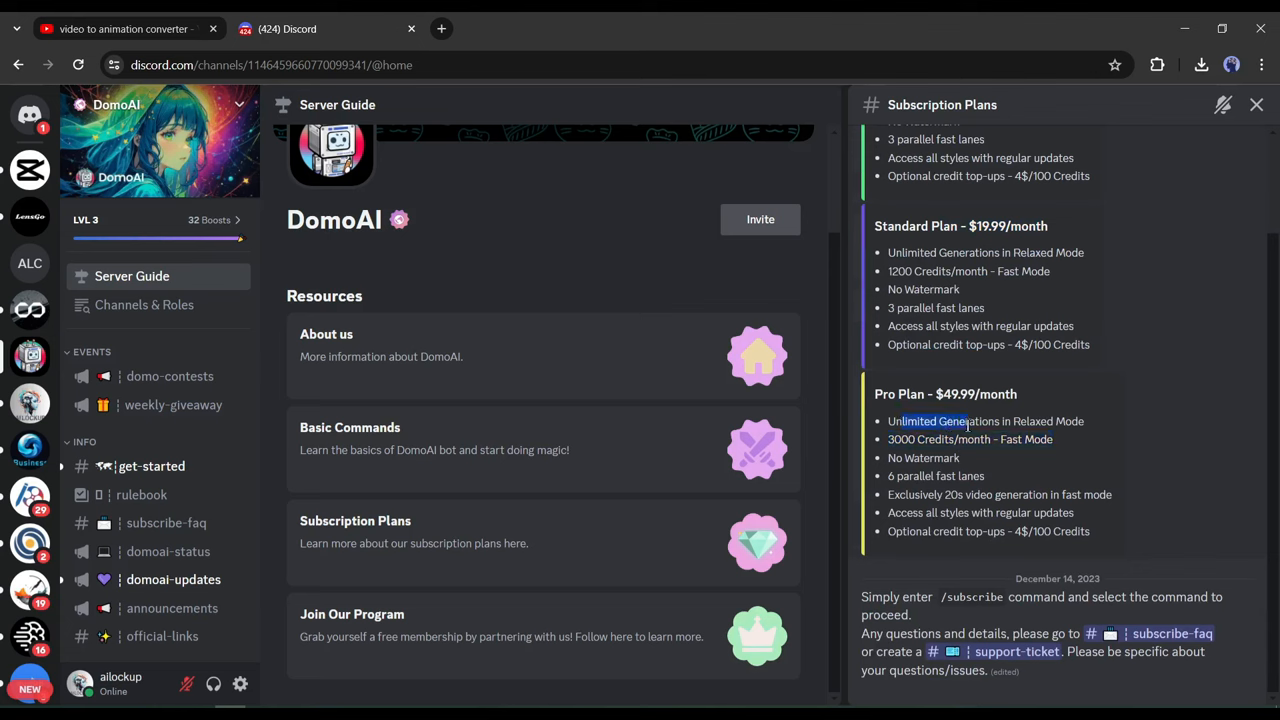
{"action": "left_click_drag", "start_coordinate": [900, 421], "coordinate": [1000, 494]}
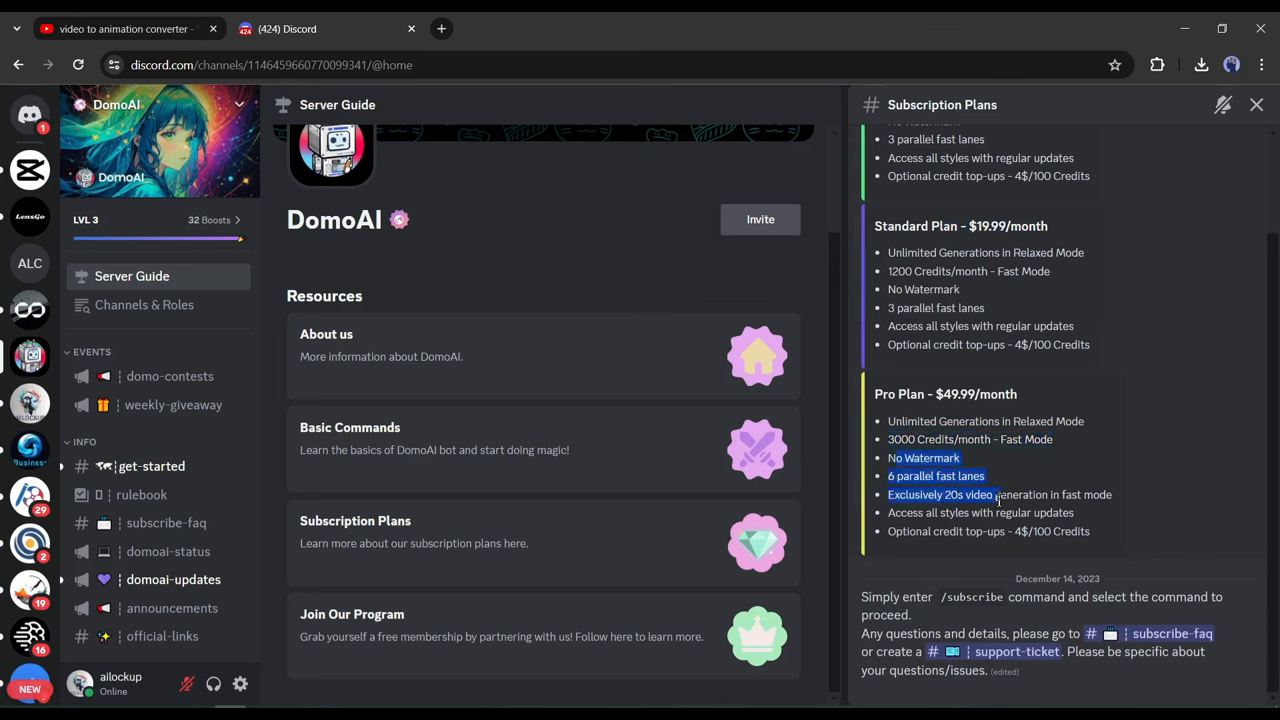